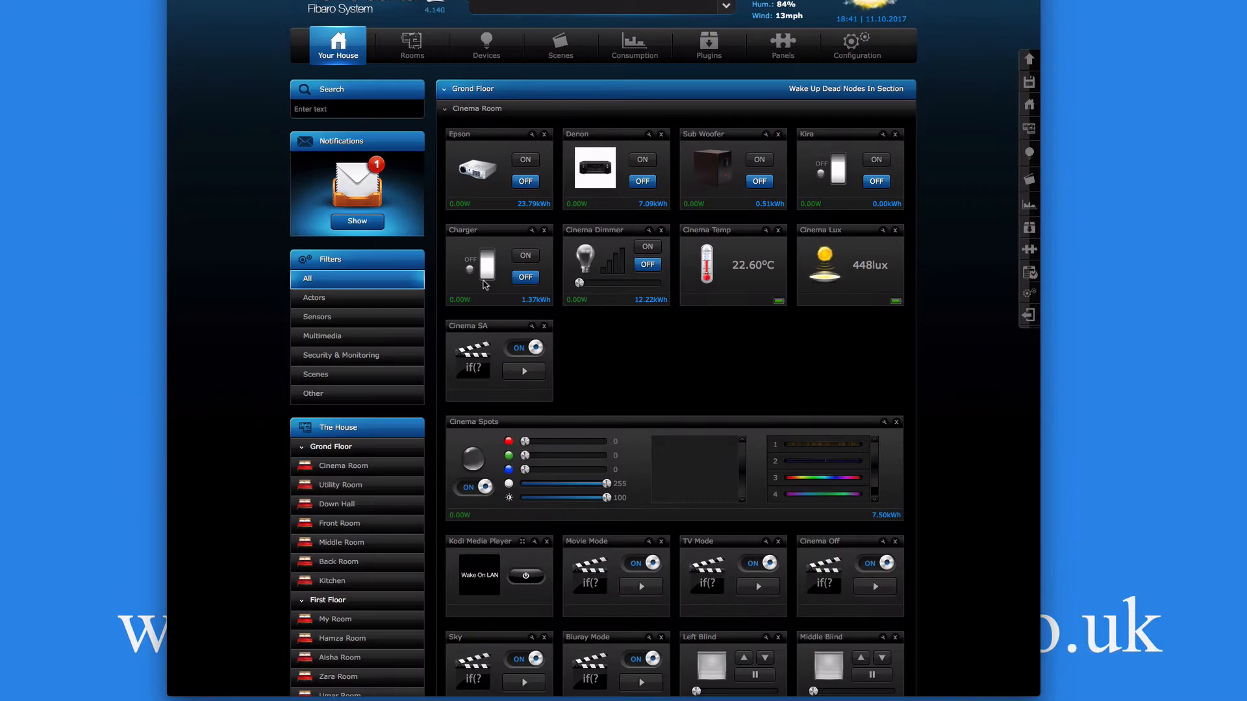
Step: Scroll down the Fib Keyfob's General tab through the button reactions to the empty sequence builder
scroll(down, 3)
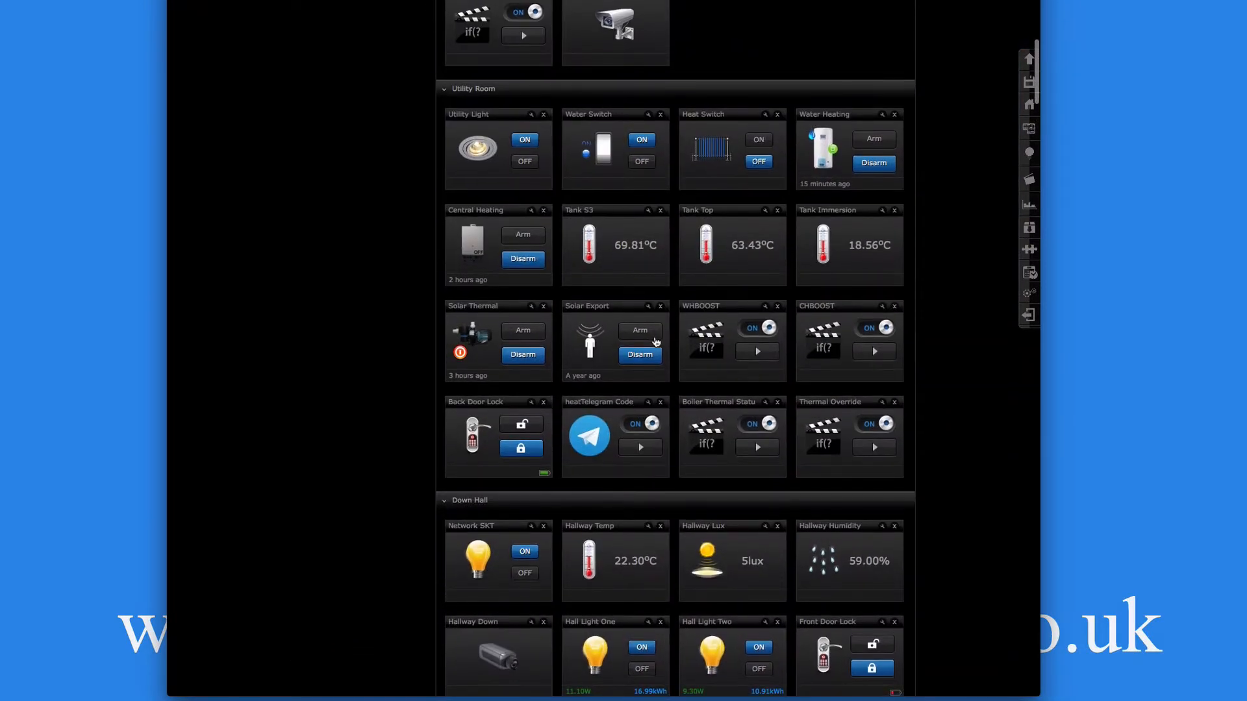
scroll(down, 3)
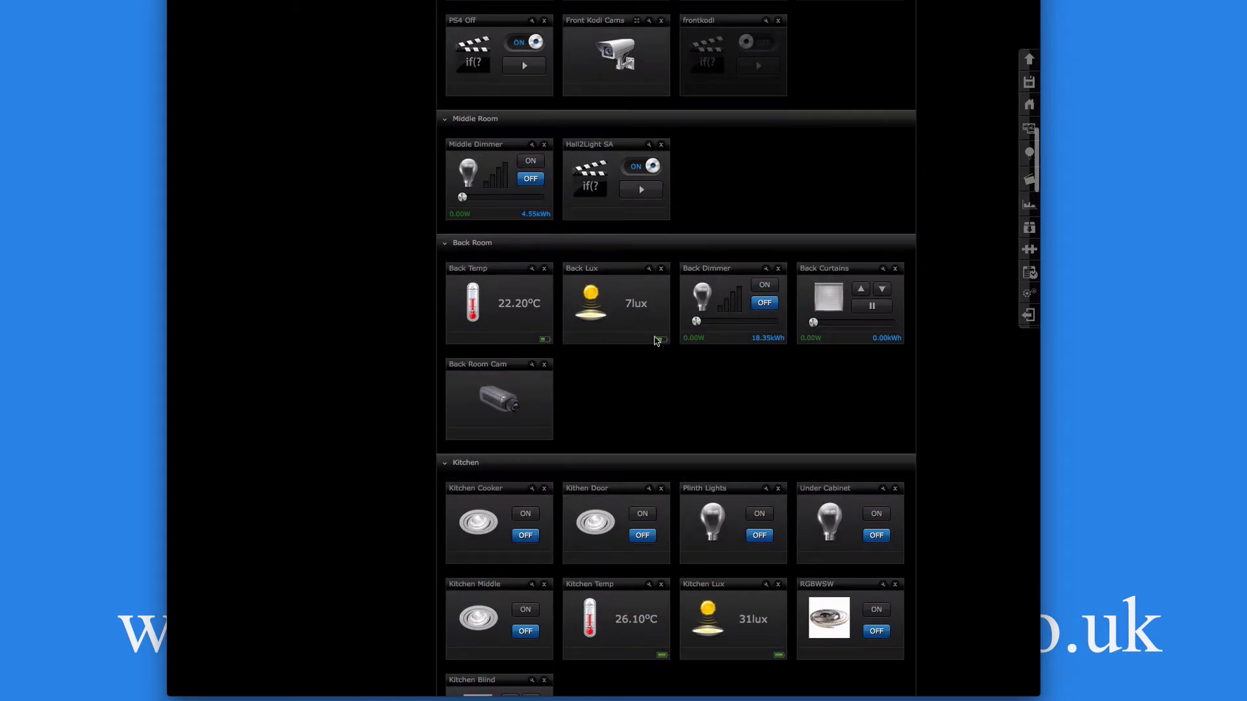
scroll(down, 3)
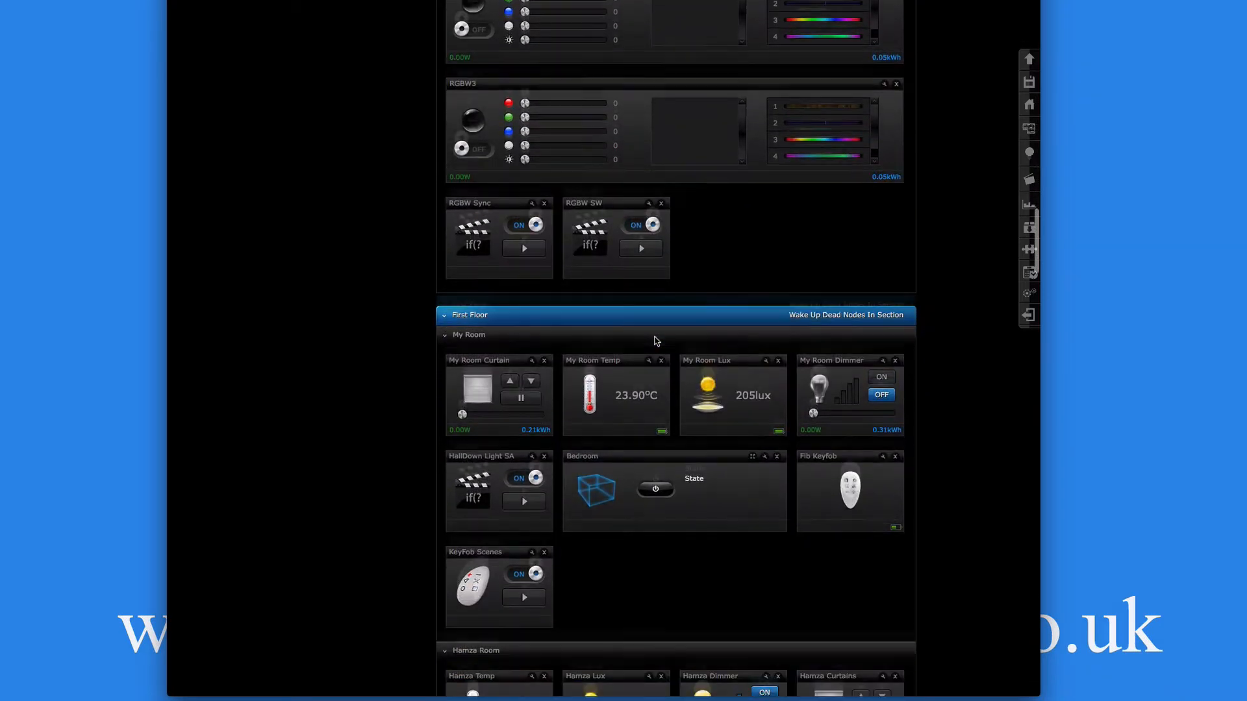
scroll(down, 3)
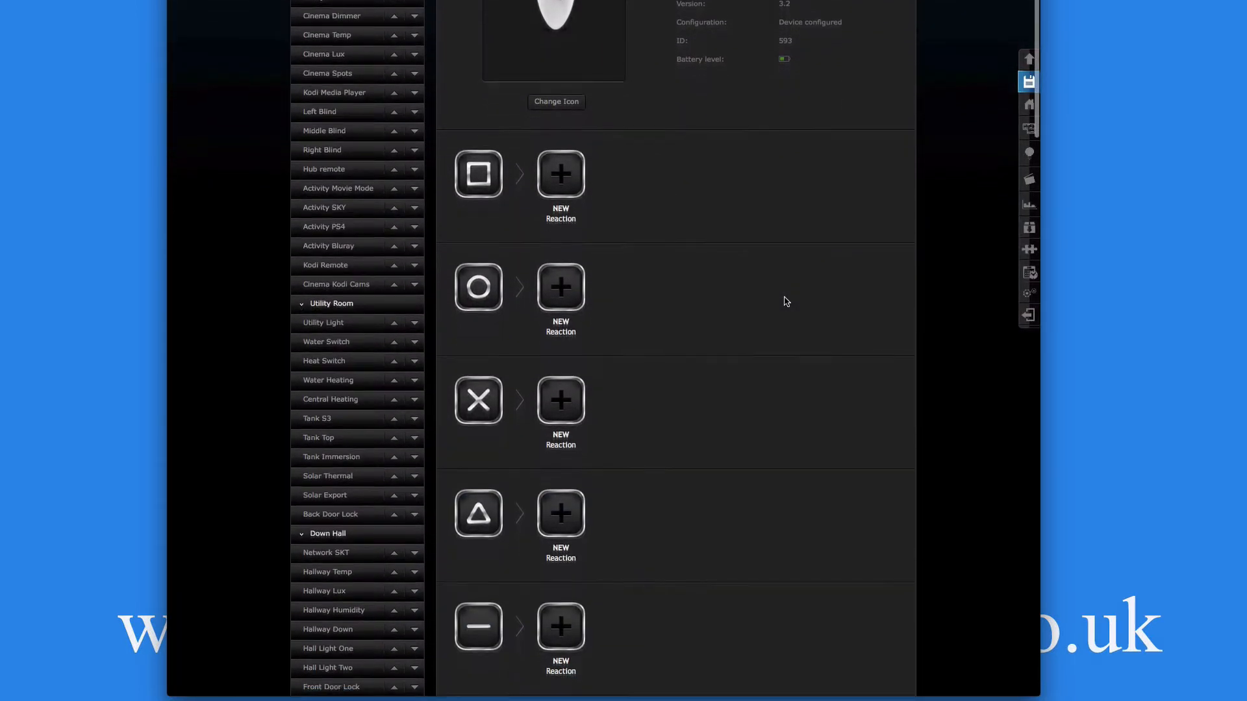
scroll(down, 3)
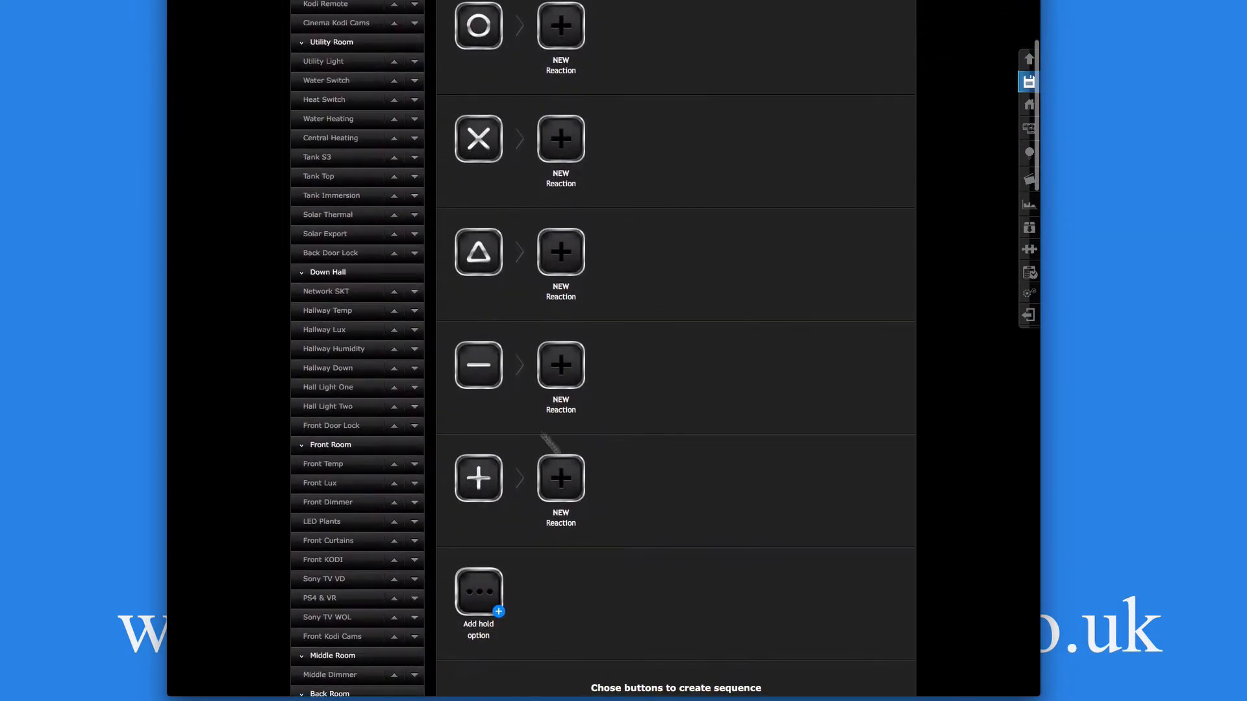
scroll(down, 3)
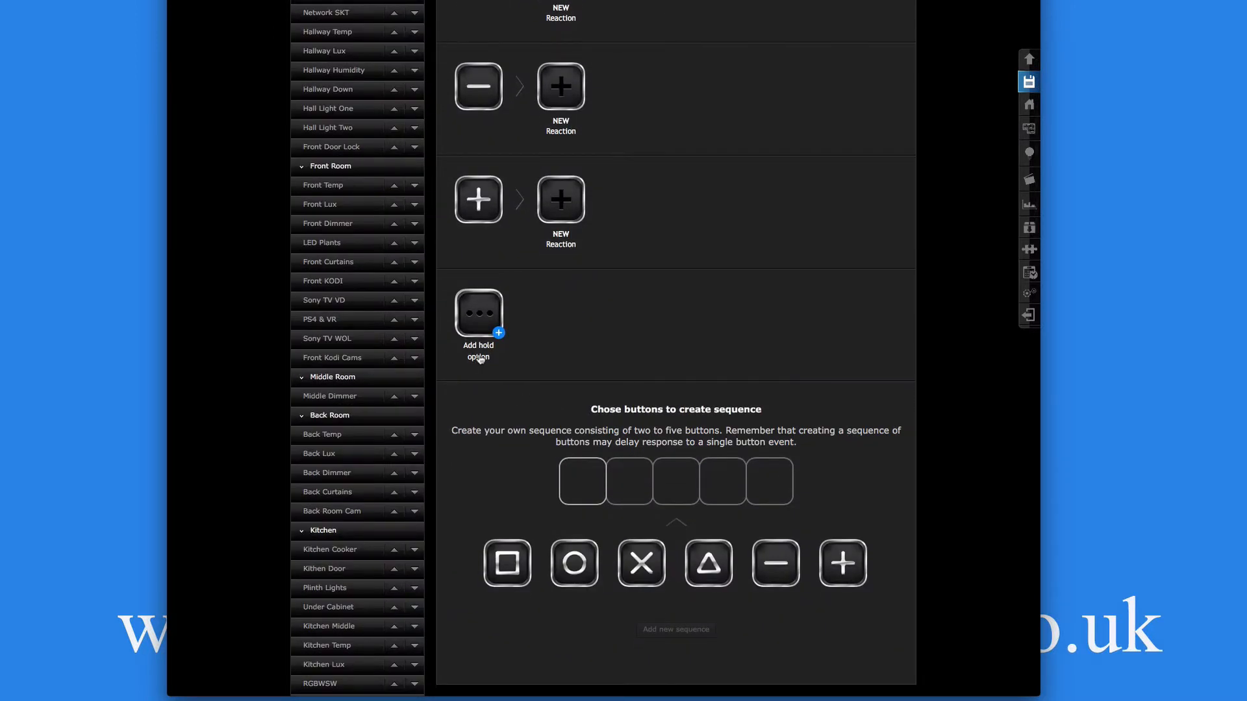
mouse_move(496, 338)
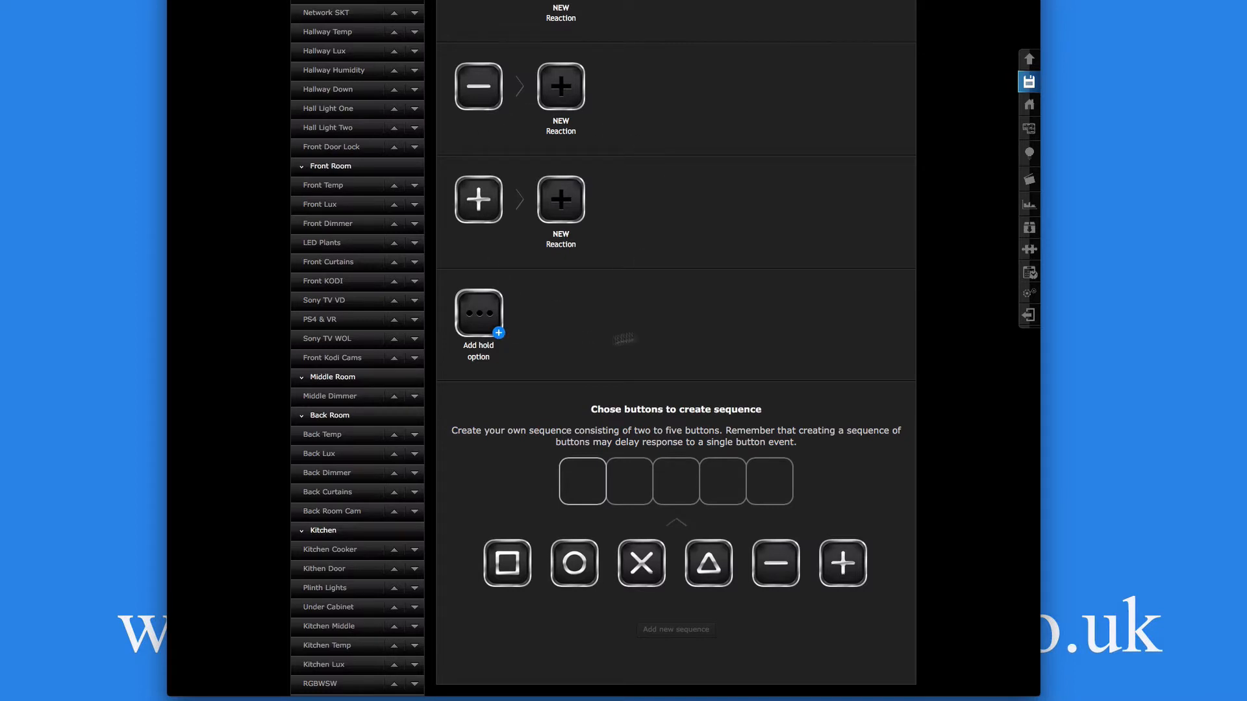
scroll(down, 3)
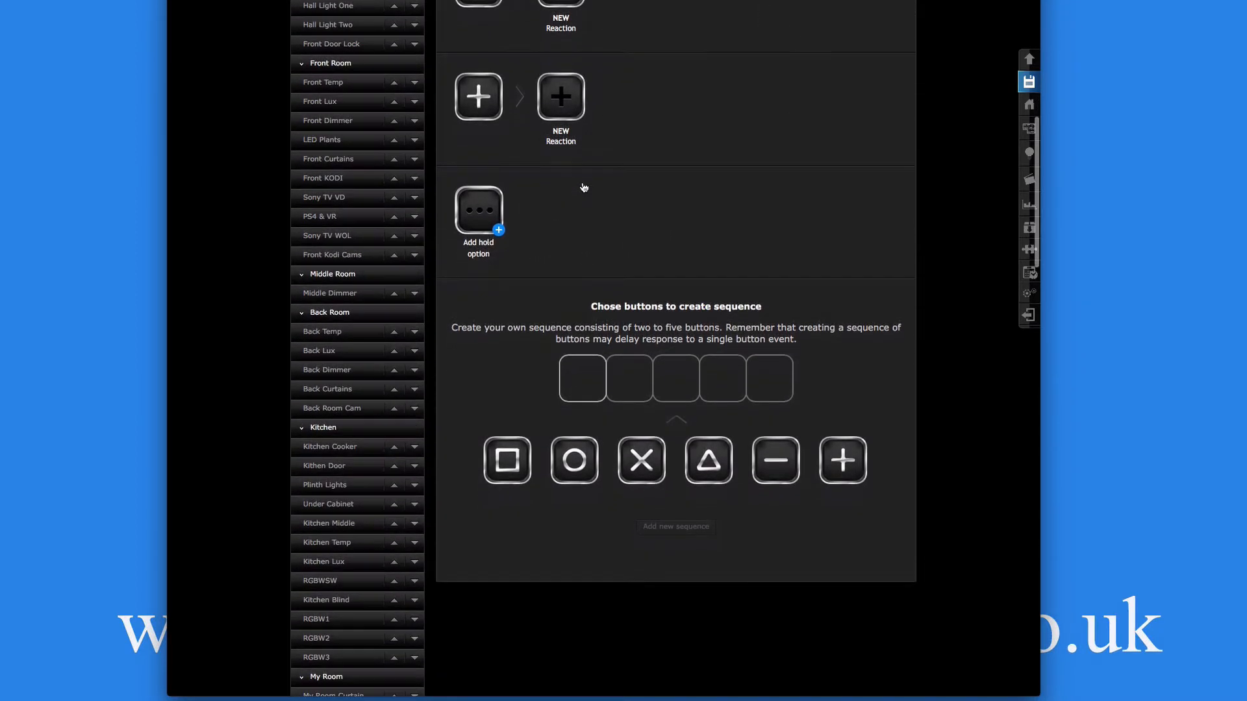
scroll(down, 3)
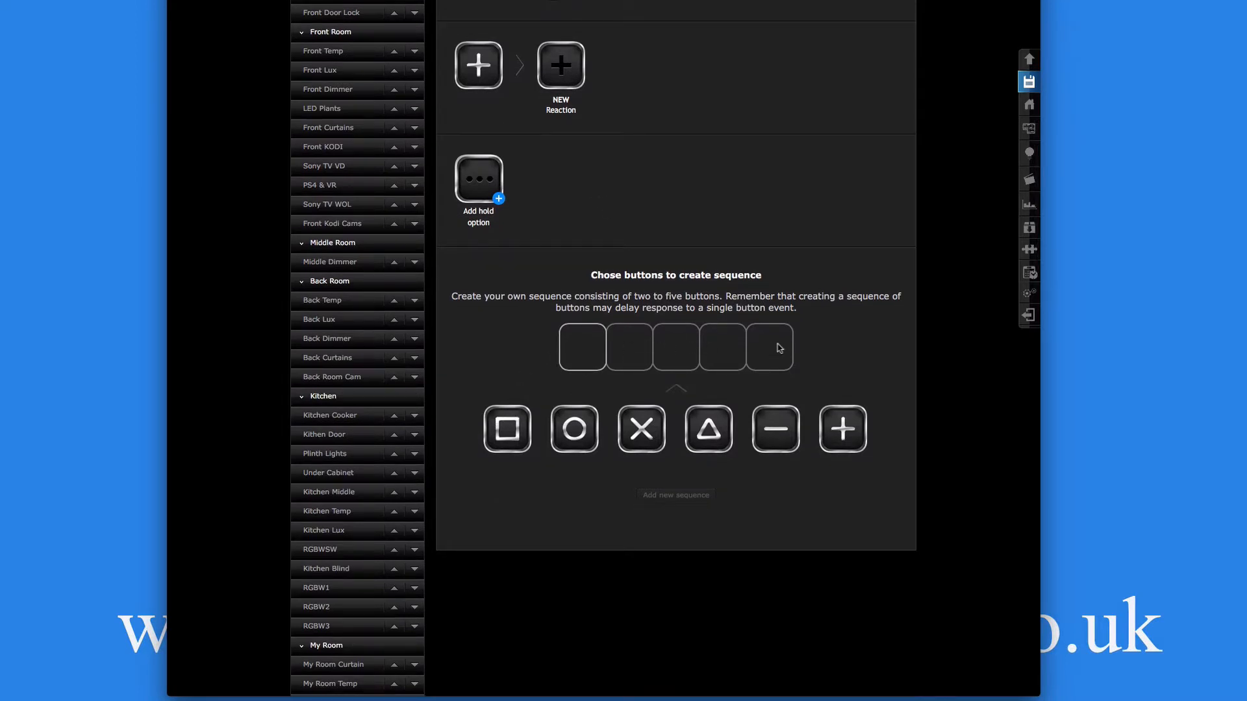
mouse_move(823, 363)
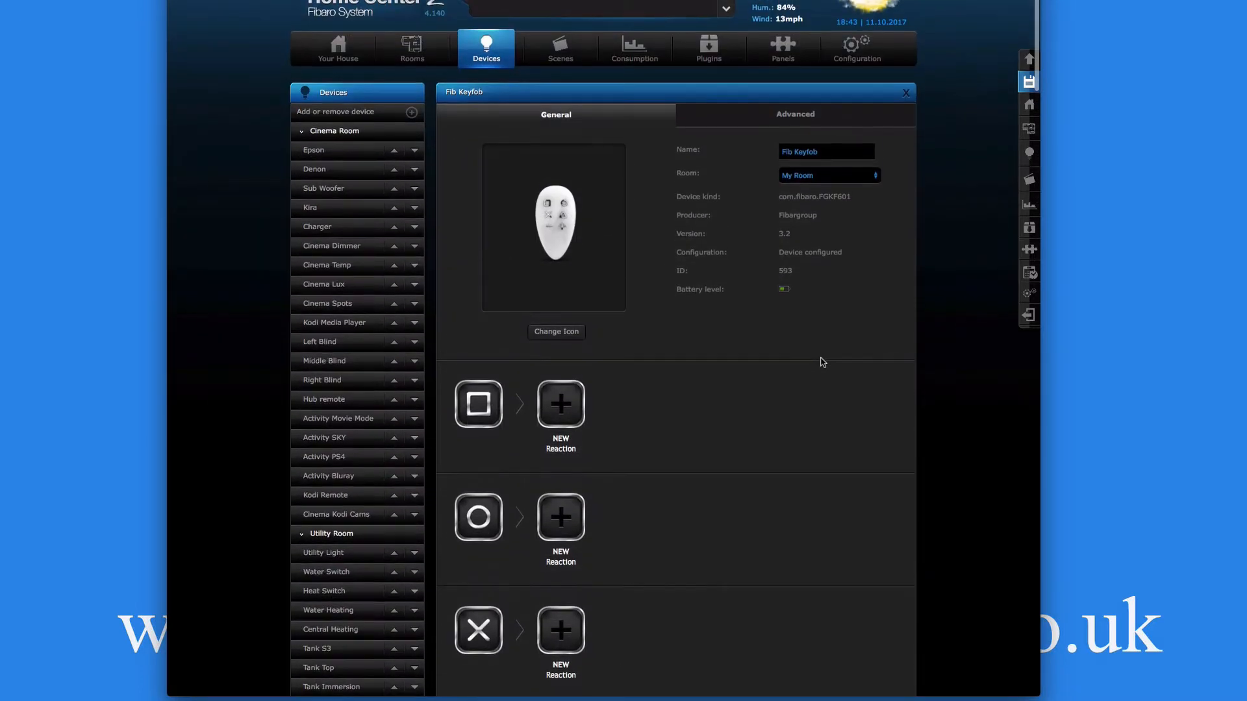
click(794, 114)
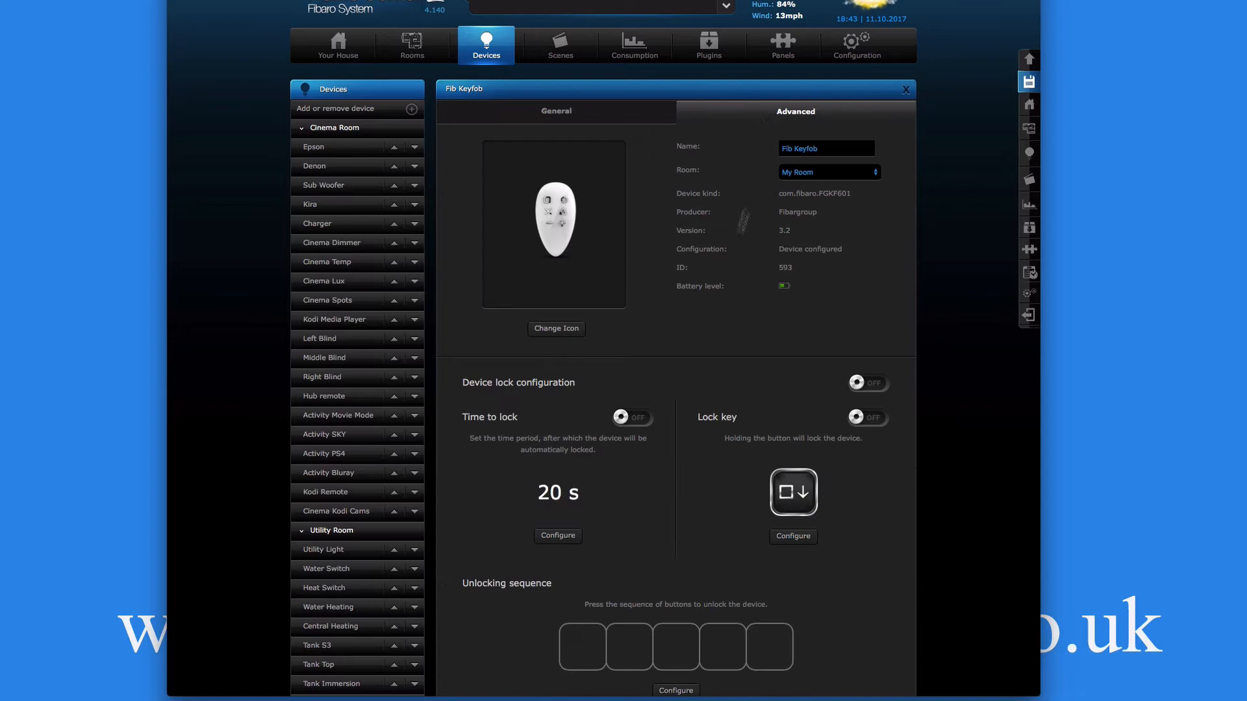
scroll(down, 3)
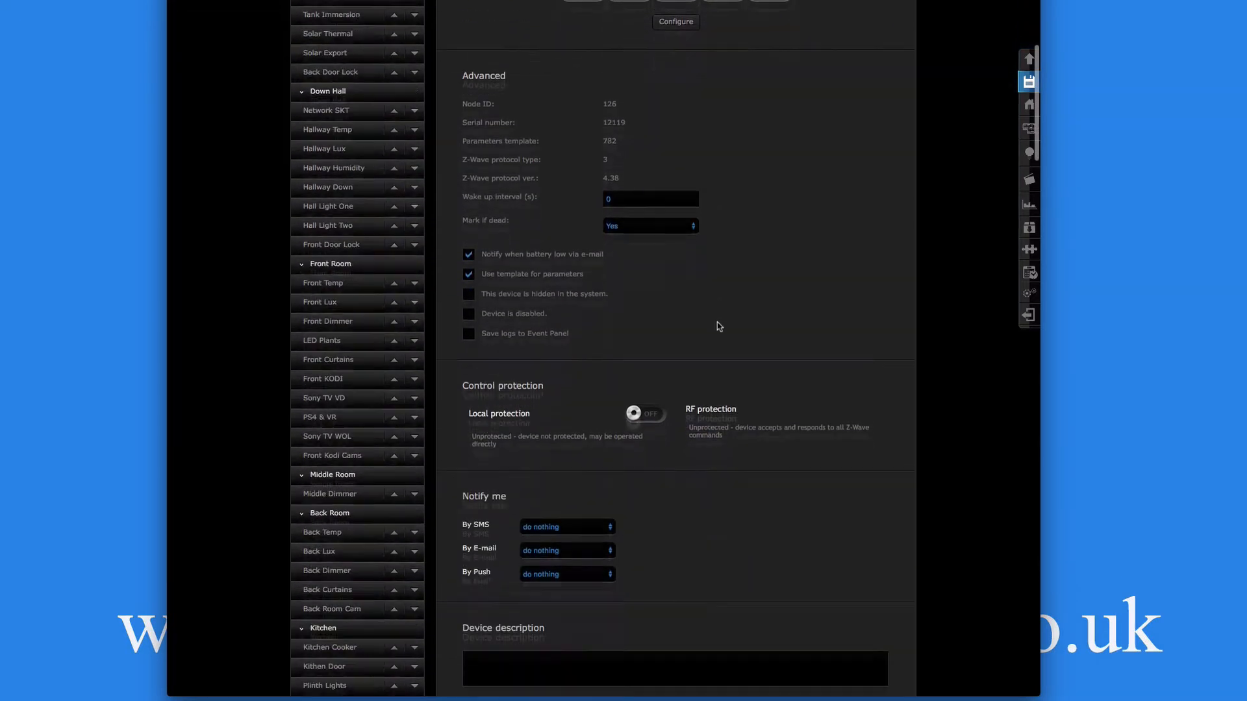
scroll(down, 3)
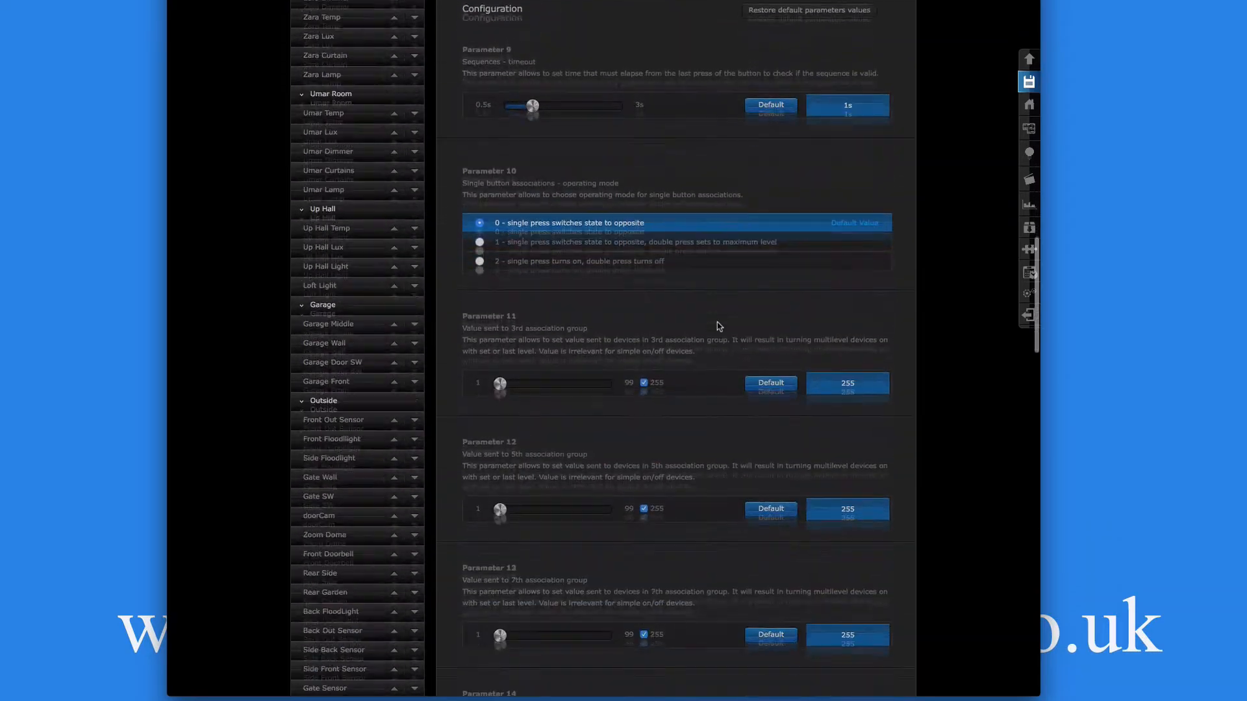
scroll(down, 3)
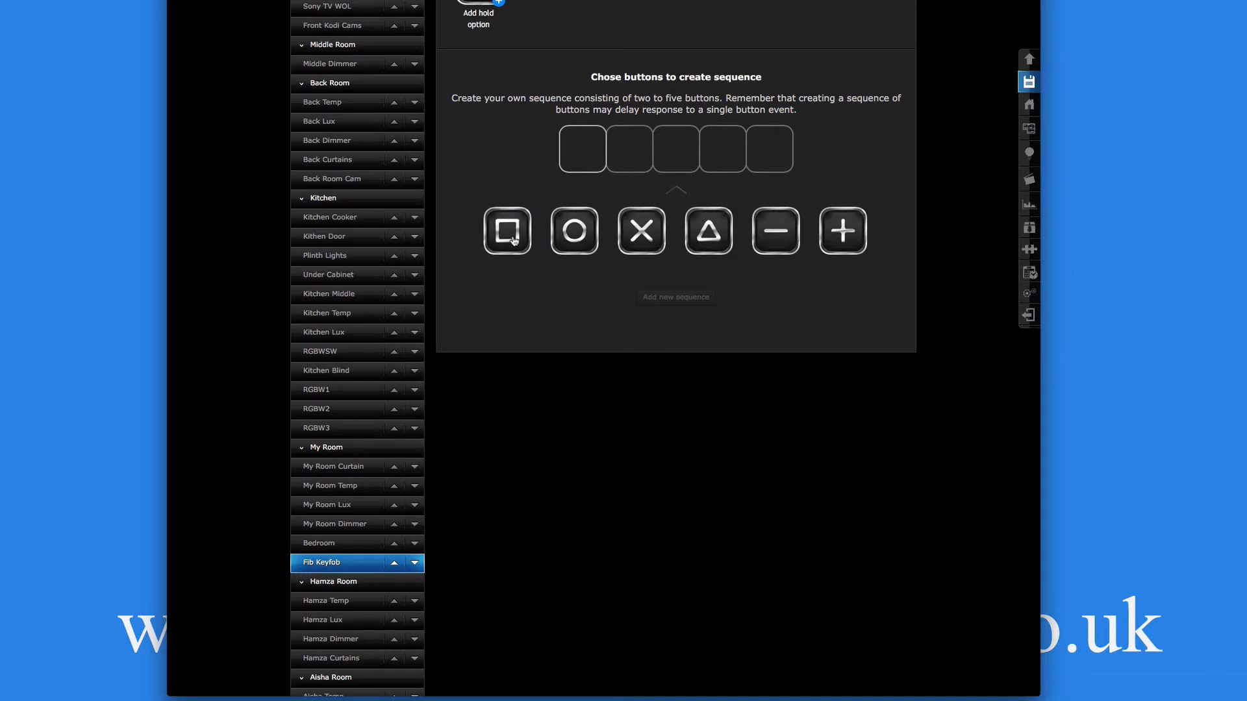
Step: Build and add the square-circle-square-circle sequence, dismissing the wake-up notice
click(506, 232)
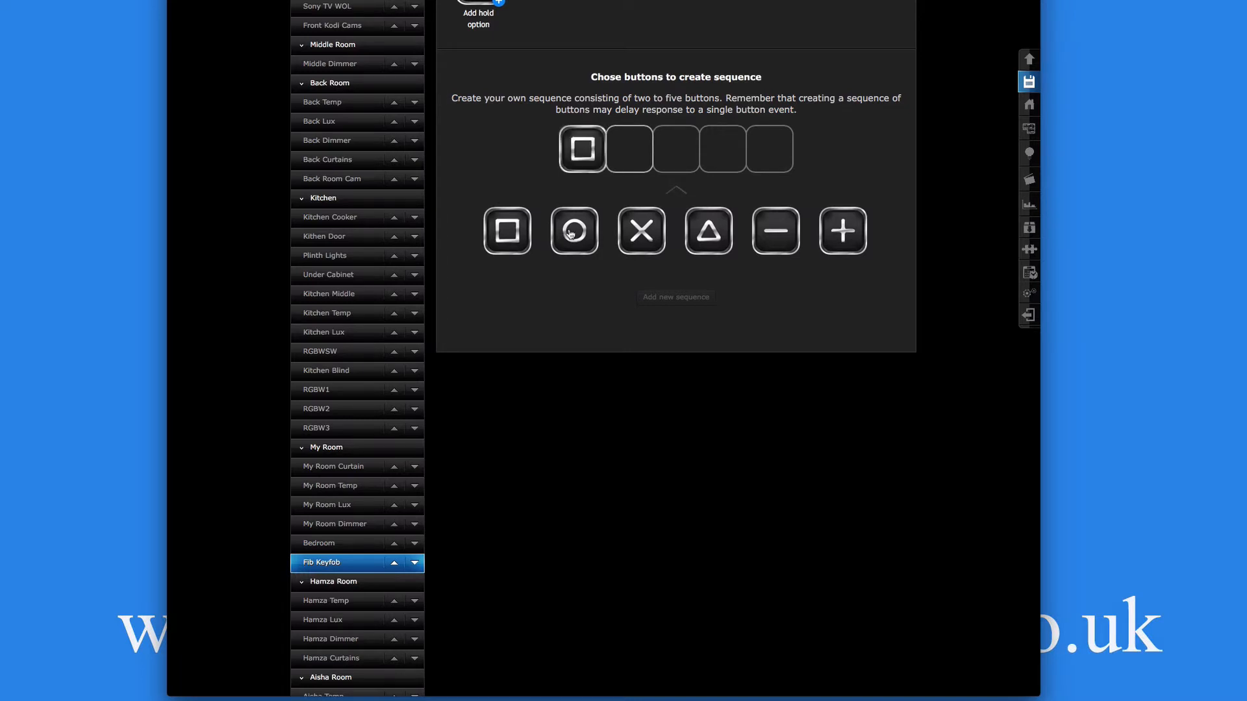
click(572, 231)
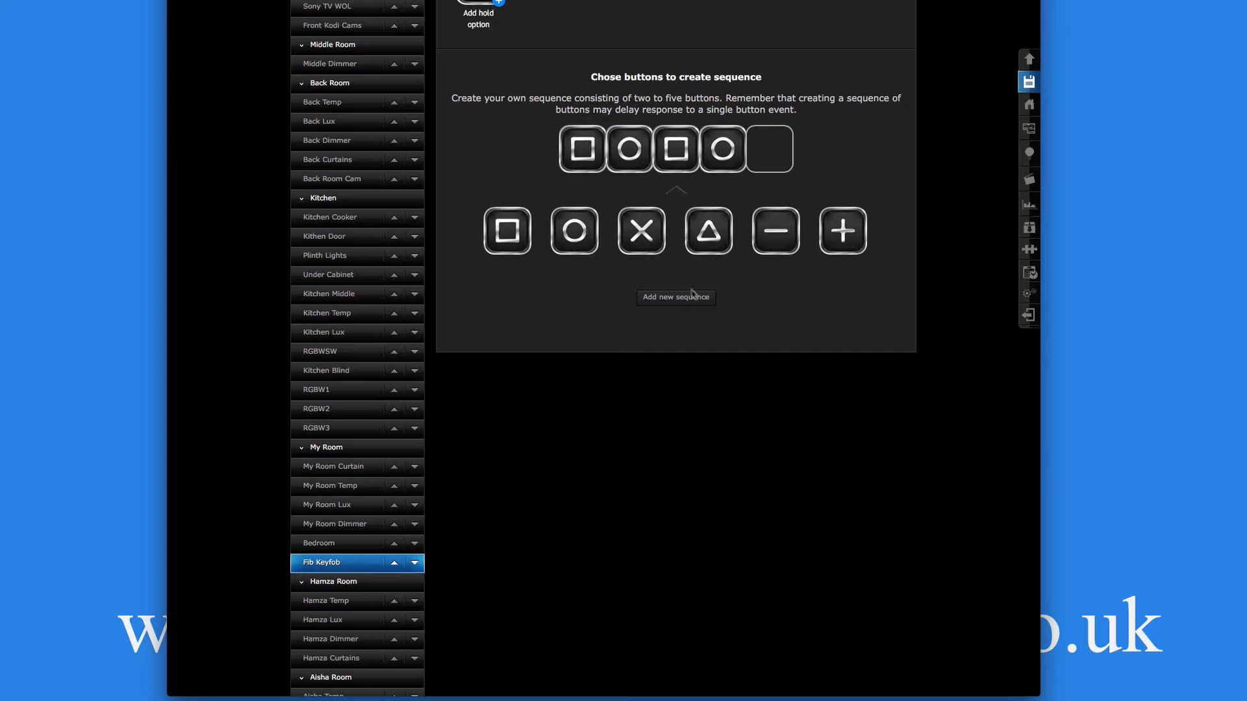
click(676, 296)
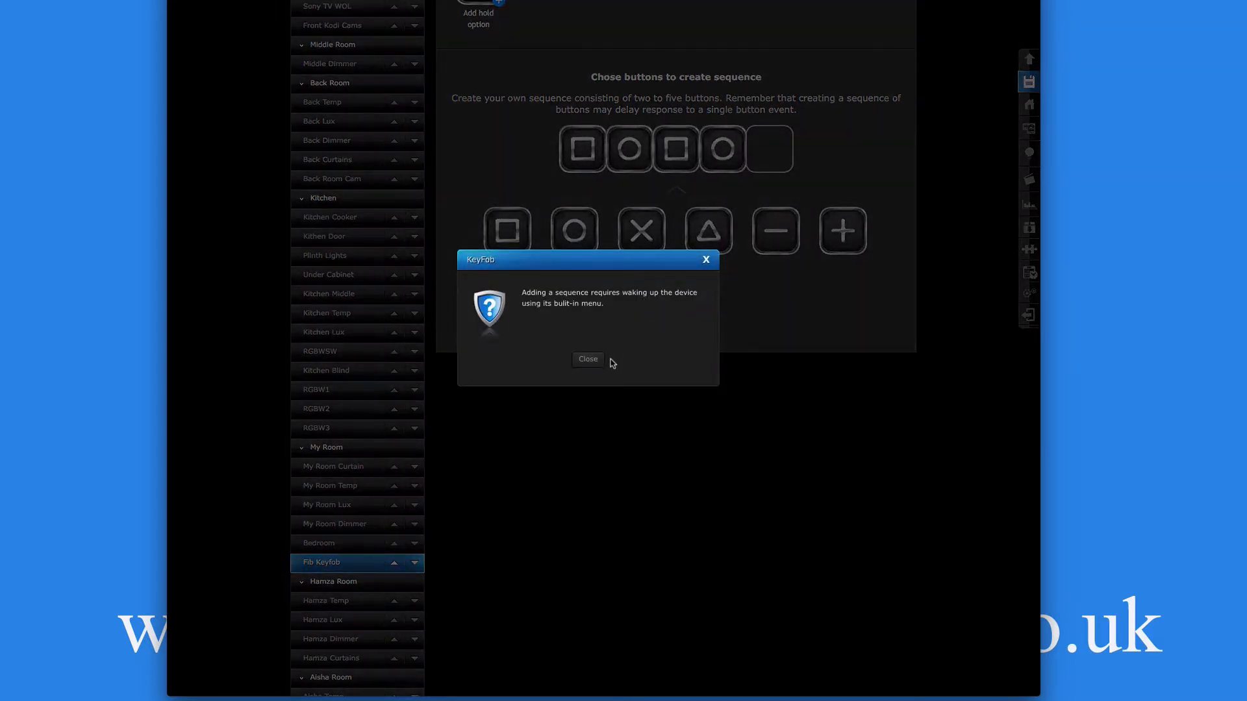
mouse_move(587, 359)
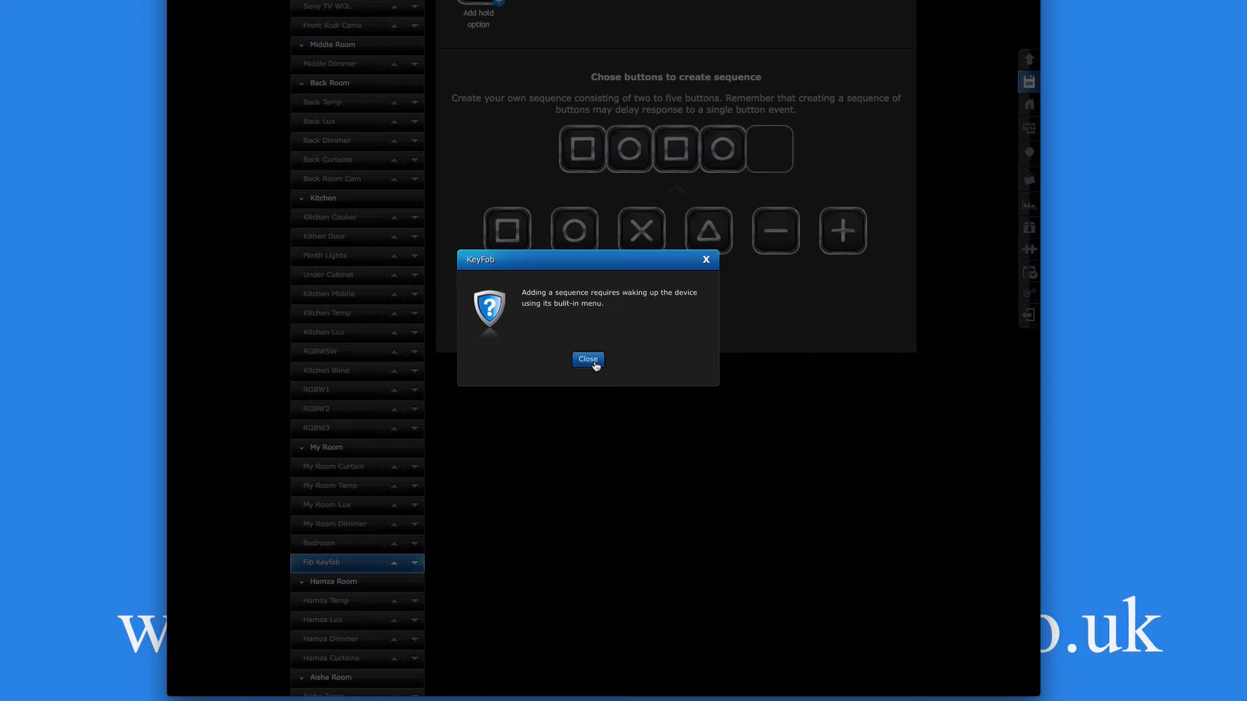
click(587, 360)
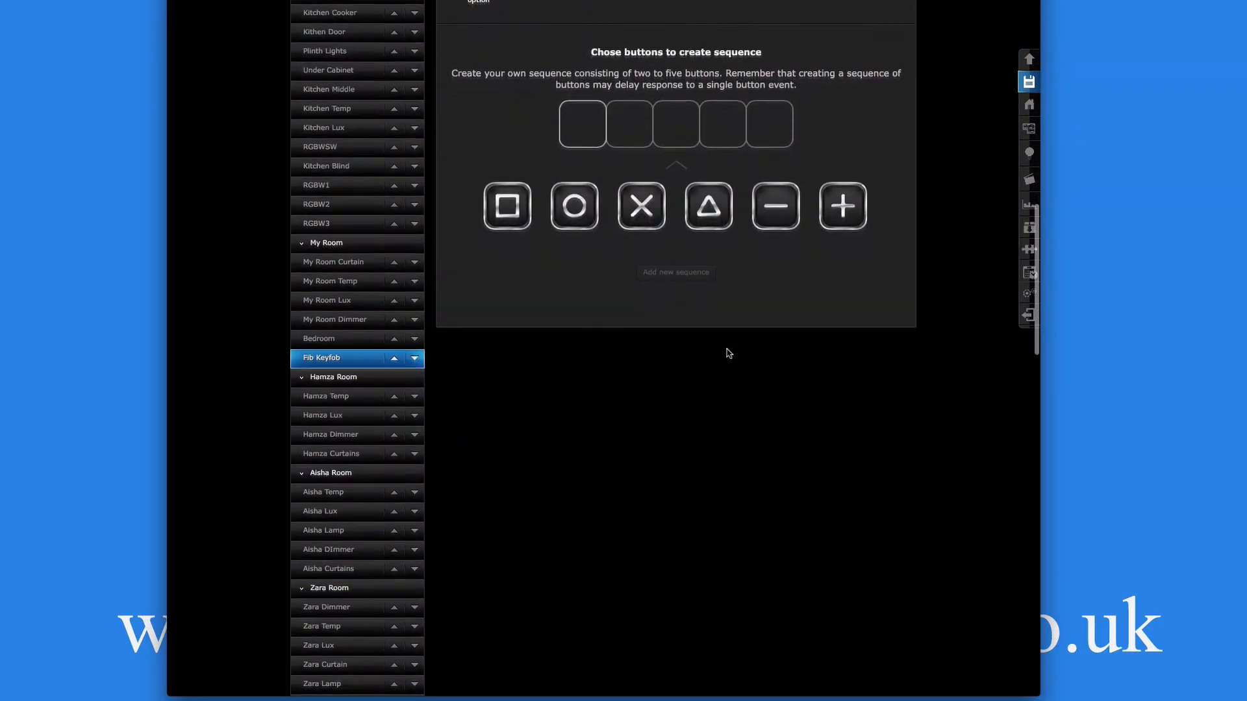
scroll(down, 3)
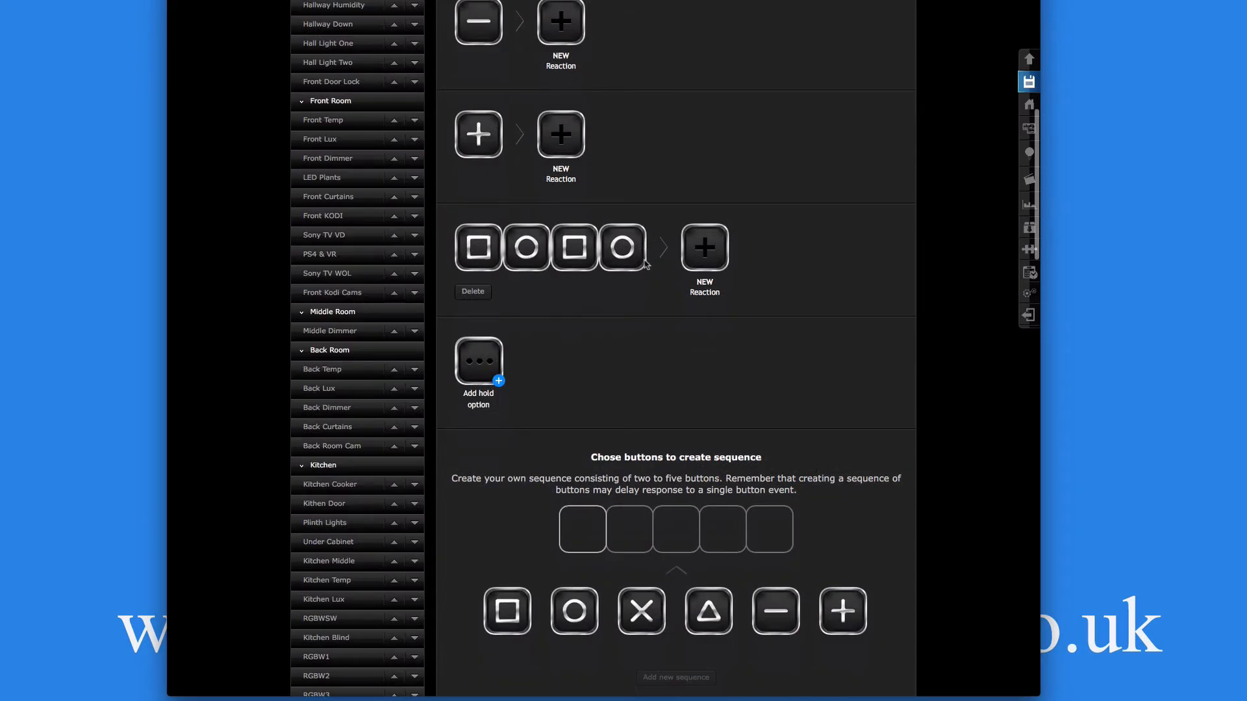
Step: Build and add the cross-triangle-cross-triangle sequence, dismissing the wake-up notice
scroll(down, 3)
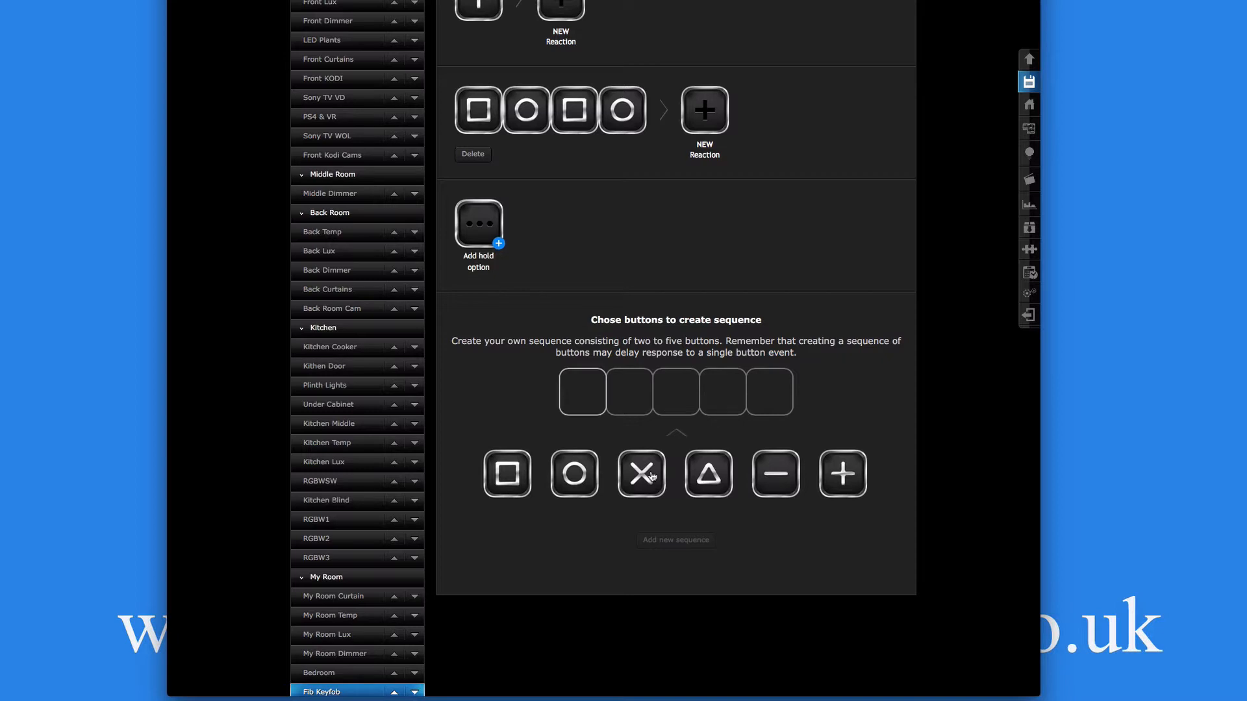
click(640, 474)
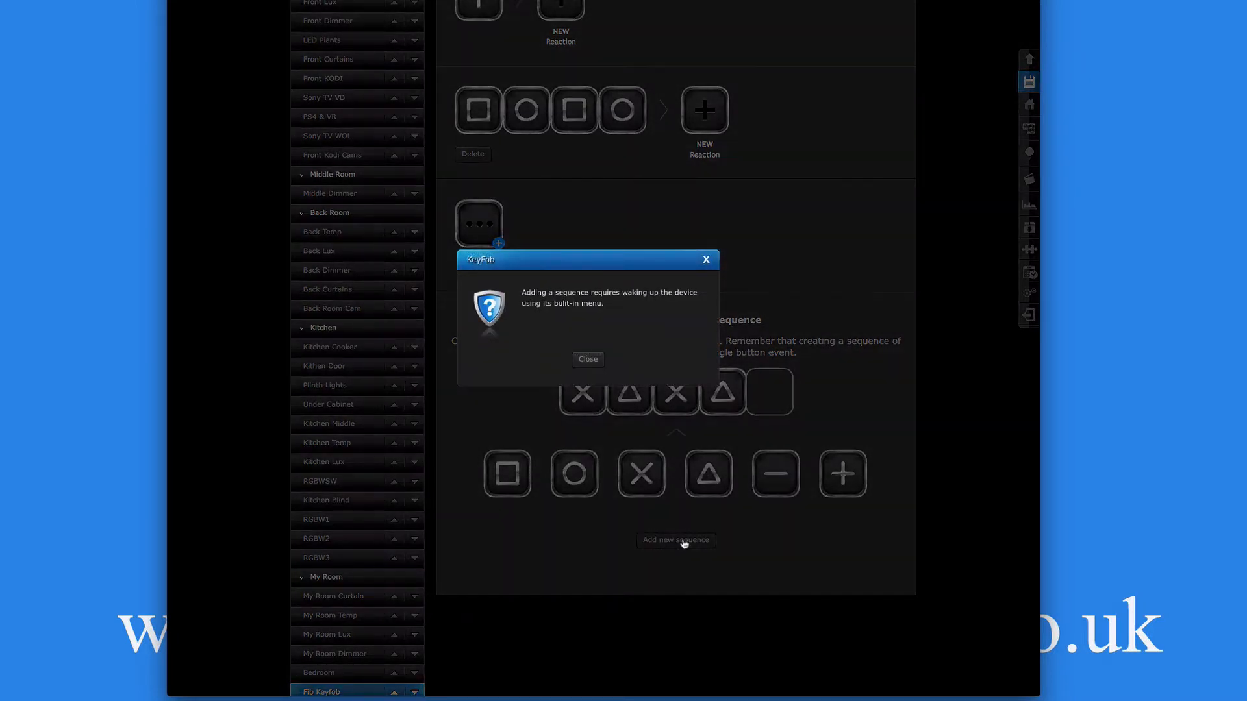
click(586, 358)
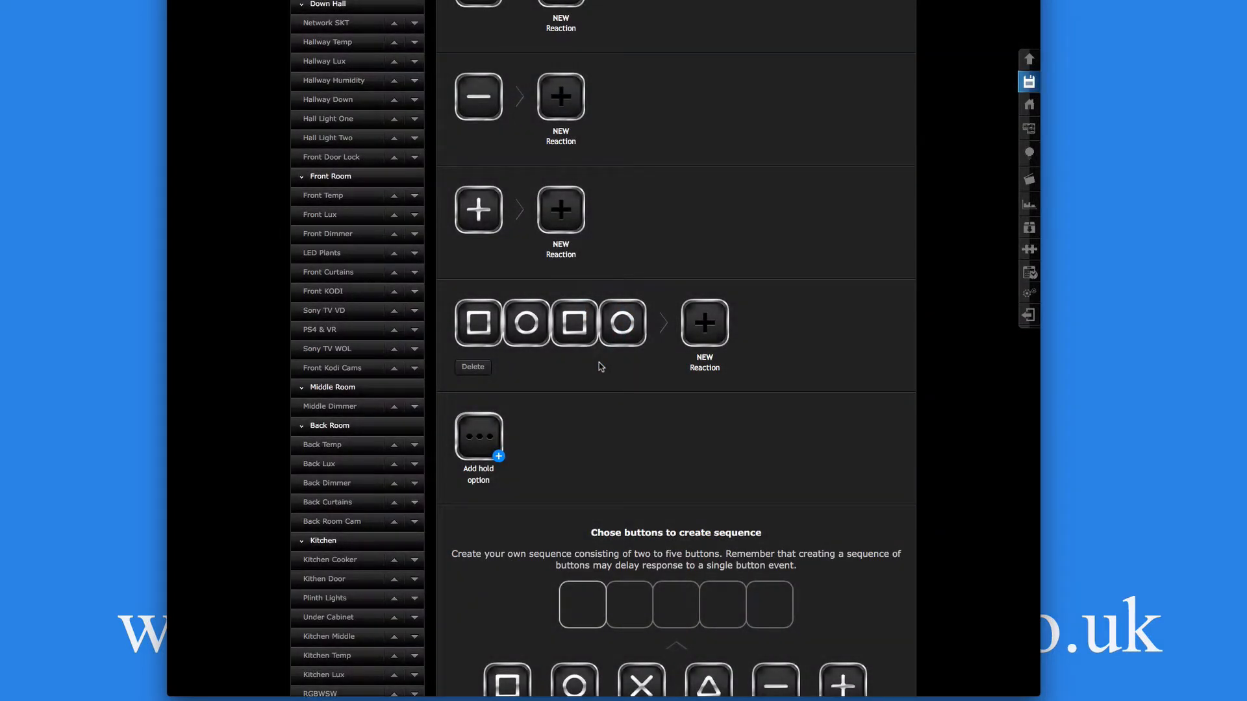
scroll(down, 3)
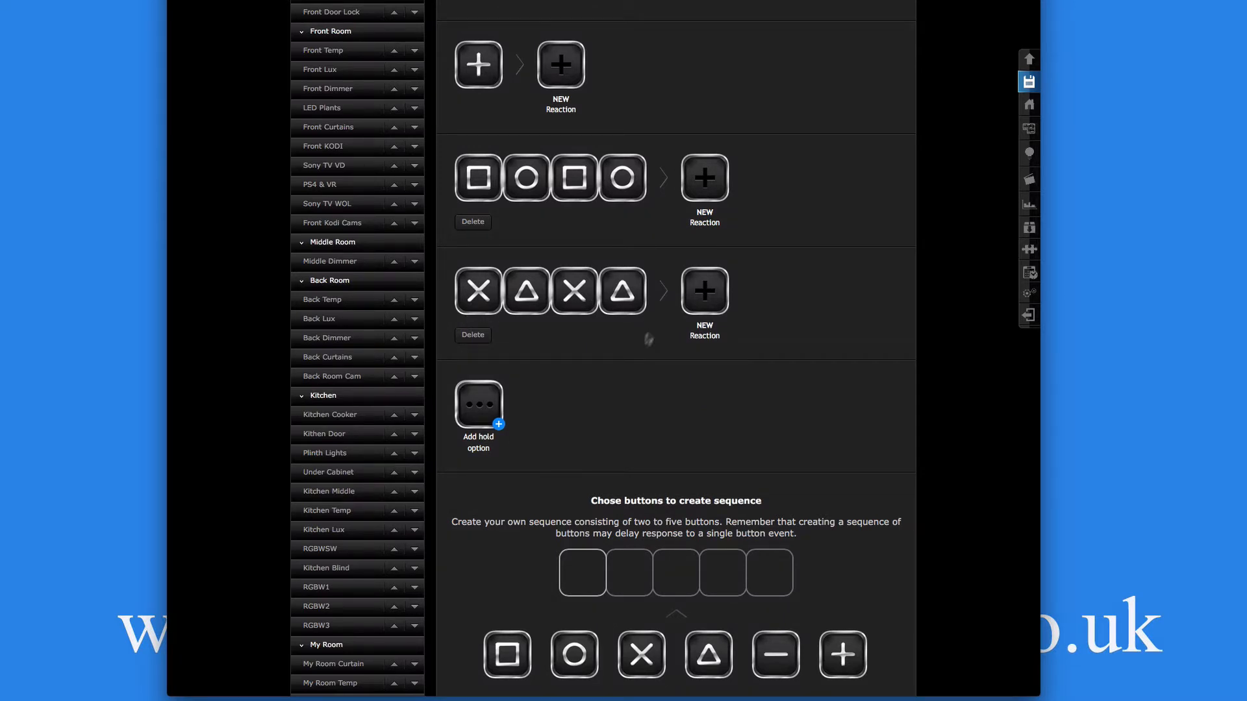
mouse_move(578, 320)
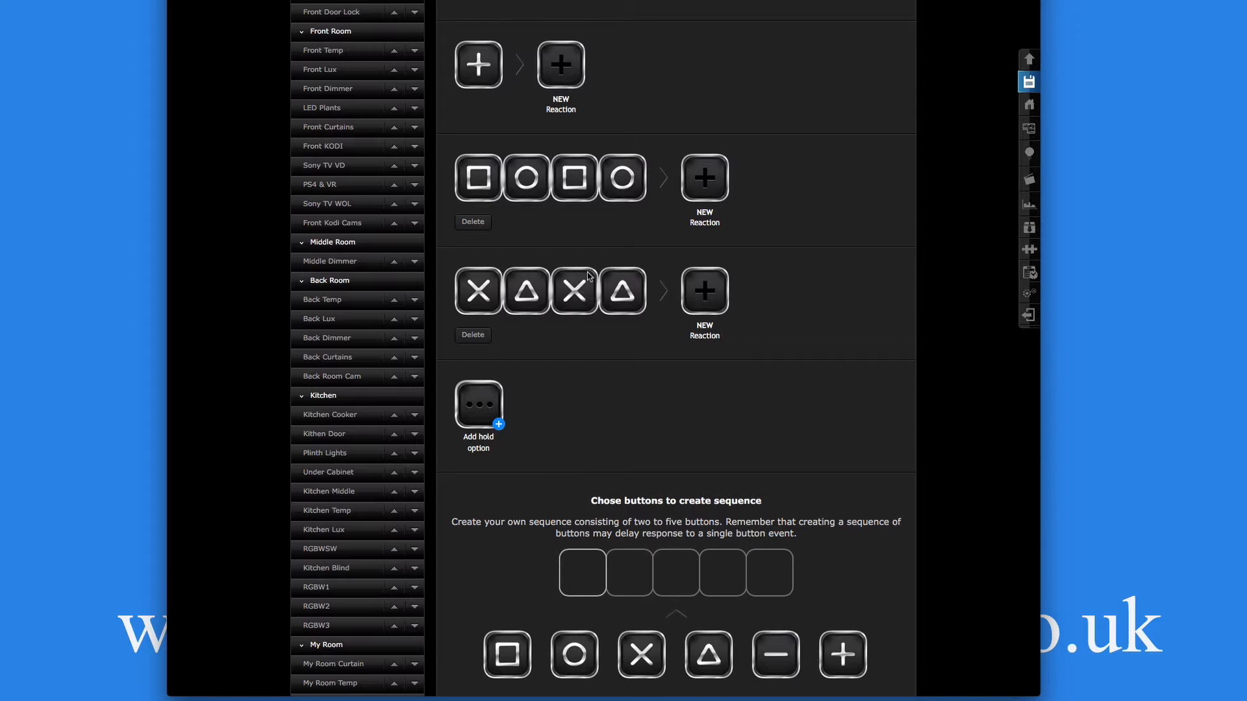
mouse_move(464, 150)
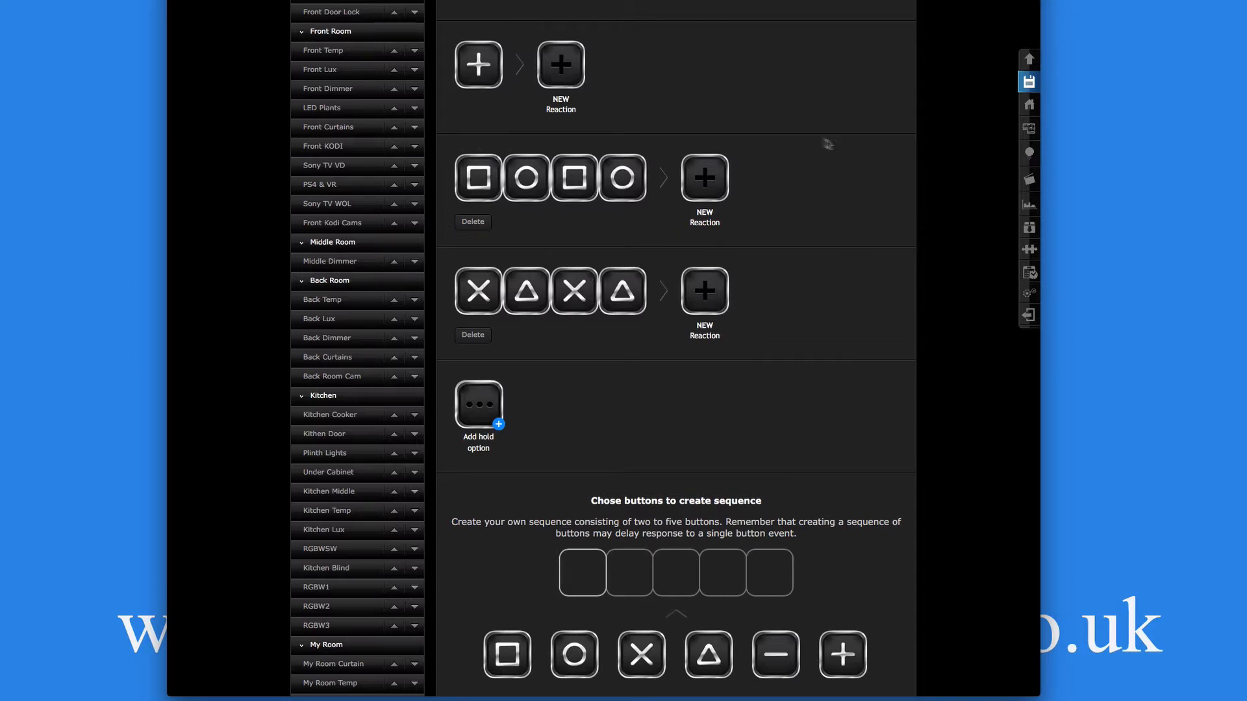
mouse_move(678, 220)
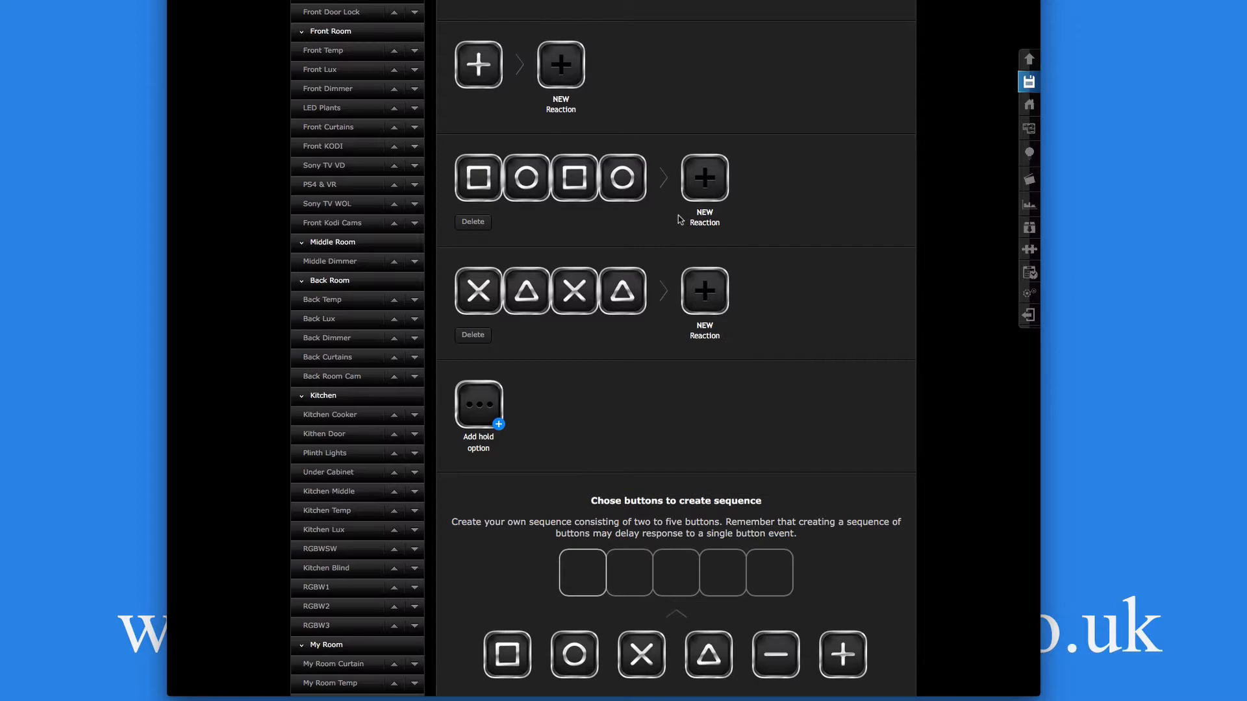
scroll(down, 3)
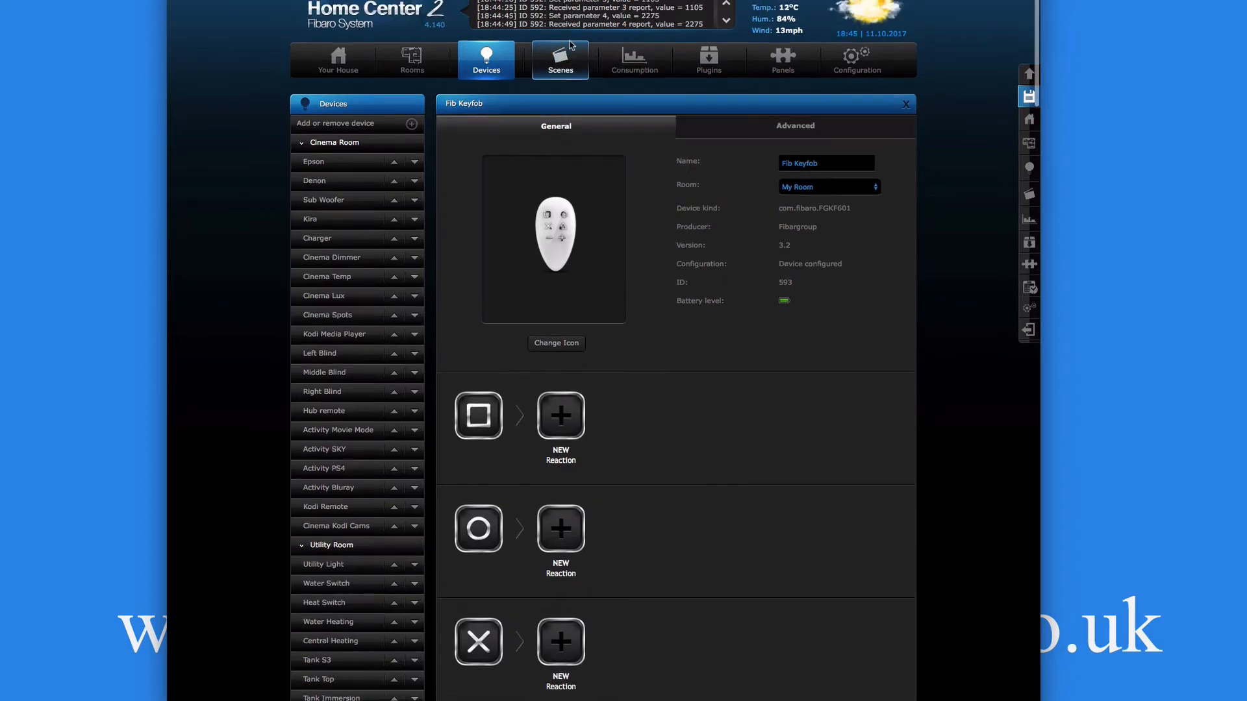
Step: Select KeyFob Scenes from the Scenes list to show its Lua script
click(560, 60)
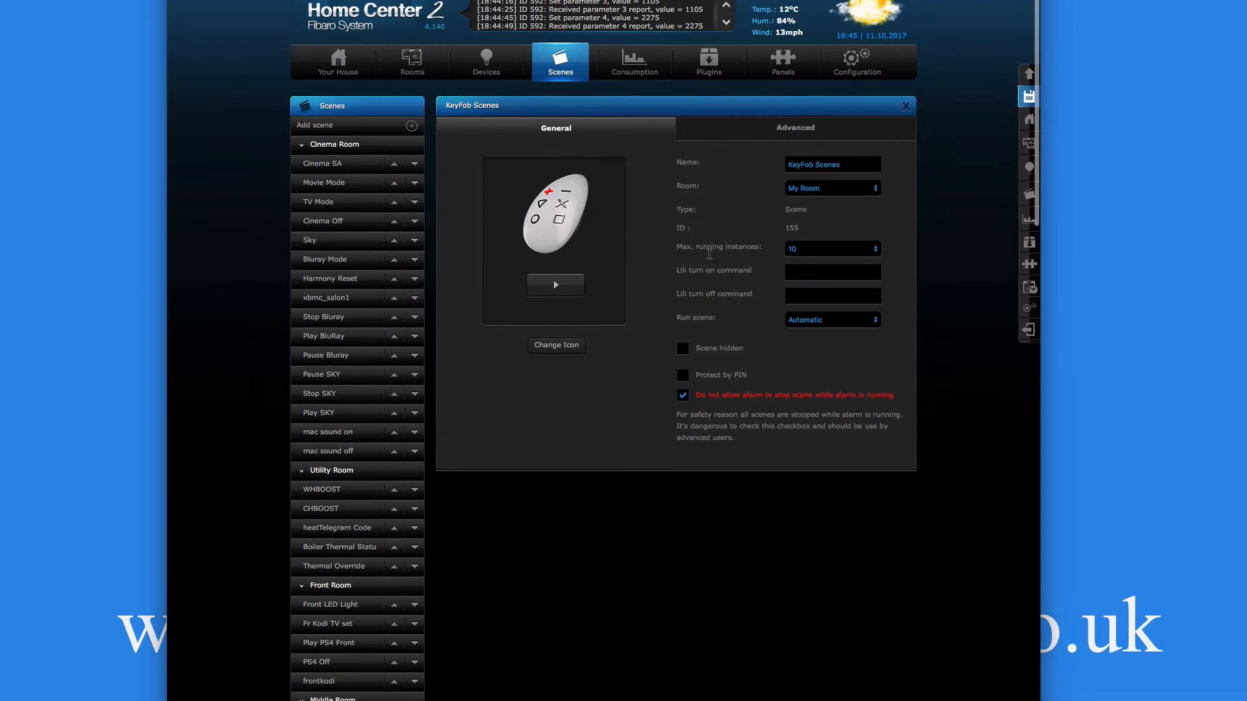
click(794, 120)
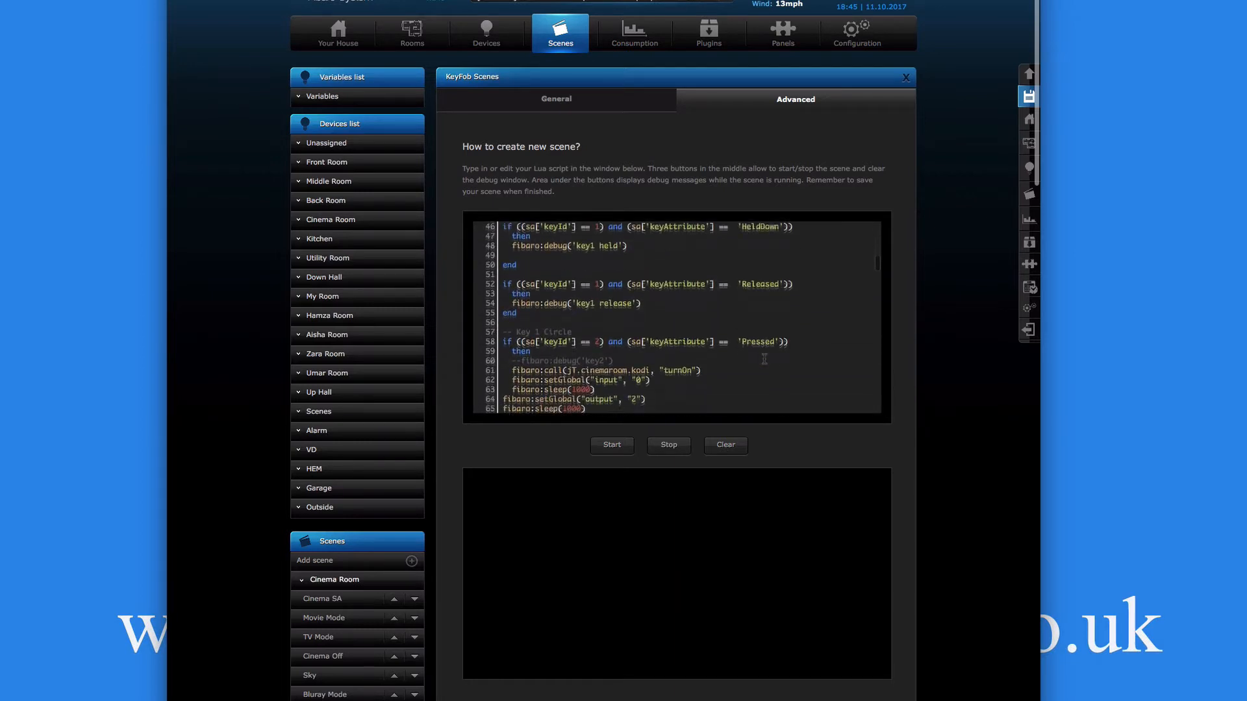
Step: Scroll the Lua script to its end and place the cursor below the key6 block for new handlers
scroll(down, 3)
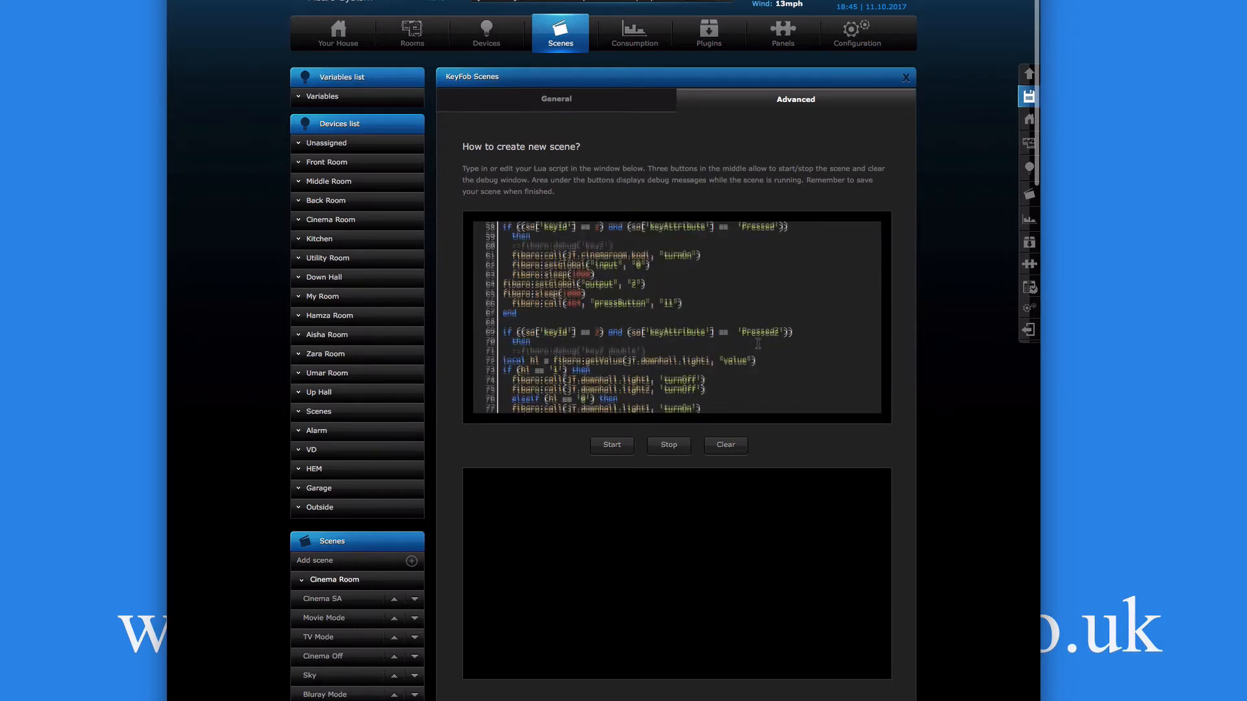
scroll(down, 3)
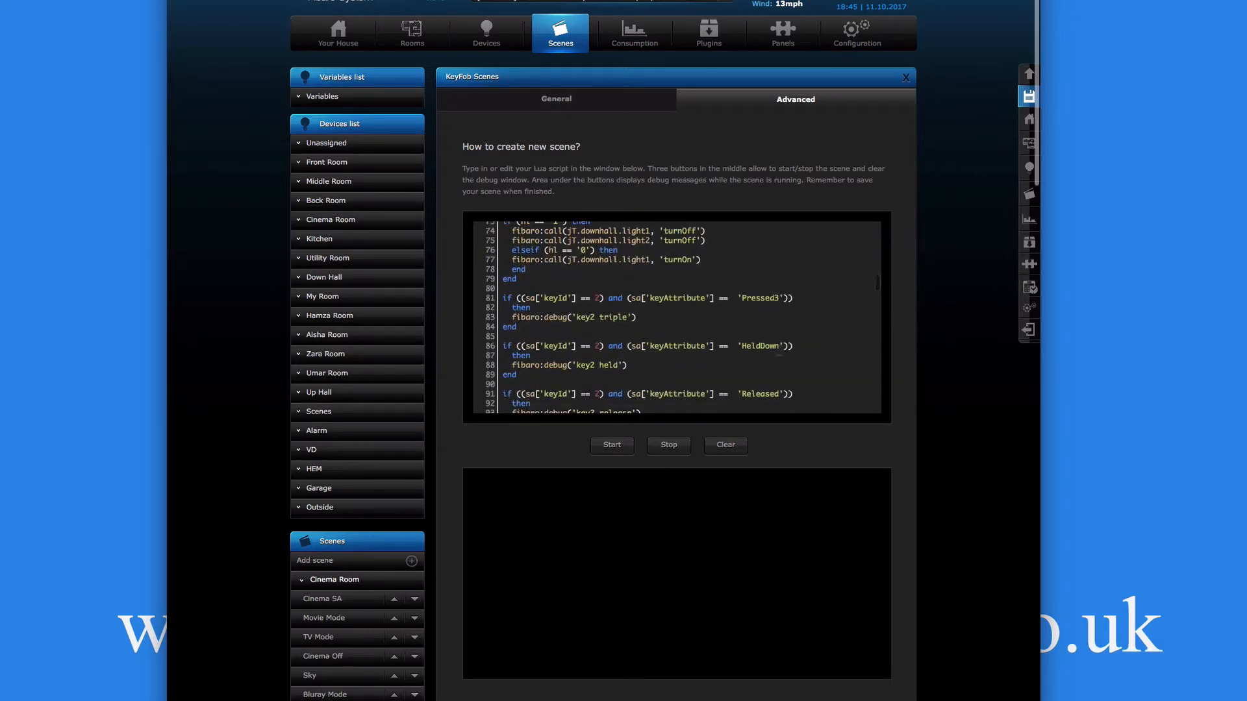
scroll(down, 3)
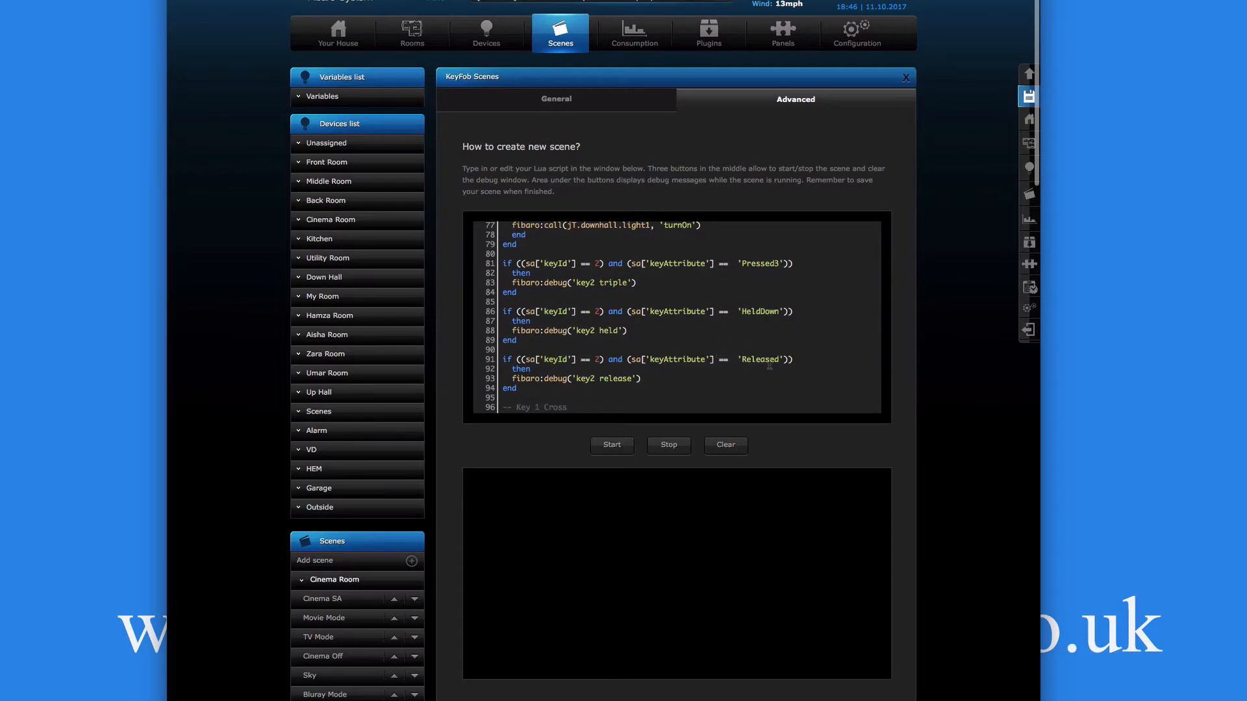
scroll(down, 3)
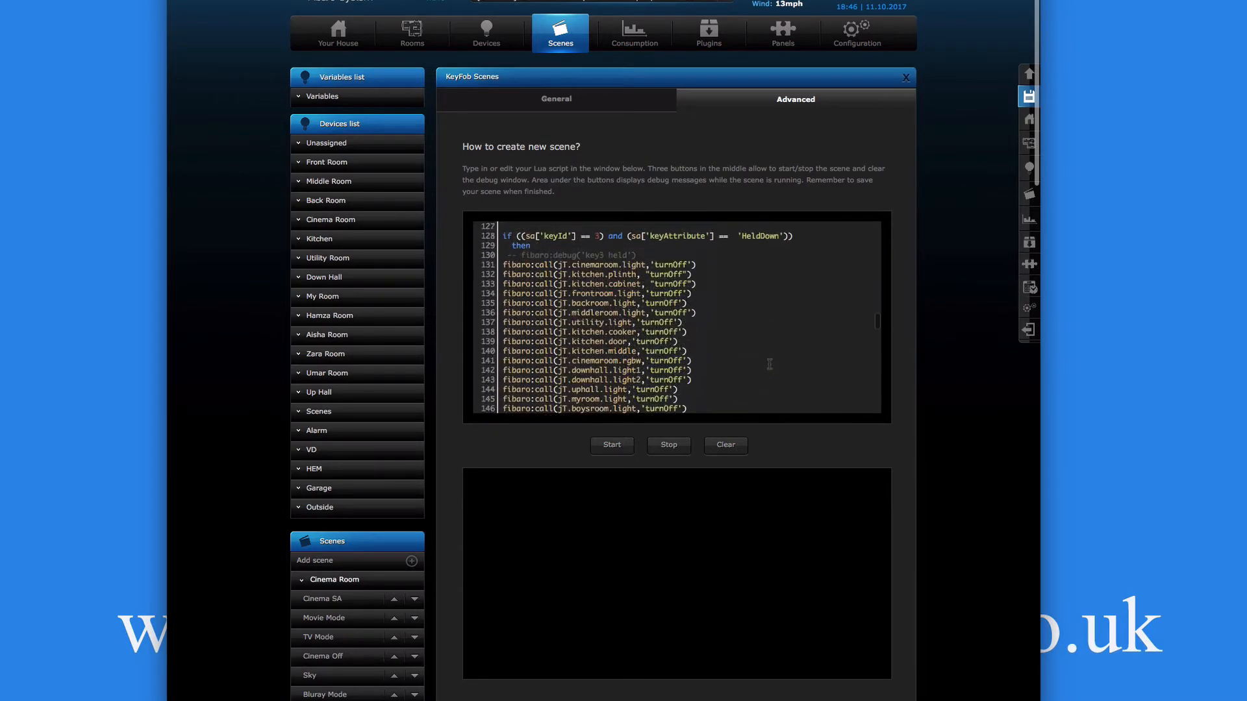
scroll(down, 3)
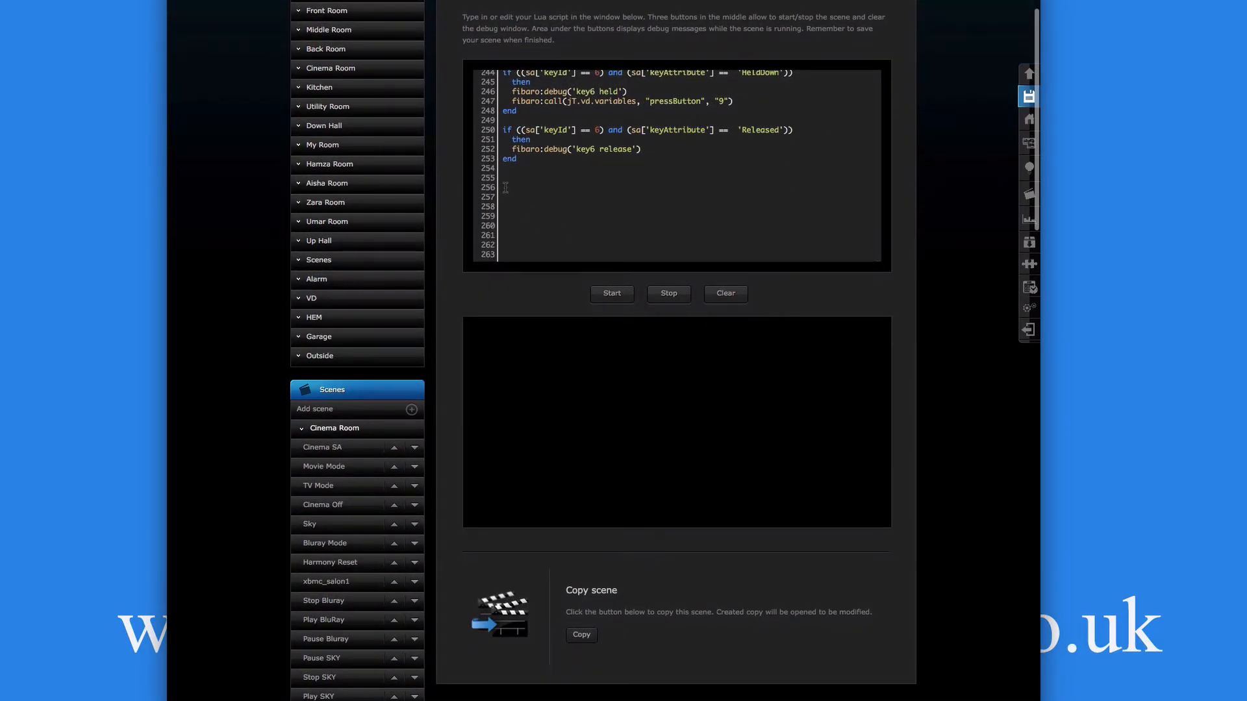
click(327, 183)
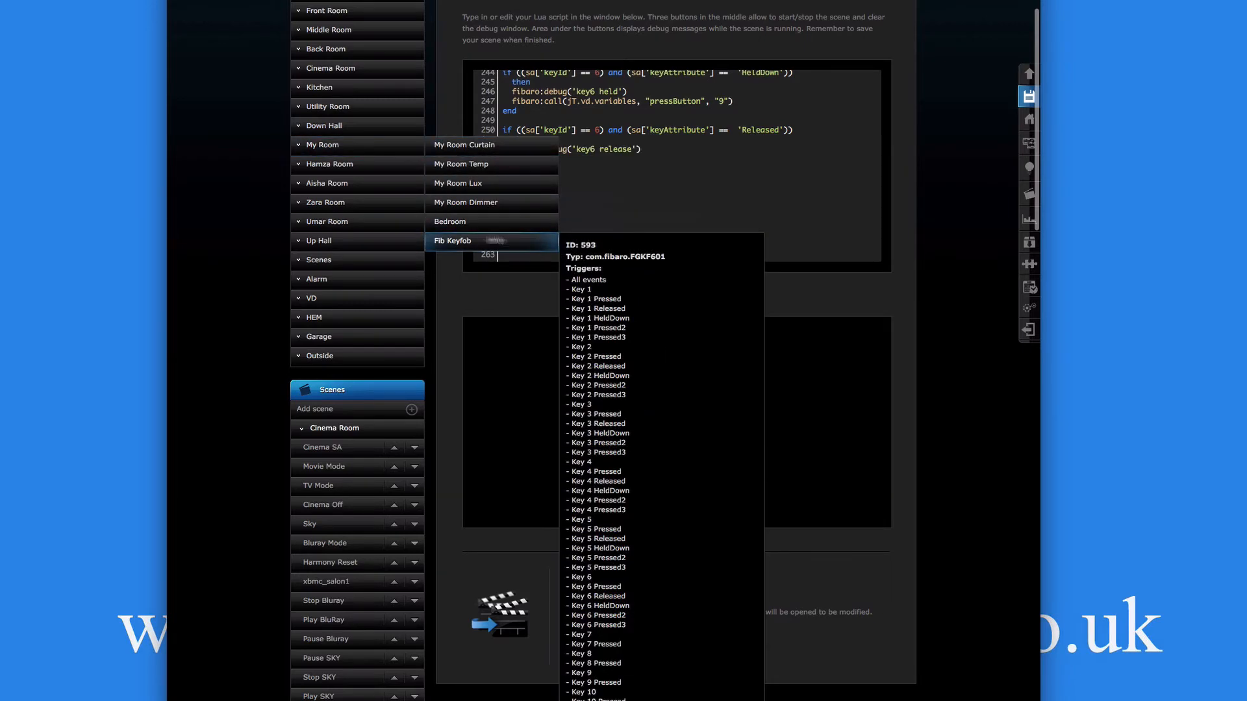
scroll(down, 3)
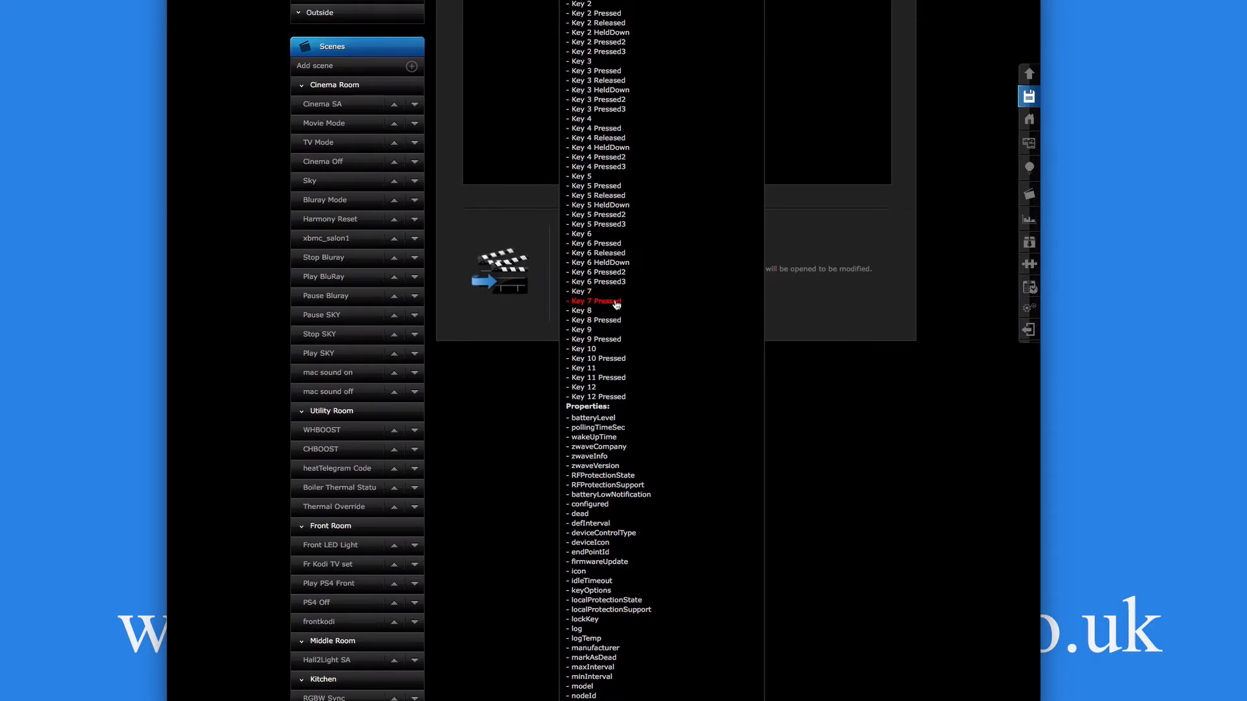
mouse_move(581, 310)
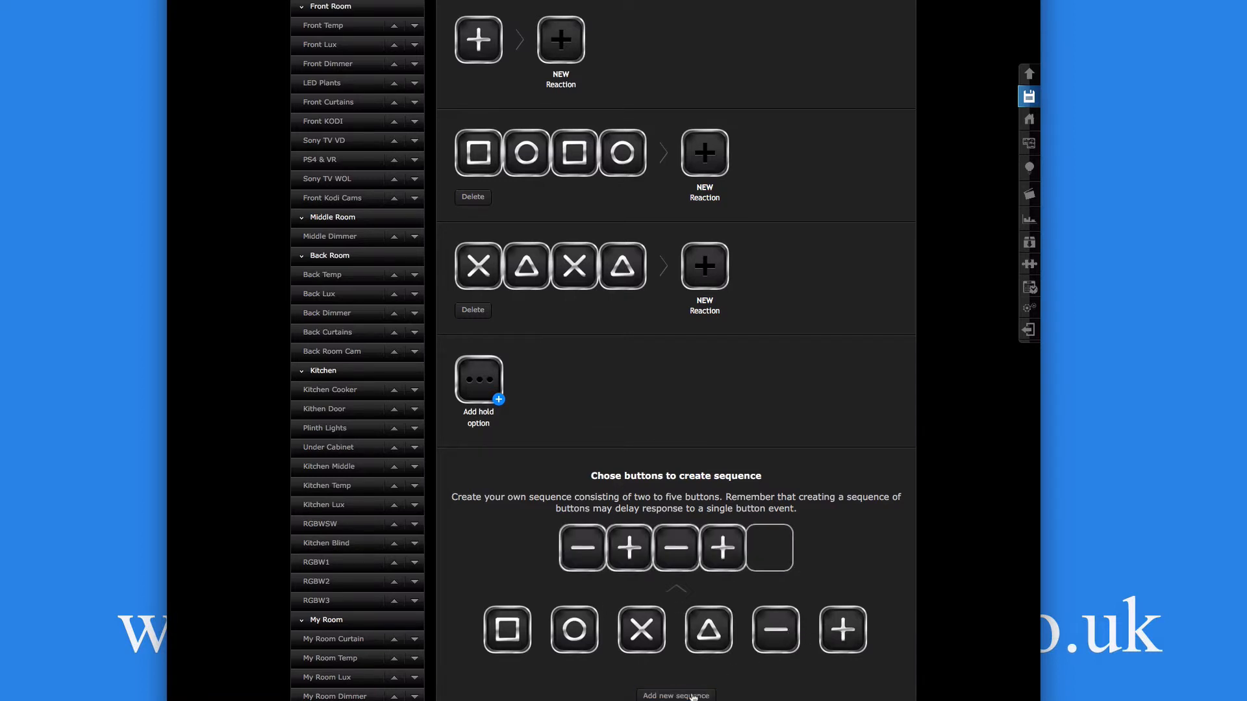
Step: Add the minus-plus-minus-plus sequence to the keyfob and dismiss the wake-up notice
scroll(down, 3)
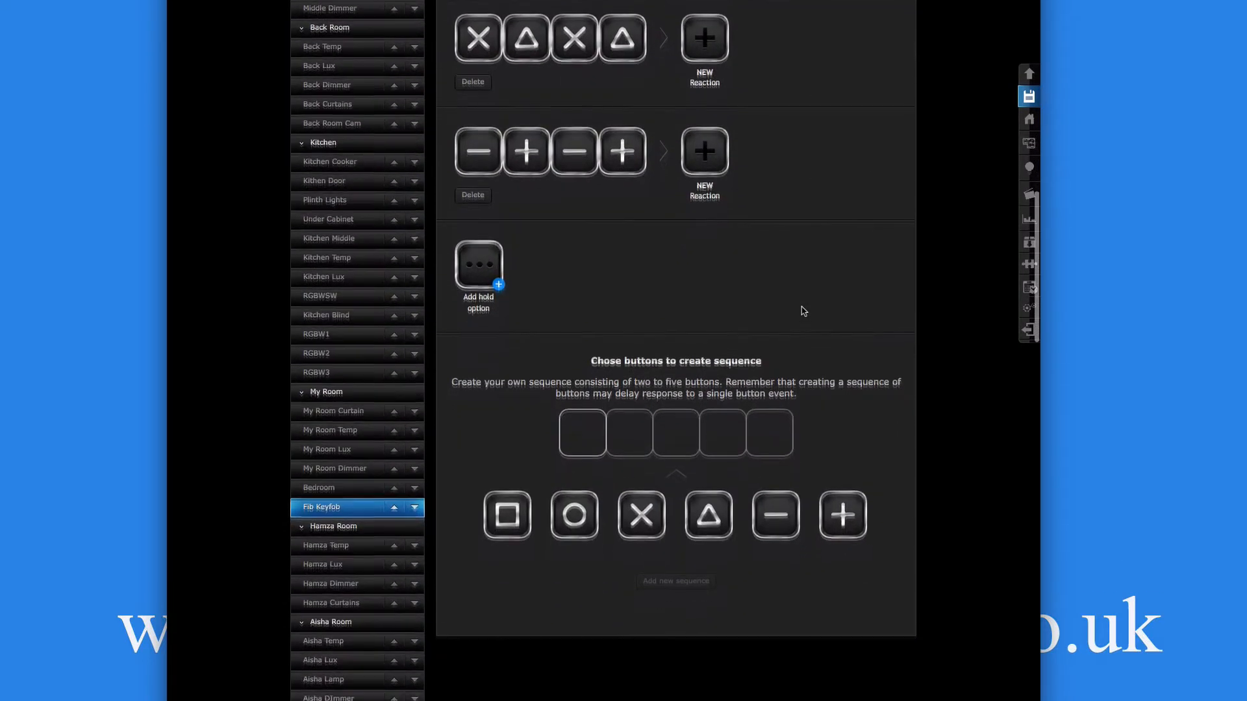
scroll(down, 3)
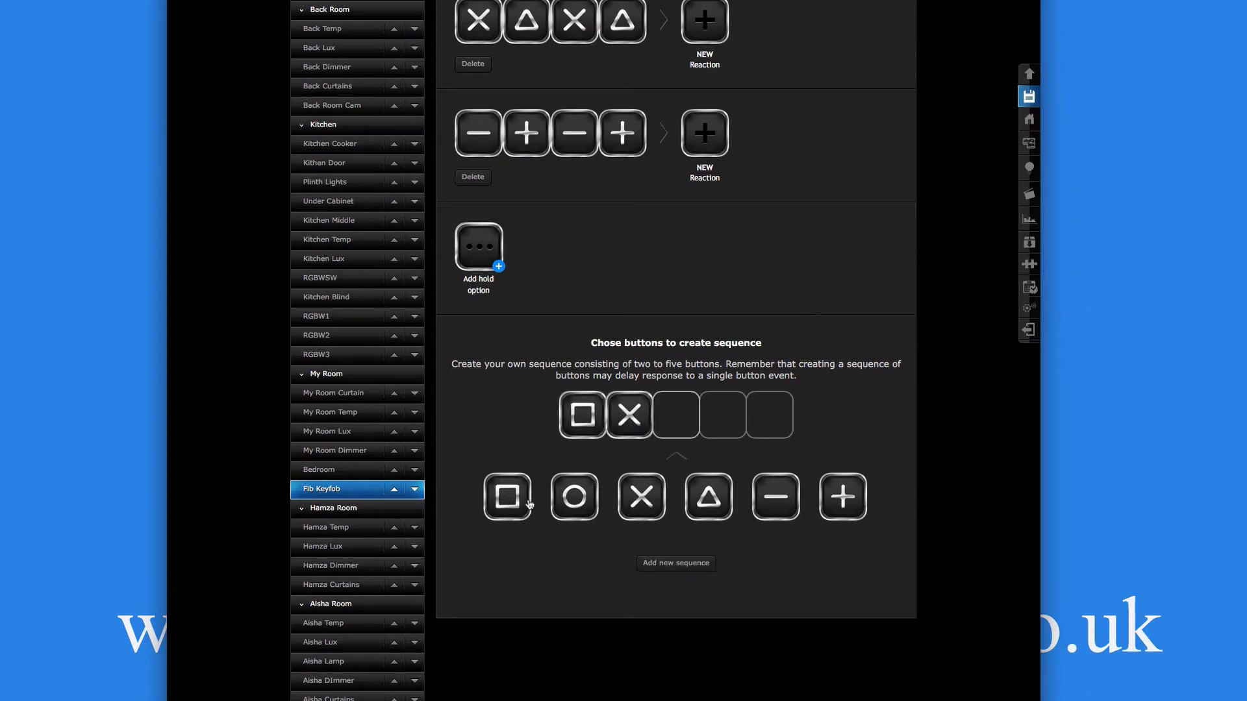
click(675, 562)
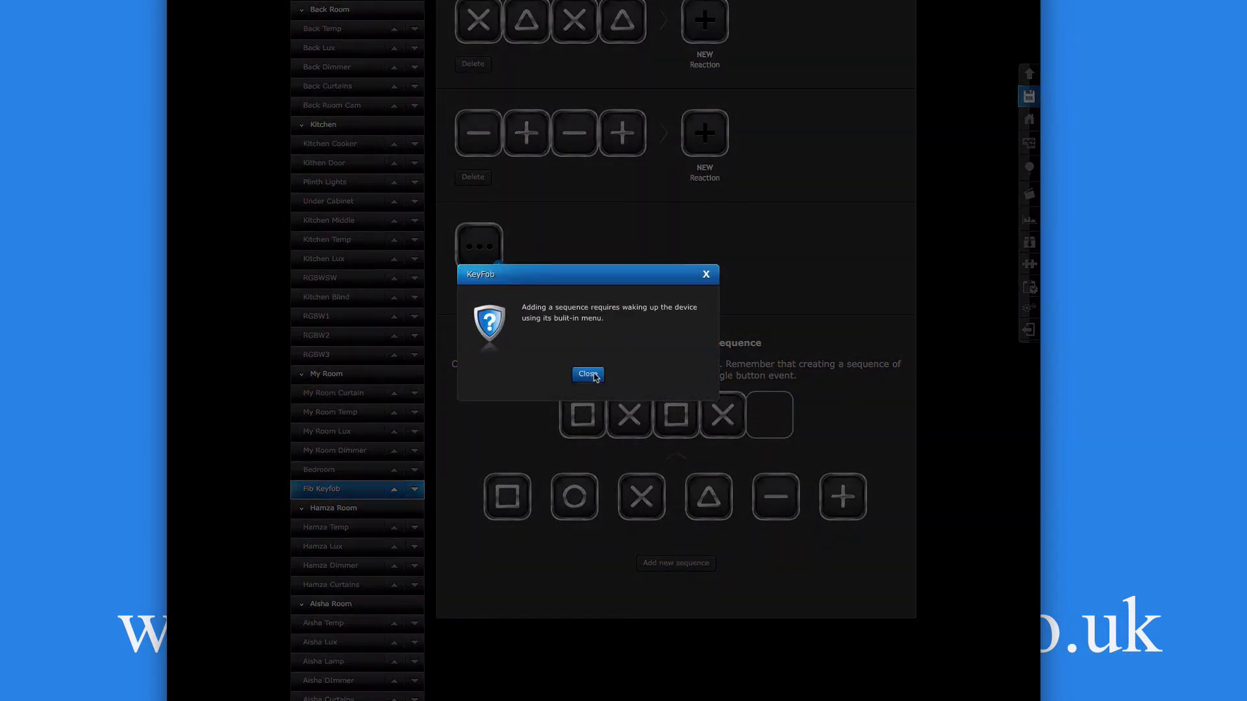
click(587, 374)
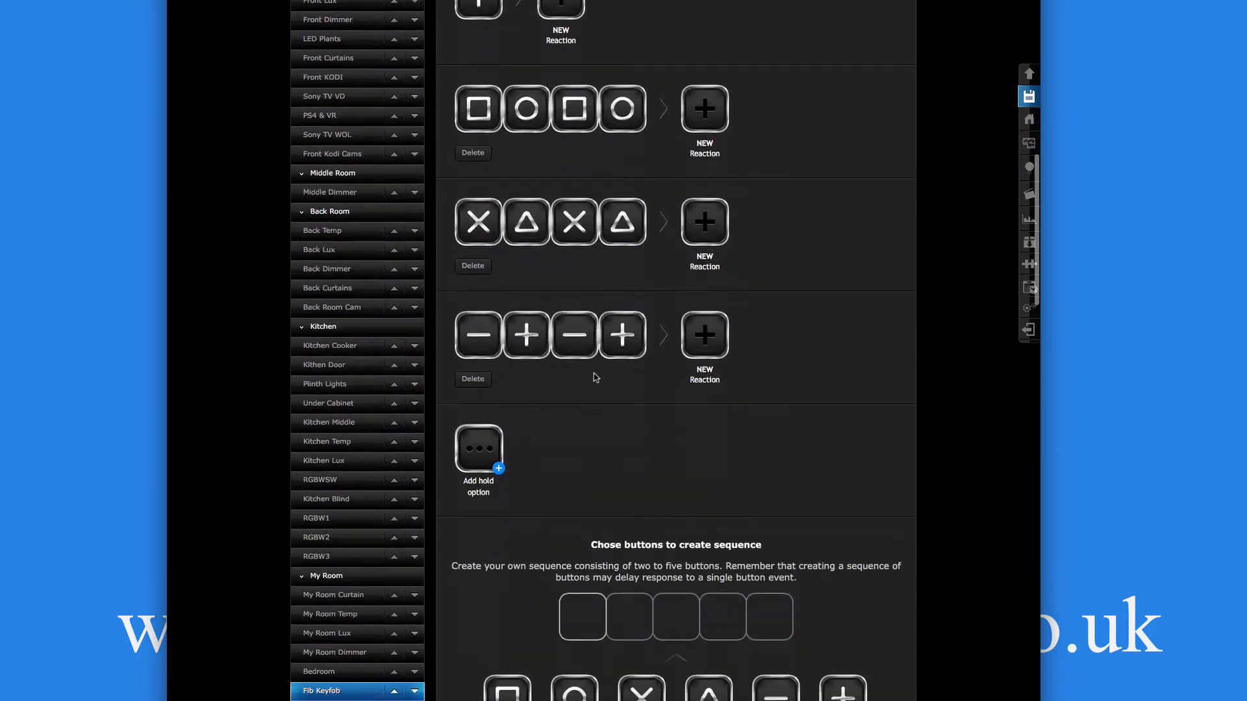
scroll(down, 3)
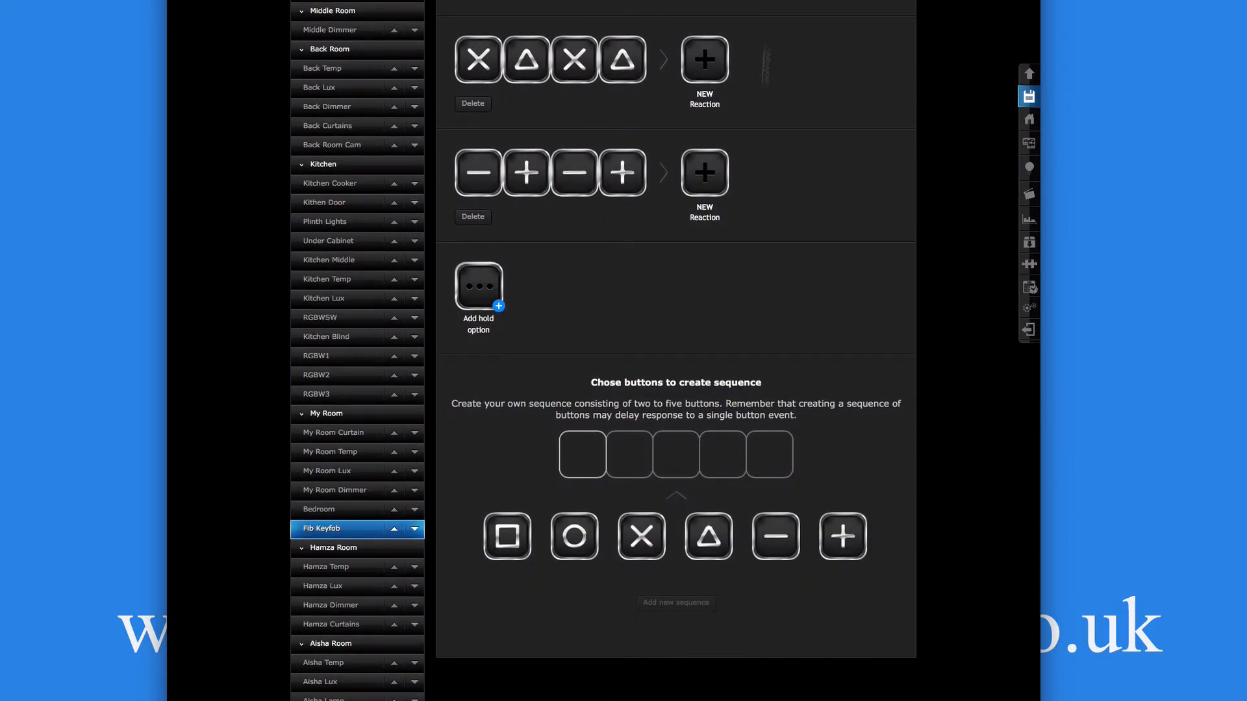
scroll(down, 3)
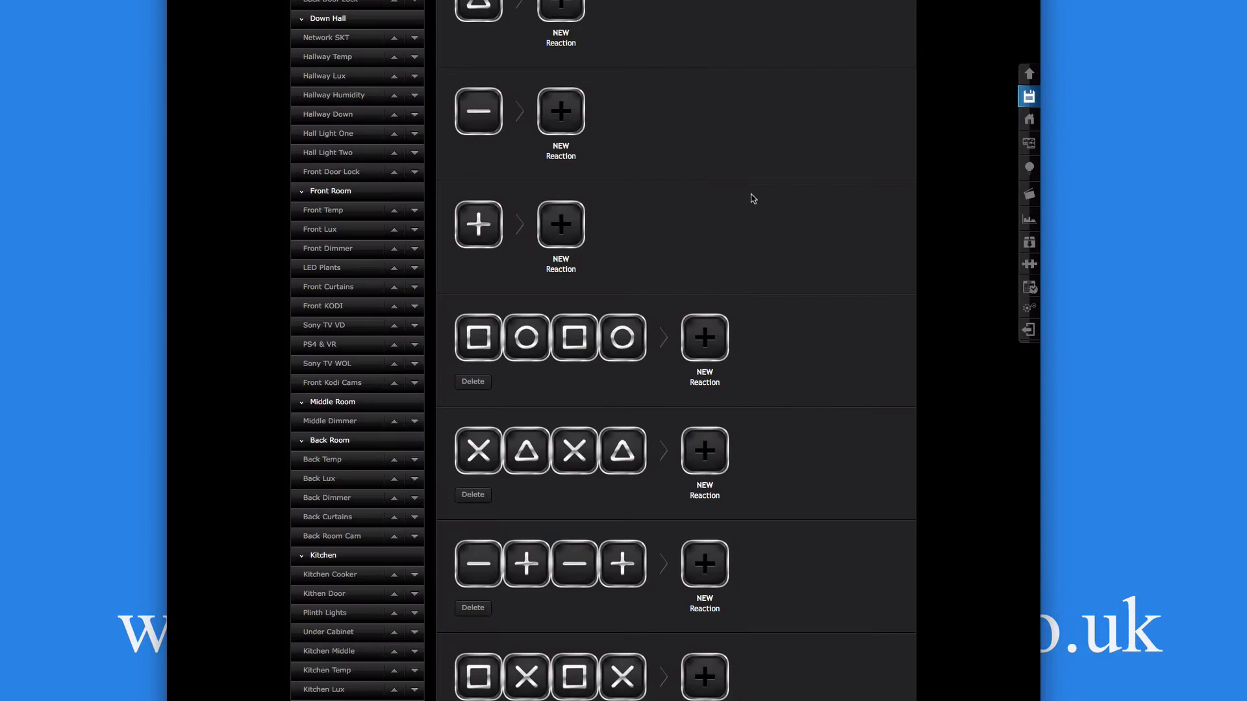
scroll(down, 3)
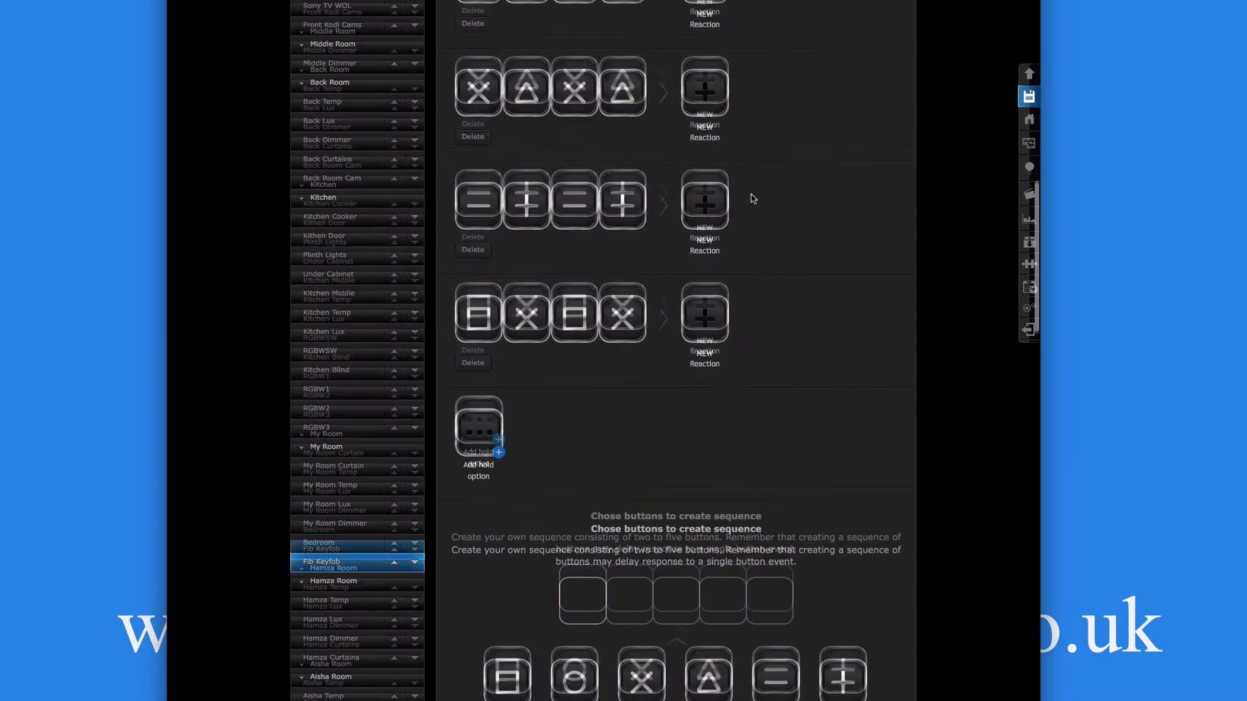
scroll(down, 3)
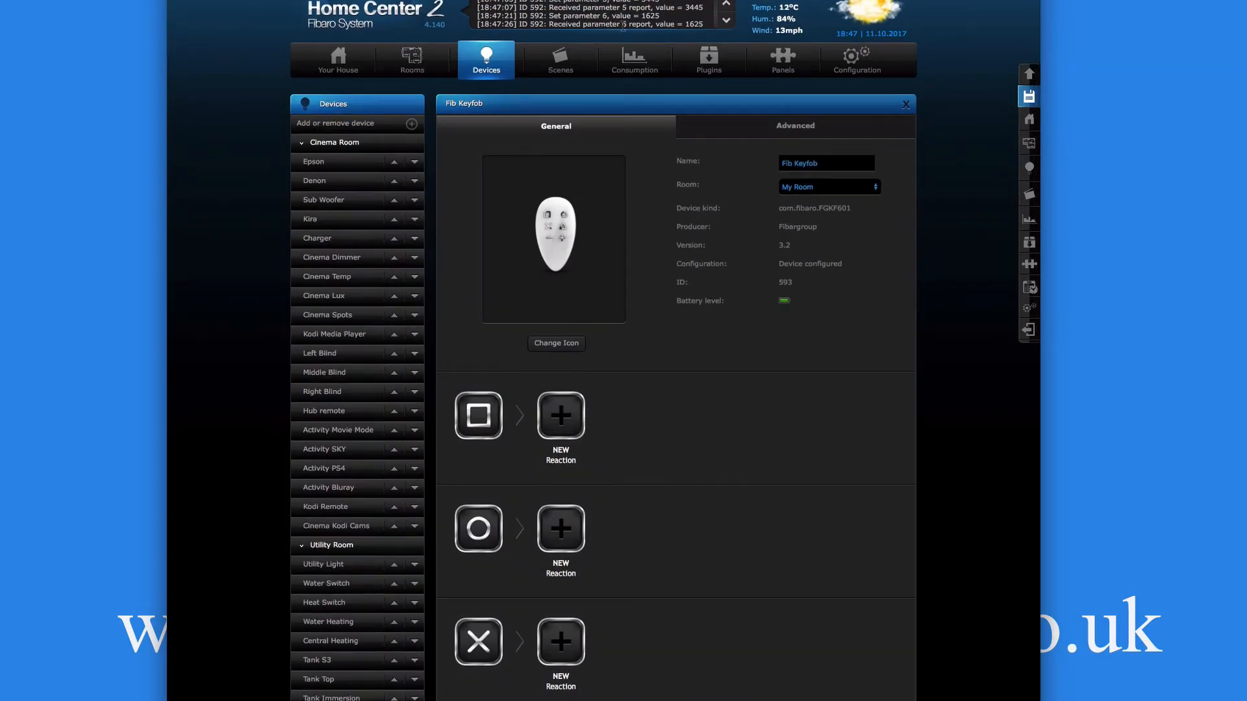
scroll(down, 3)
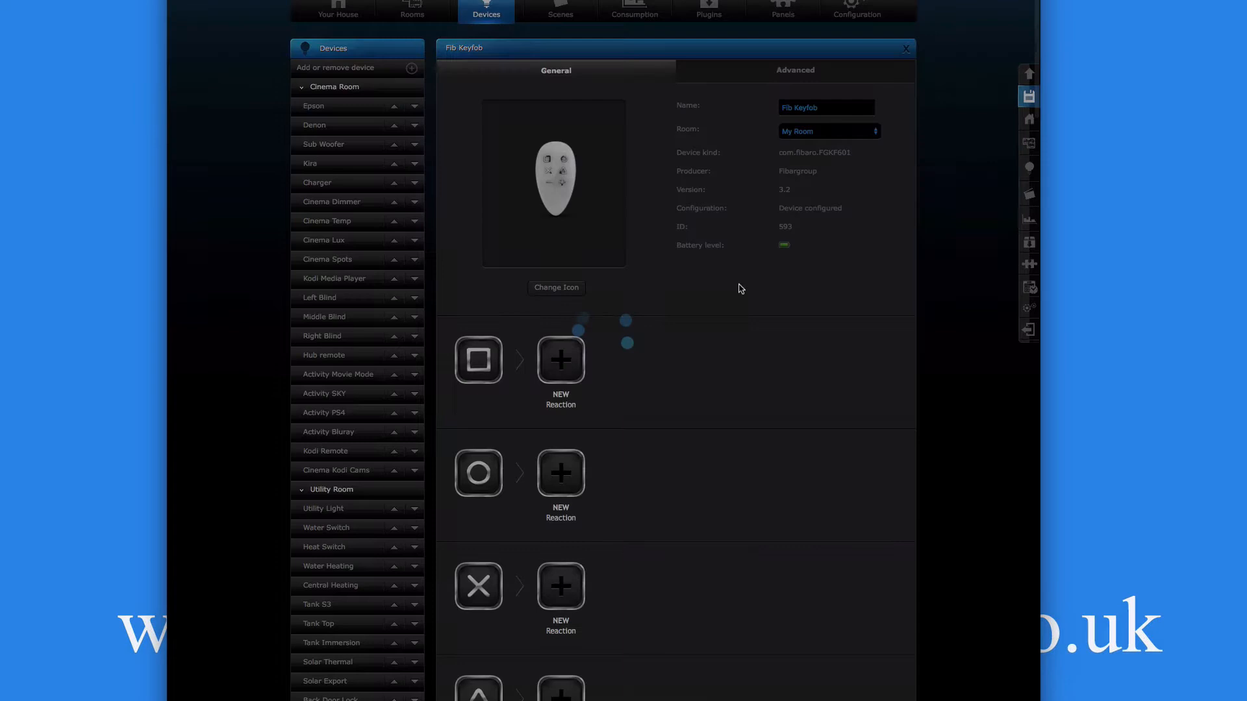
scroll(down, 3)
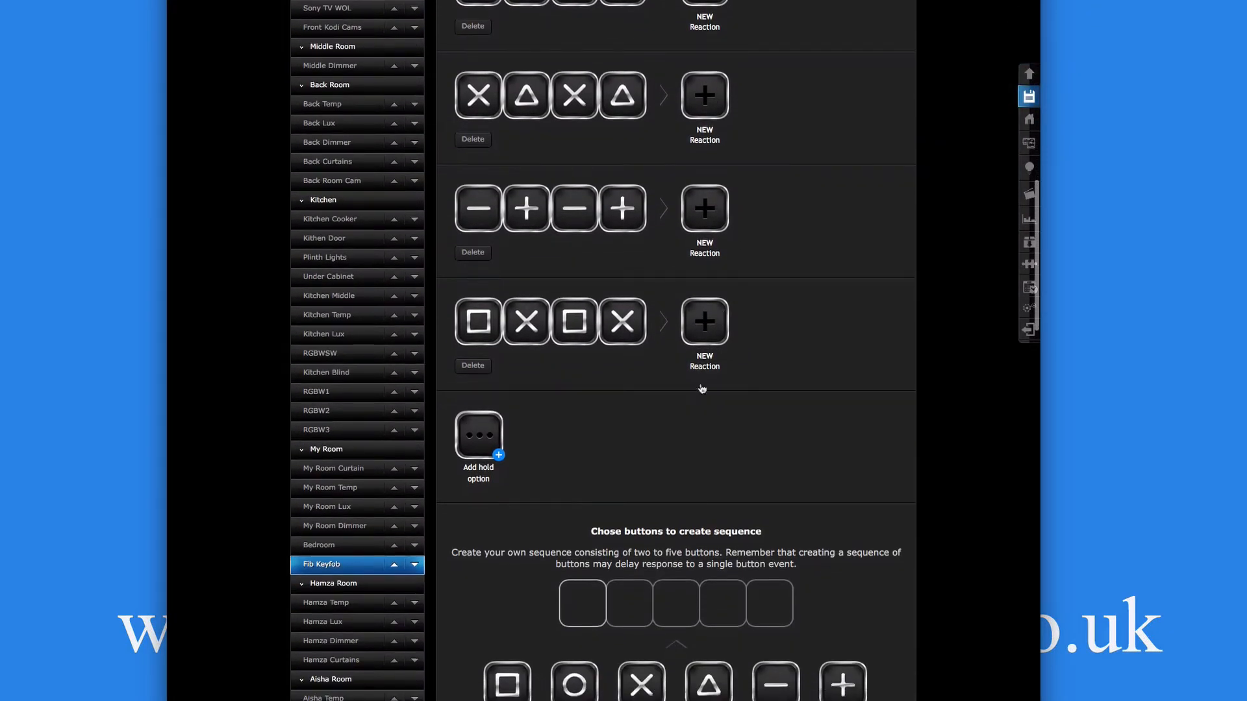
scroll(down, 3)
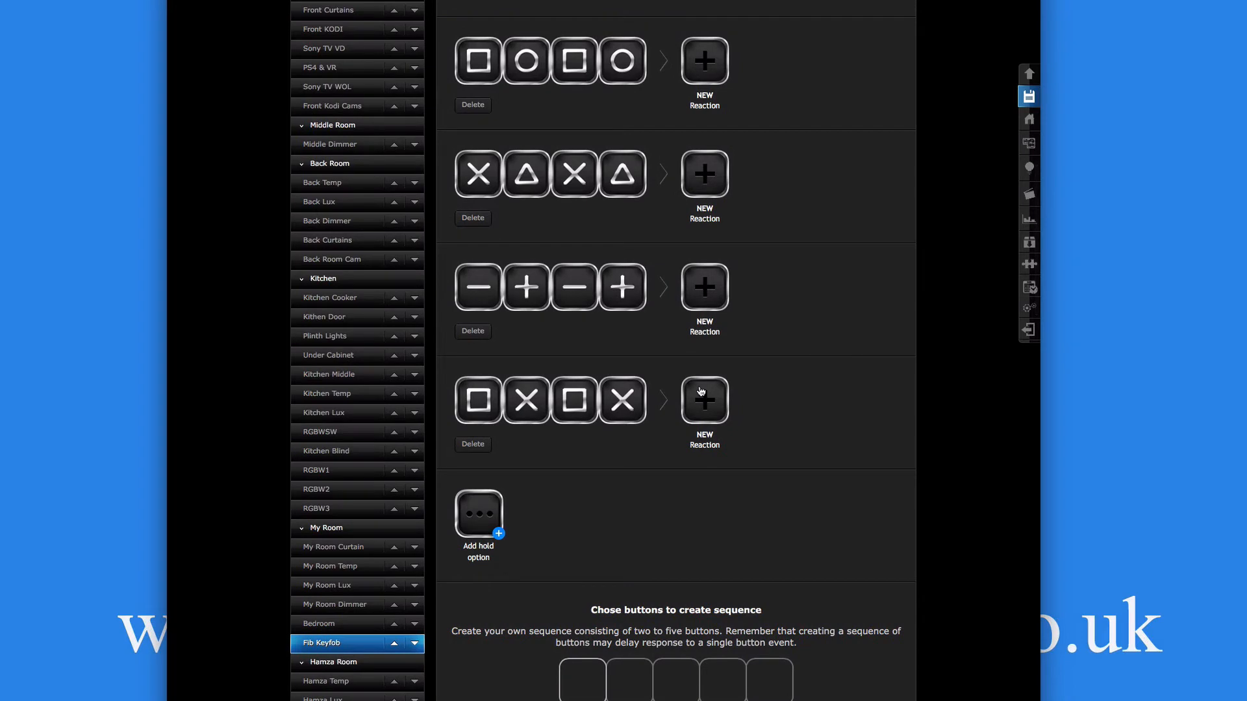
mouse_move(597, 313)
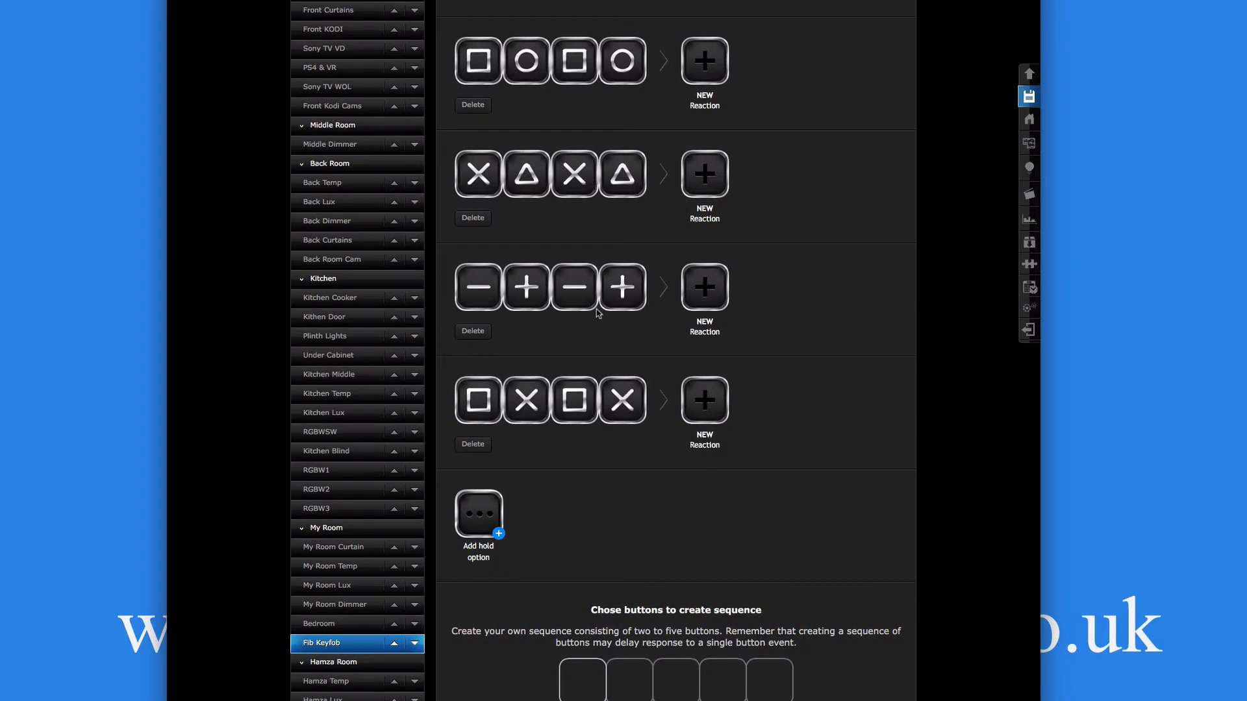
scroll(down, 3)
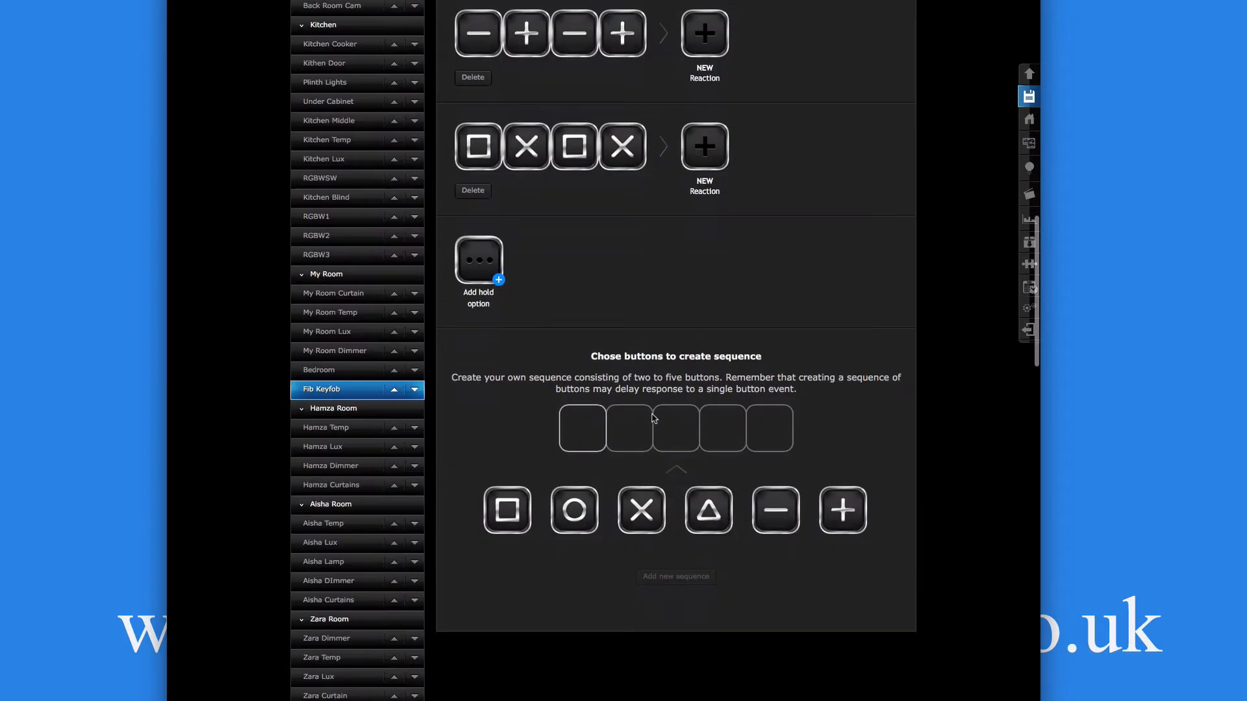
Step: Build and add the circle-triangle-circle-triangle sequence, dismissing the wake-up notice
click(573, 510)
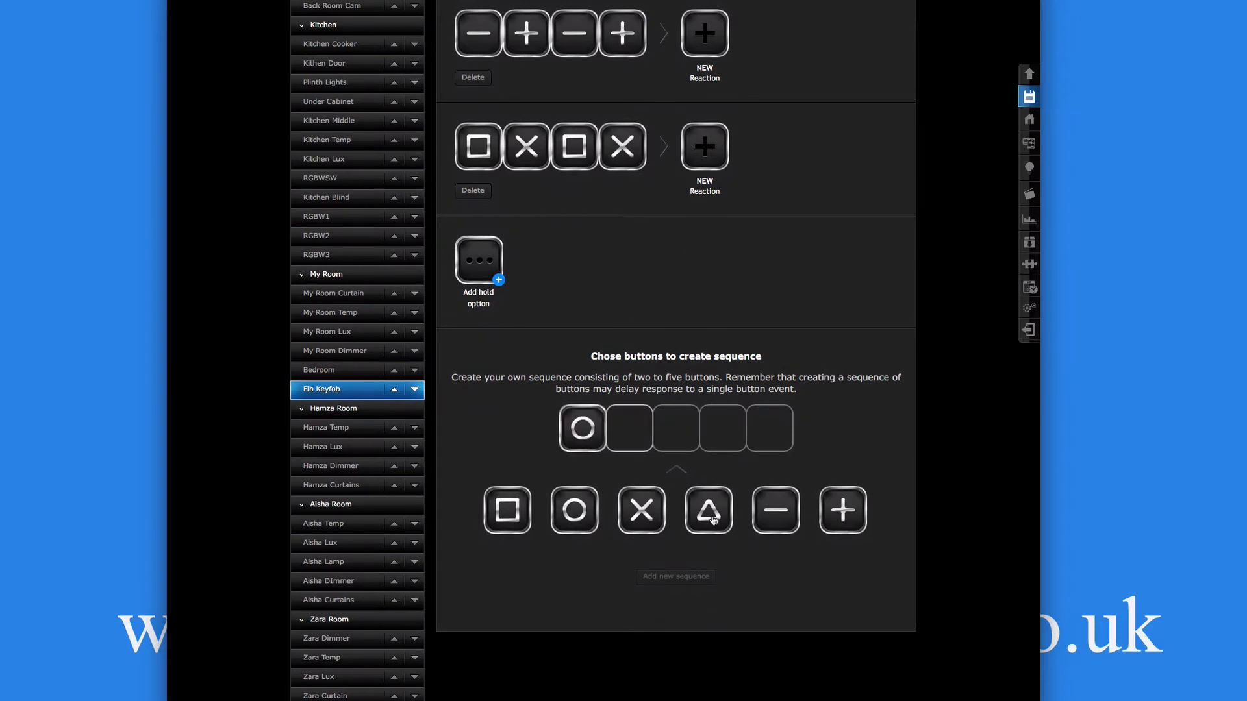
click(706, 510)
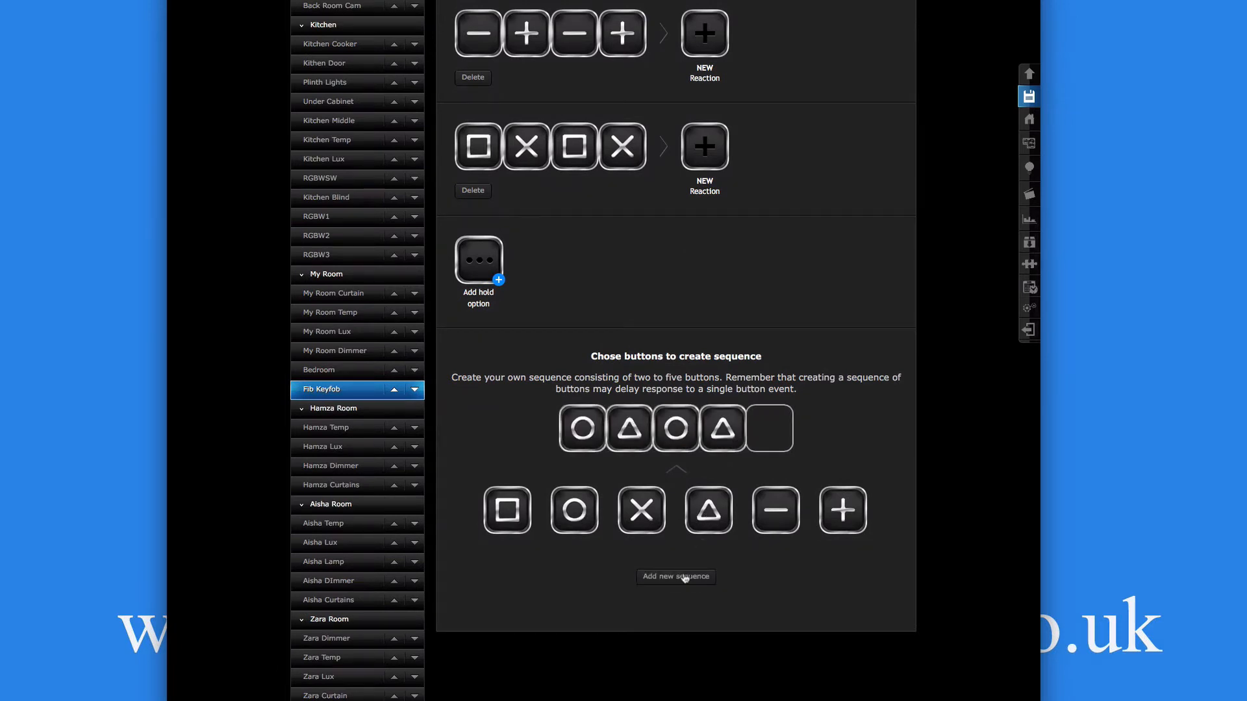
click(675, 577)
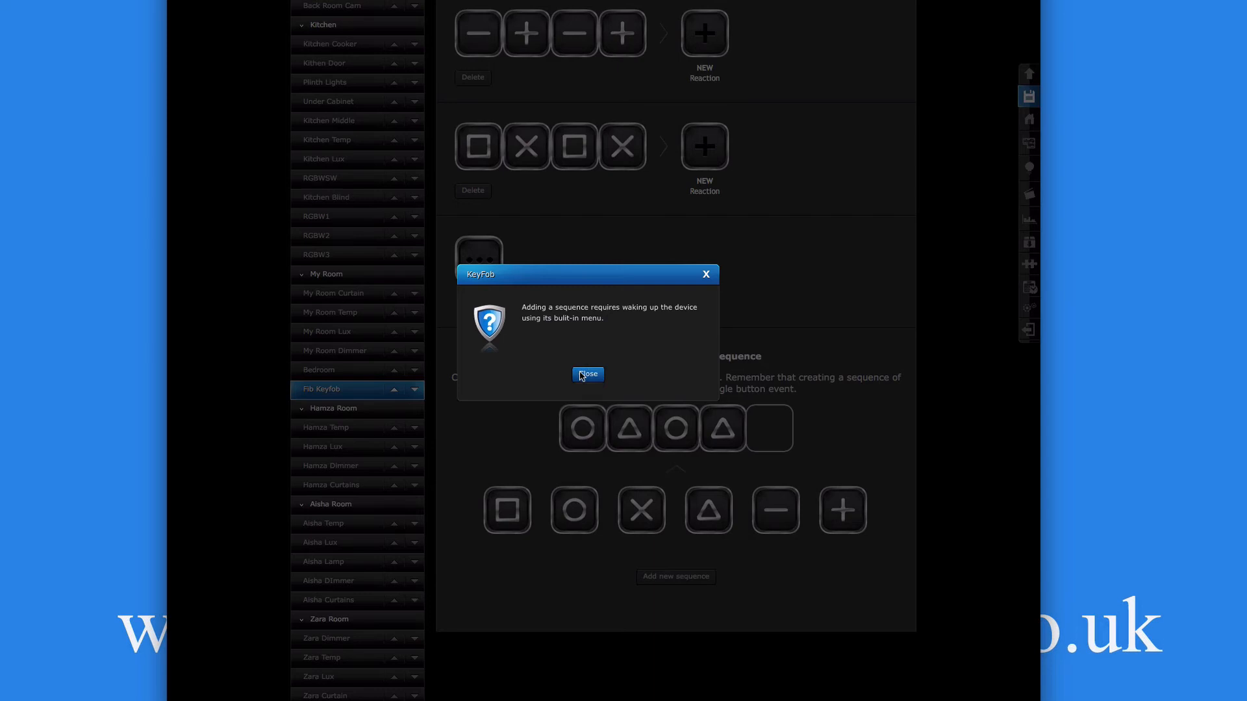
click(587, 374)
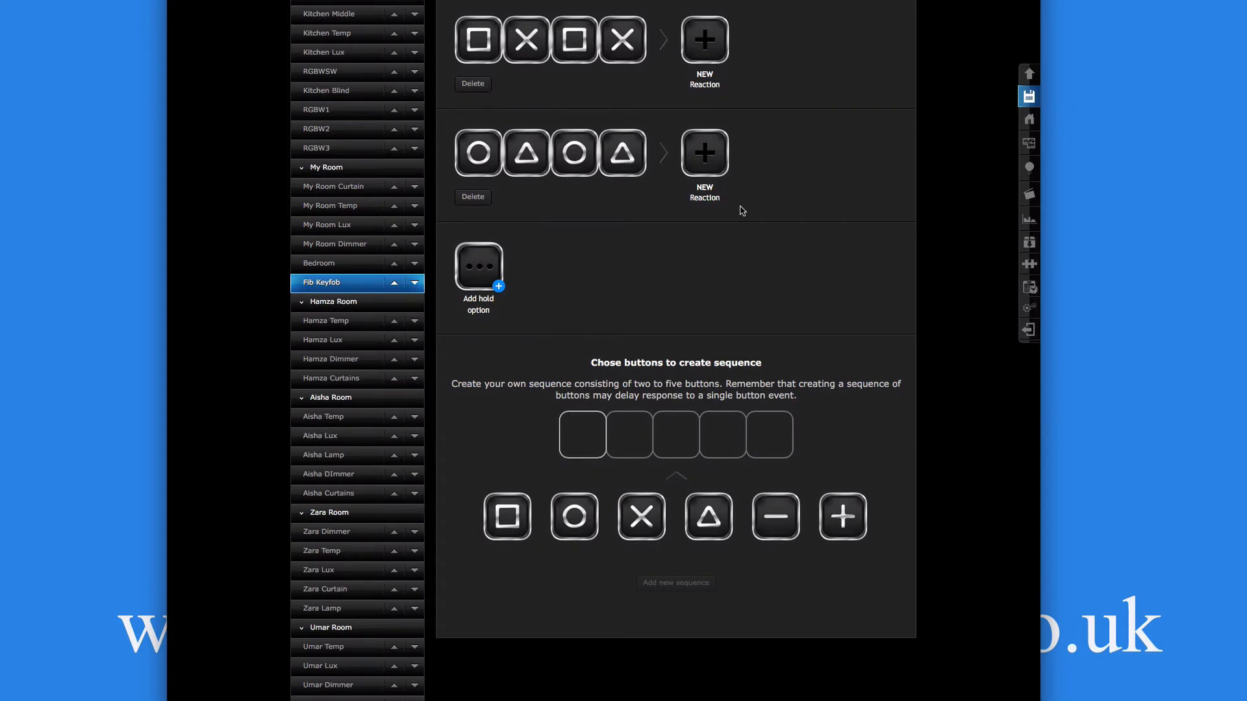
Step: Build and add the cross-minus-cross-minus sequence, dismissing the wake-up notice
click(640, 517)
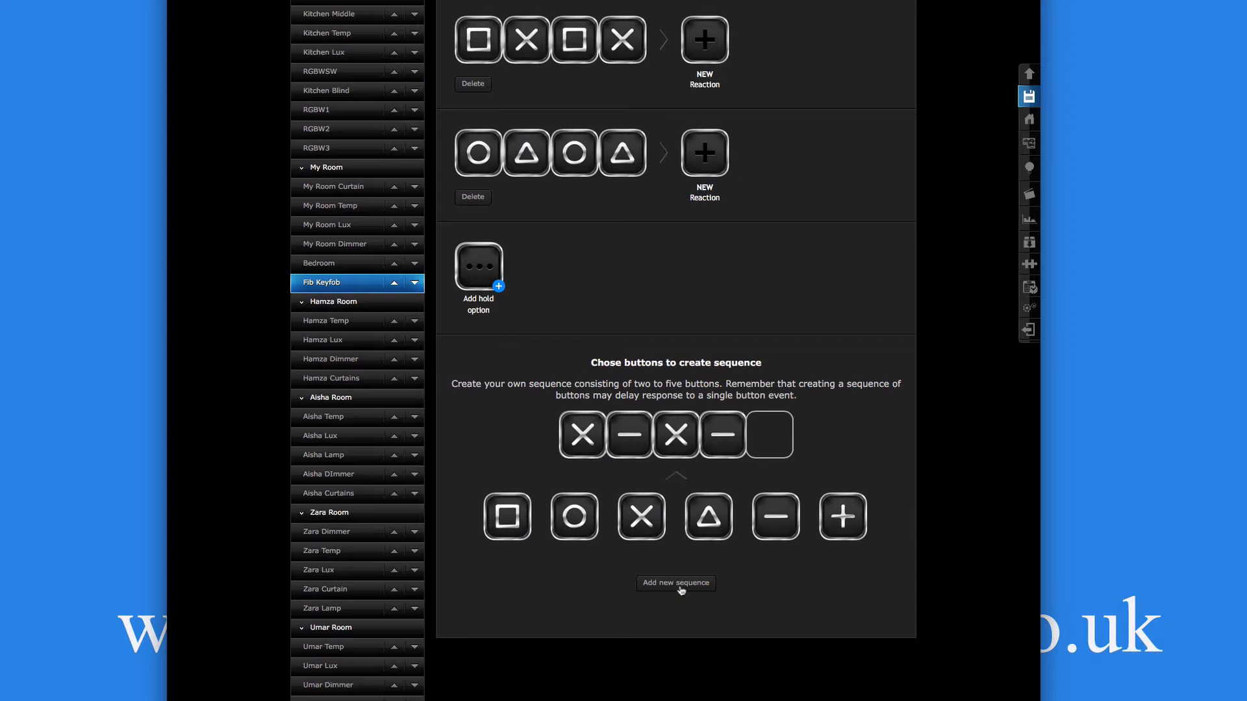
click(675, 583)
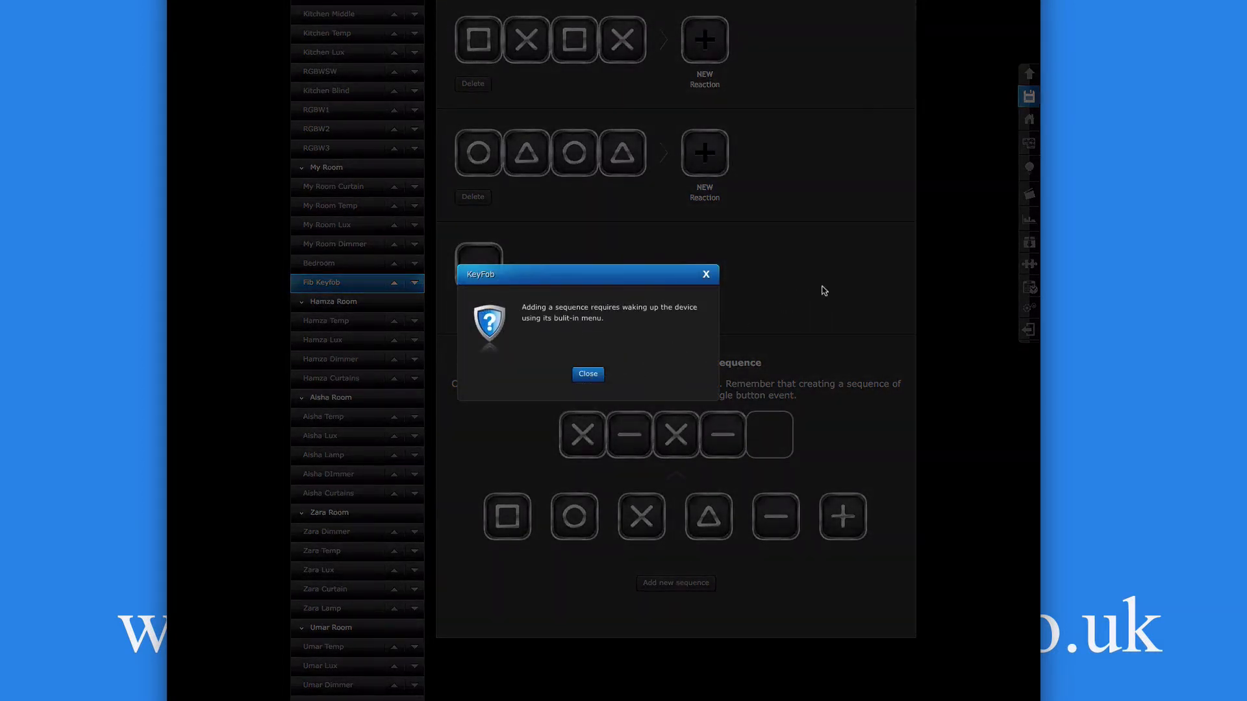
click(587, 374)
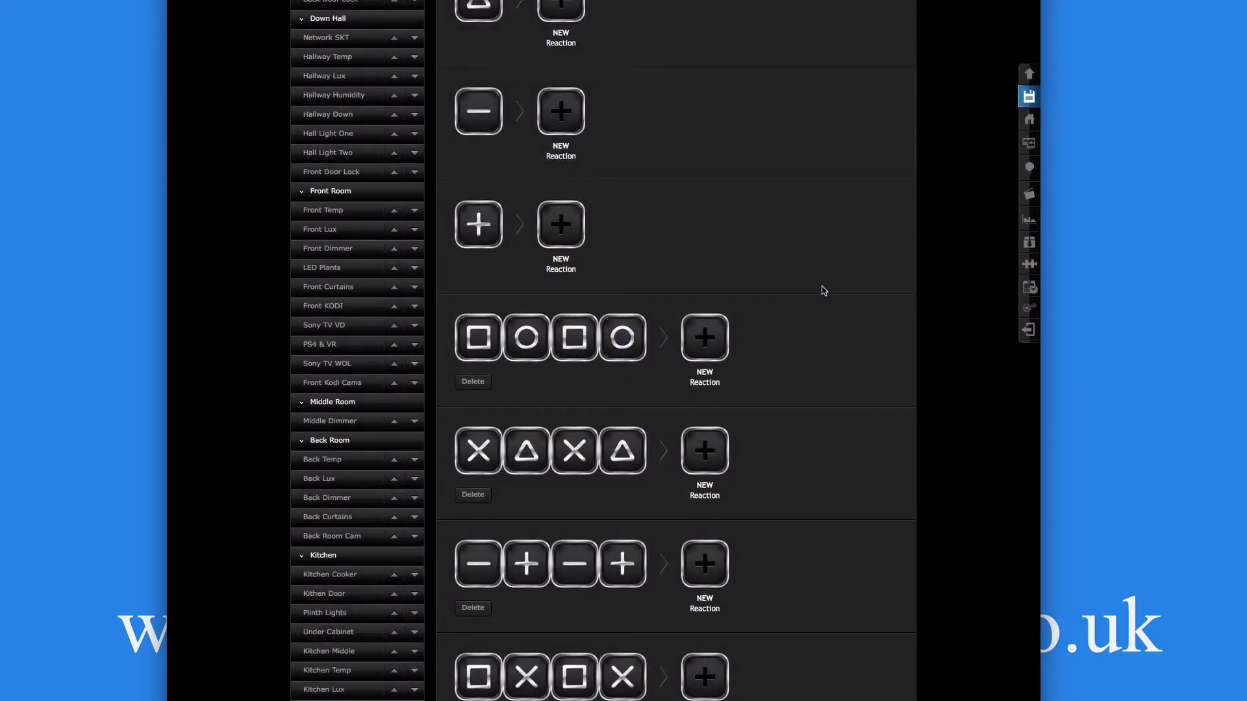
scroll(down, 3)
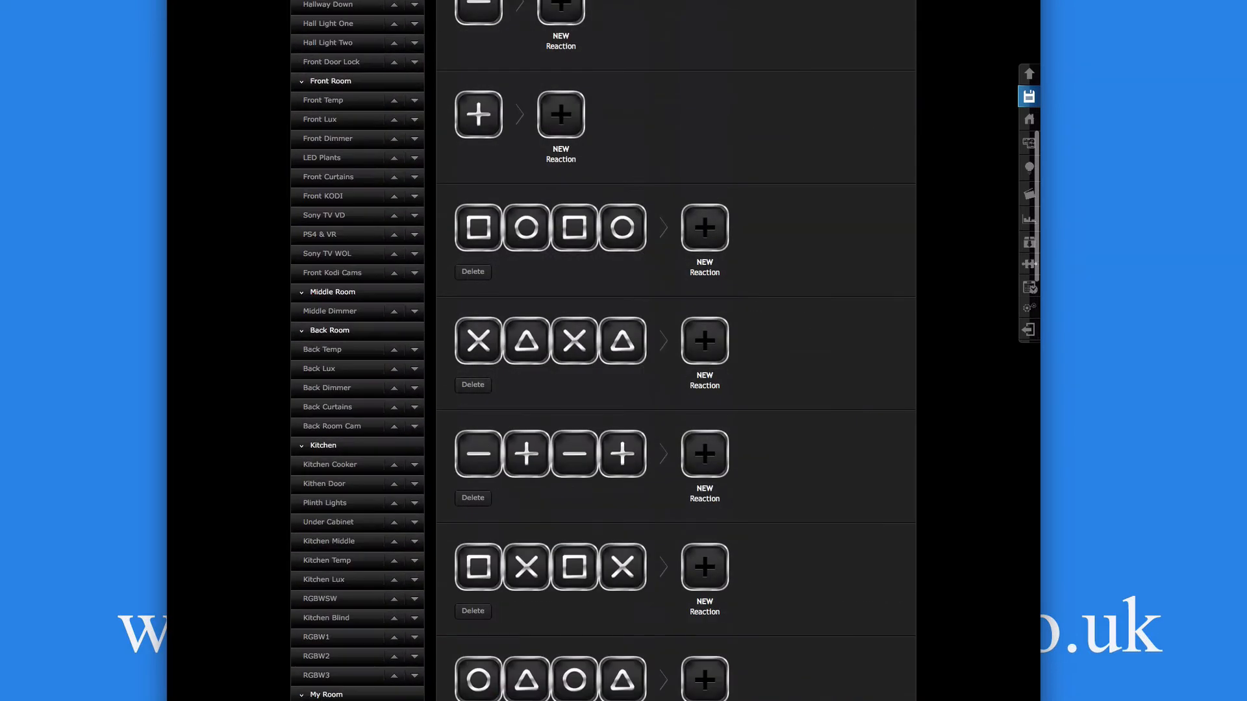
scroll(down, 3)
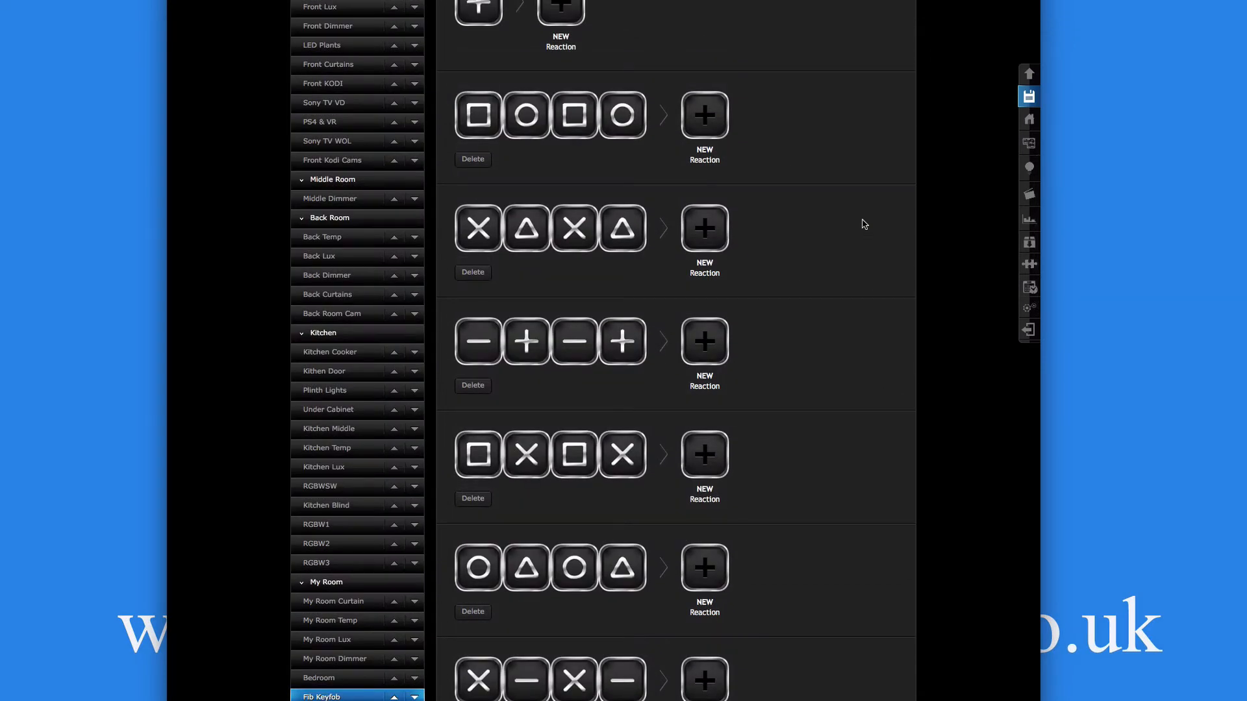
scroll(down, 3)
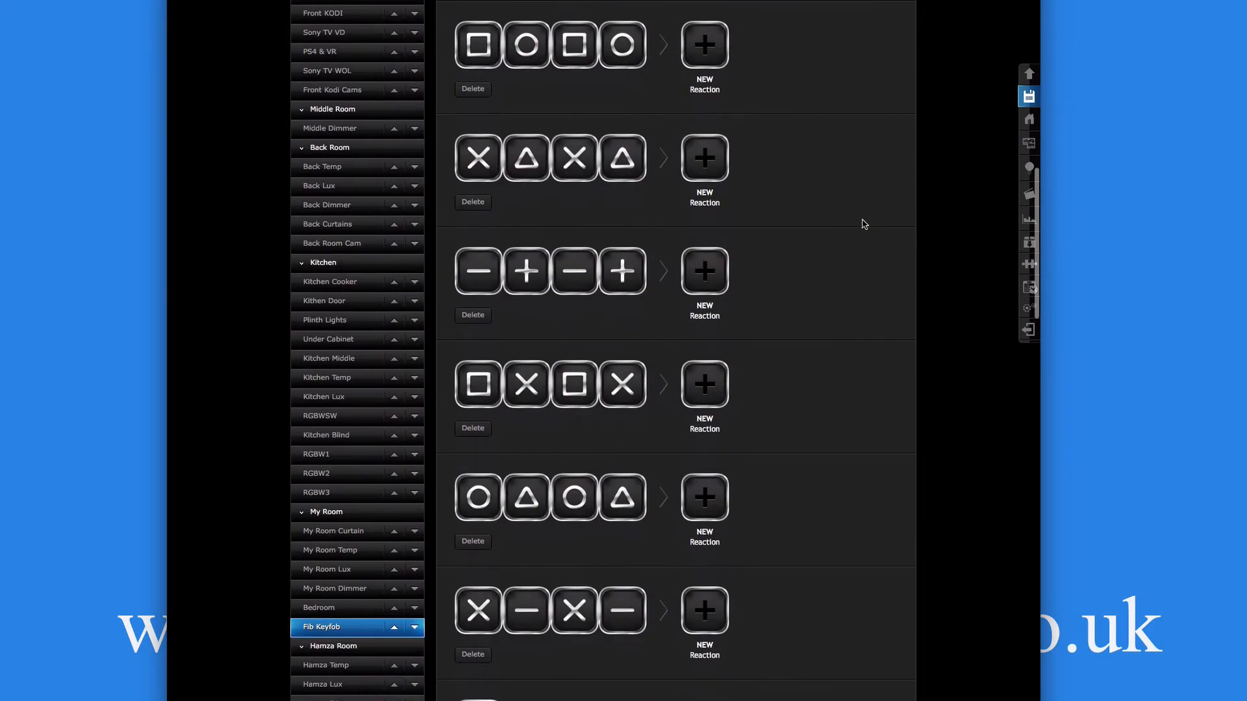
scroll(down, 3)
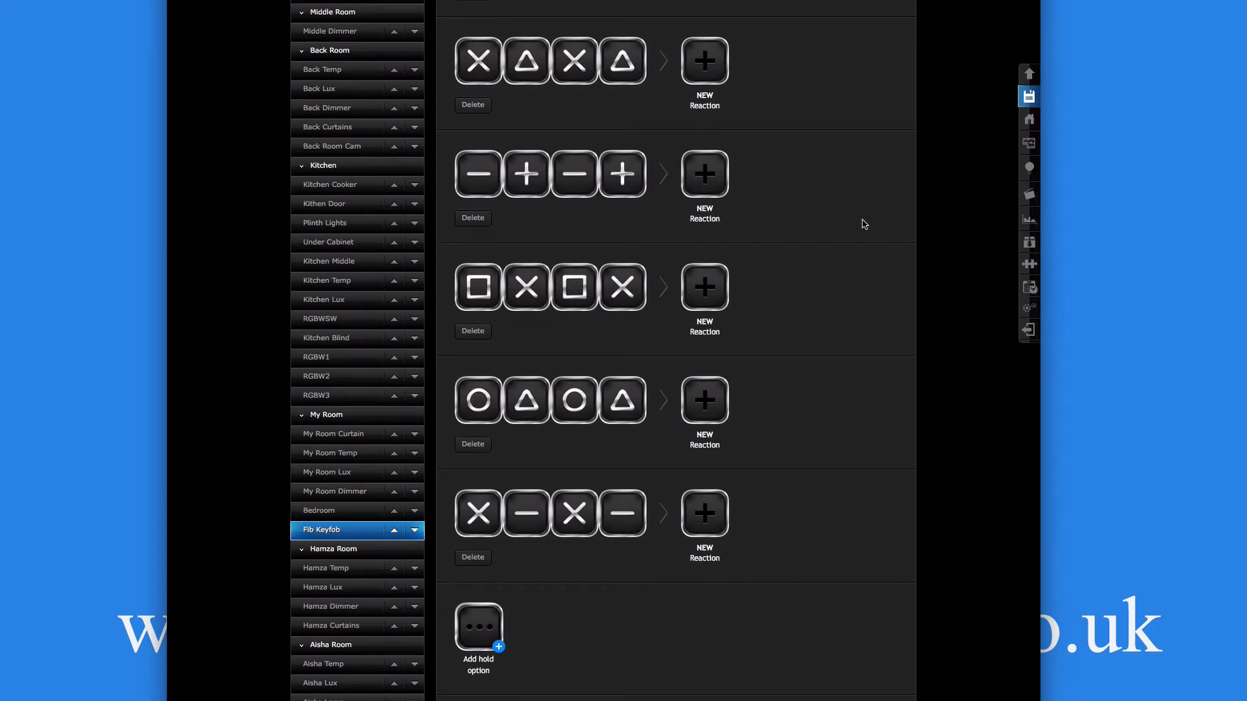
scroll(down, 3)
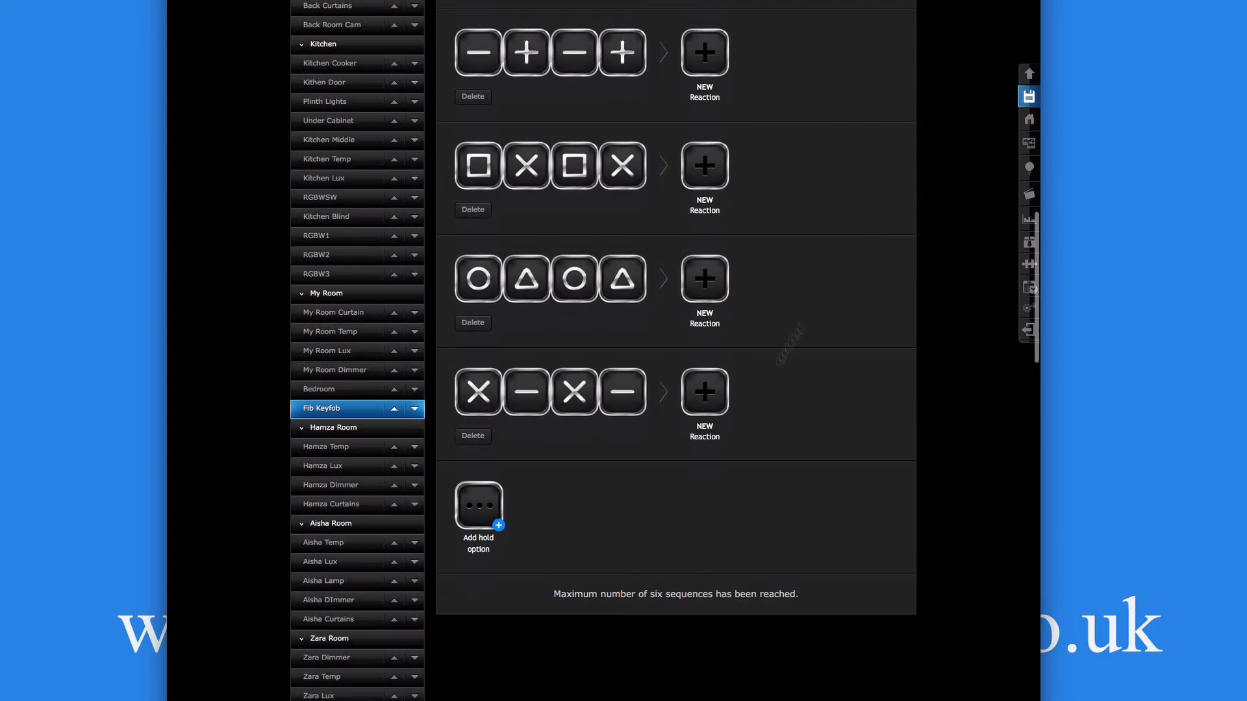
scroll(down, 3)
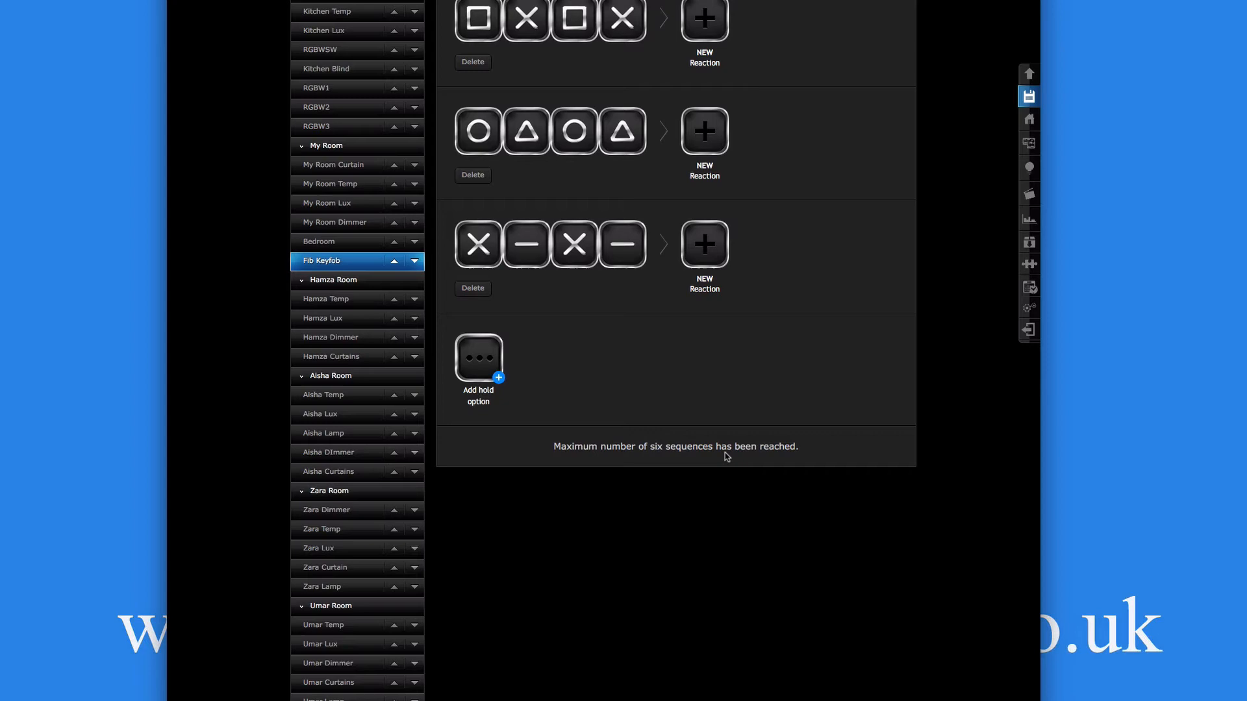
scroll(down, 3)
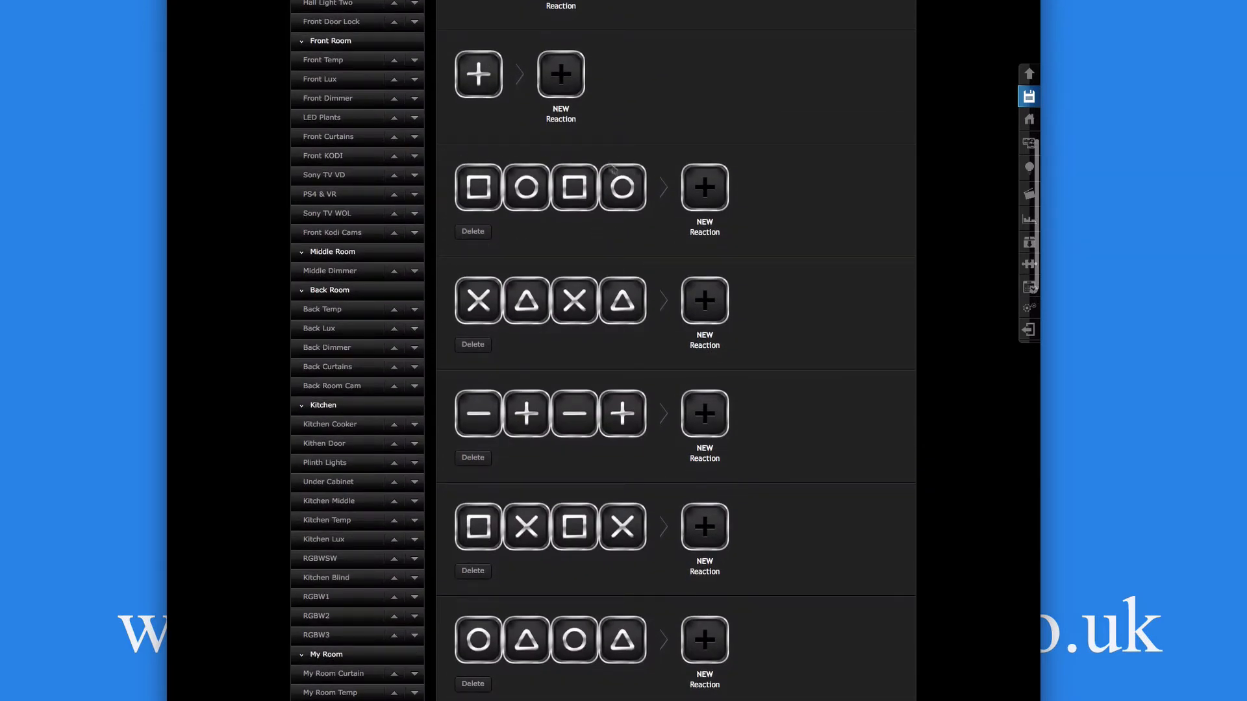
mouse_move(520, 231)
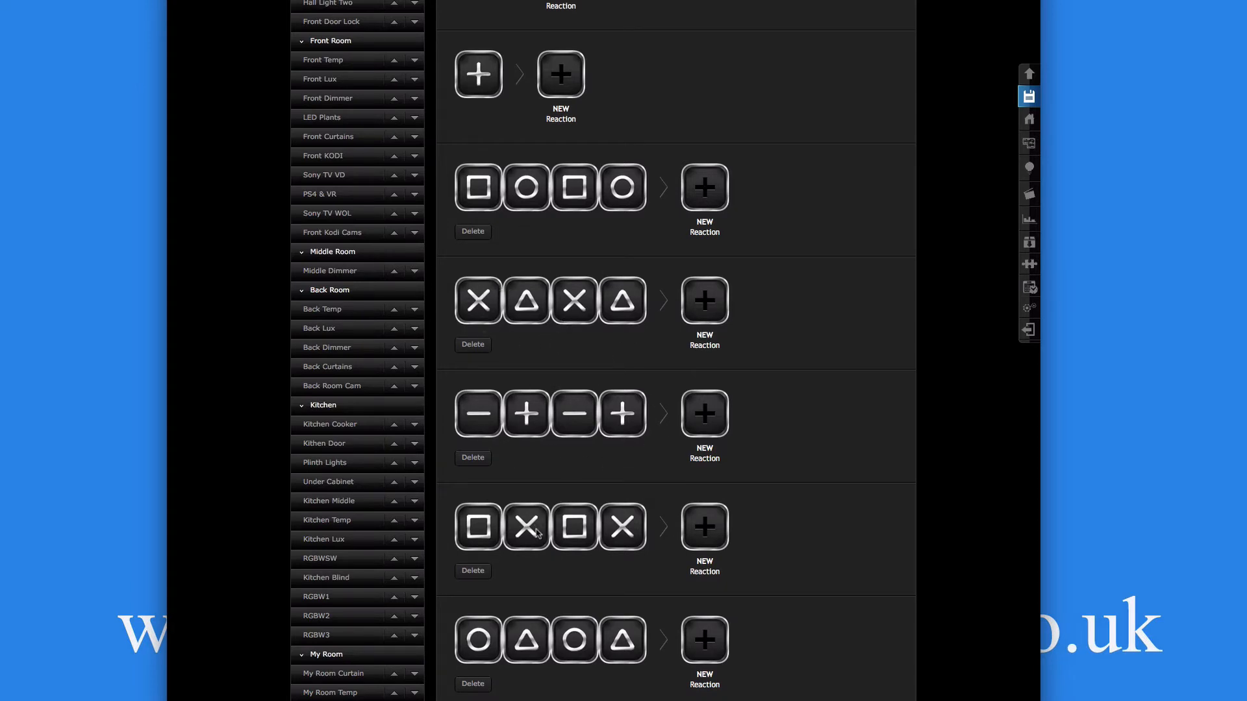
scroll(down, 3)
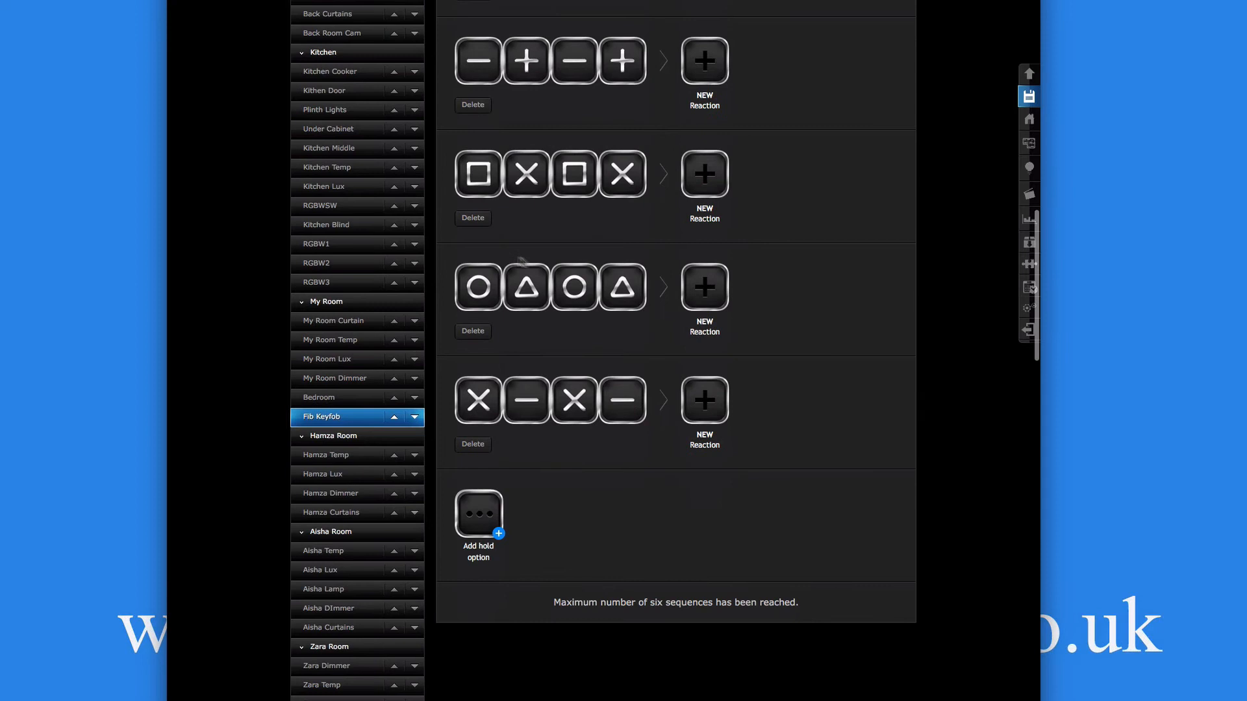
mouse_move(596, 475)
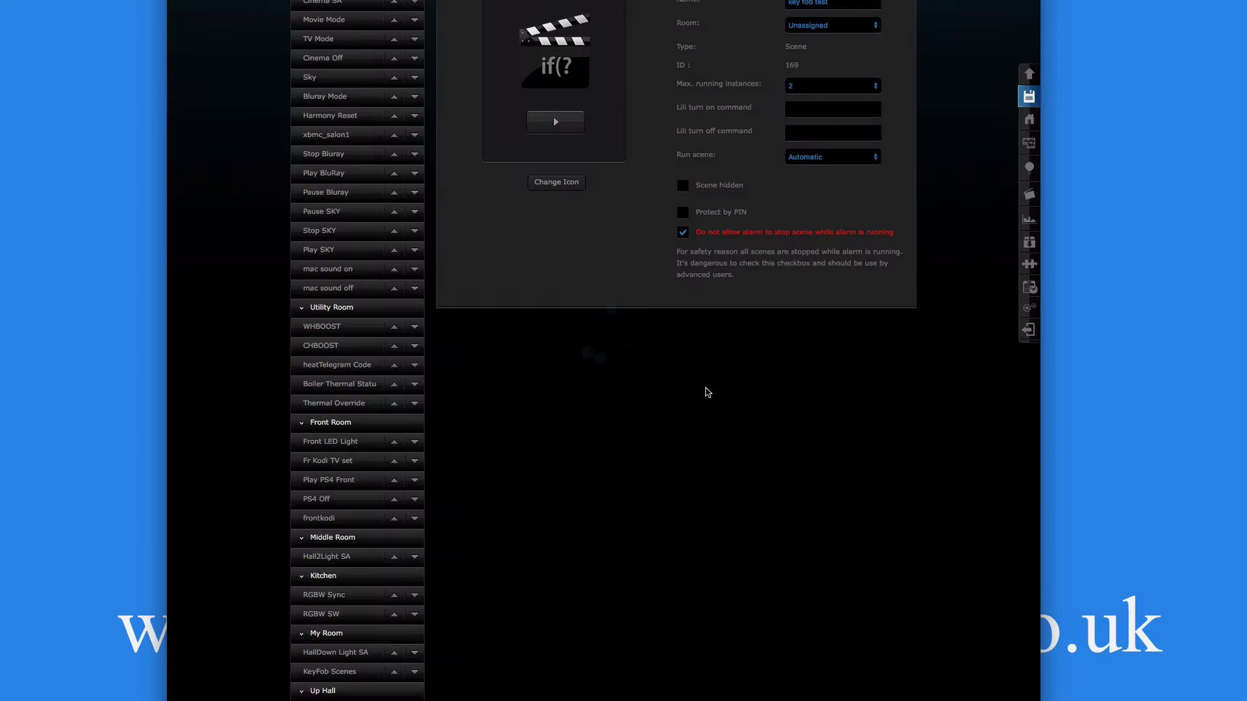
Step: Show the KeyFob scene's Lua editor and scroll to the duplicated key7/key8 handler blocks
click(794, 126)
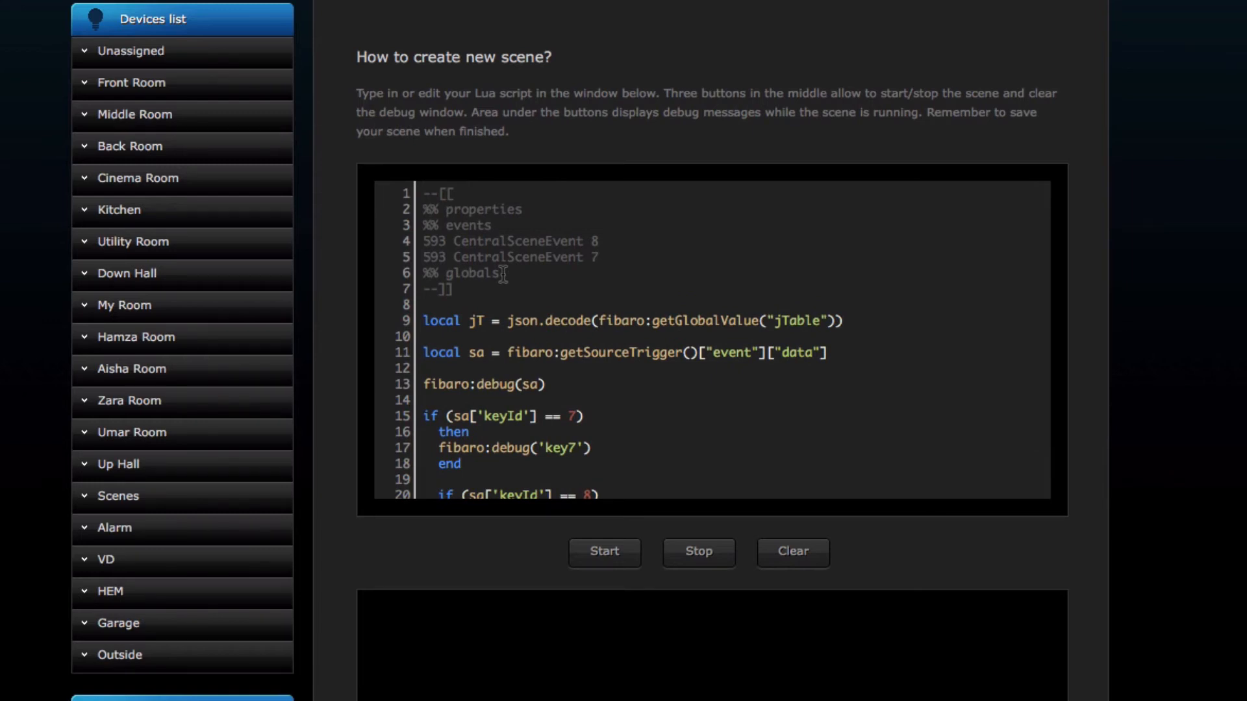
mouse_move(419, 330)
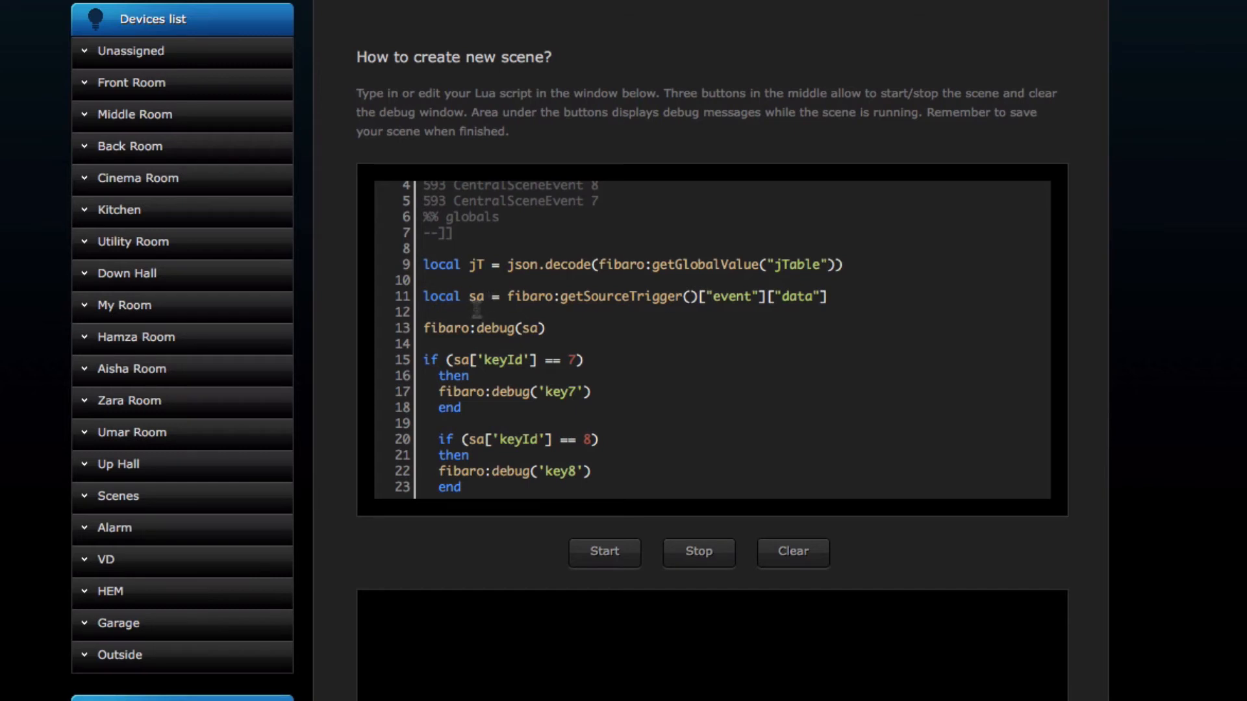
mouse_move(641, 357)
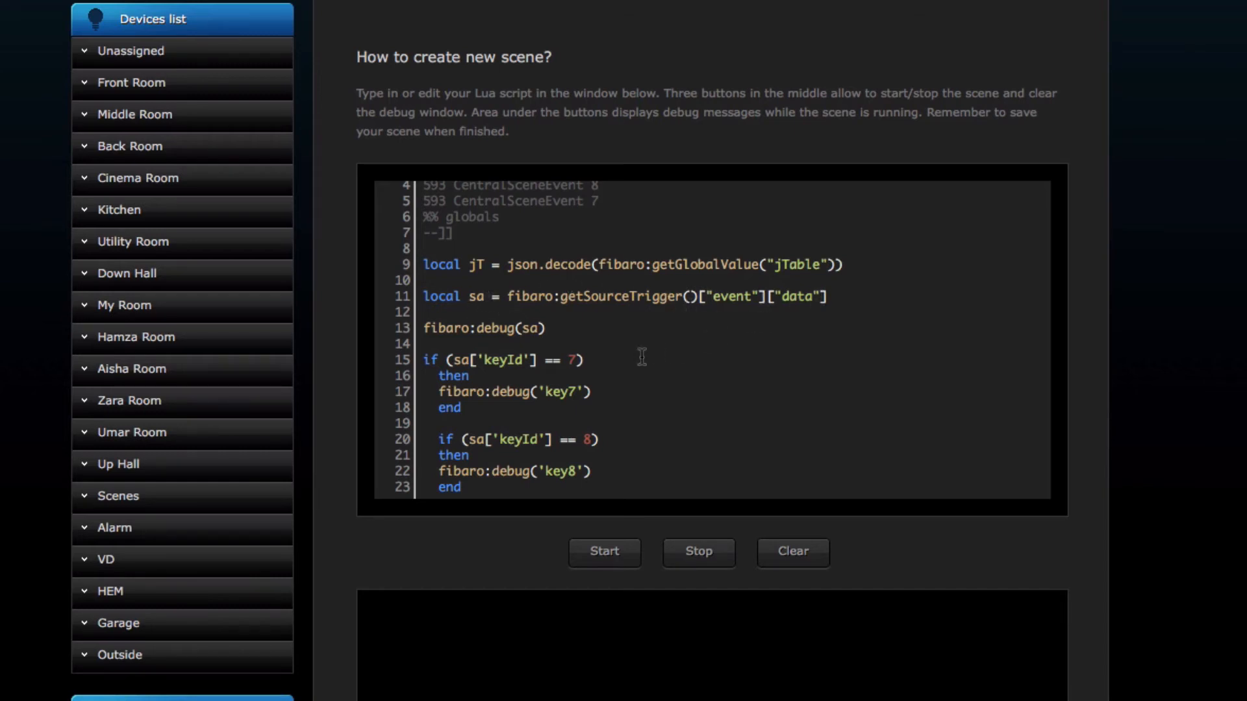
scroll(down, 3)
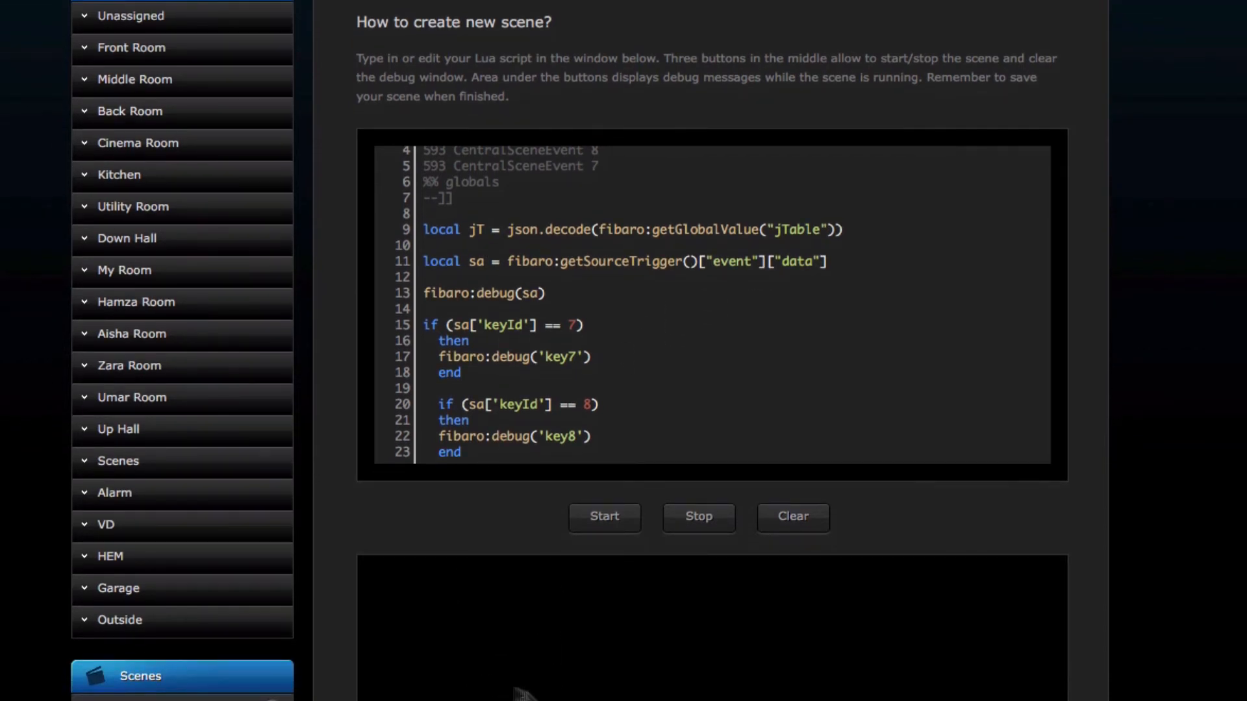
scroll(down, 3)
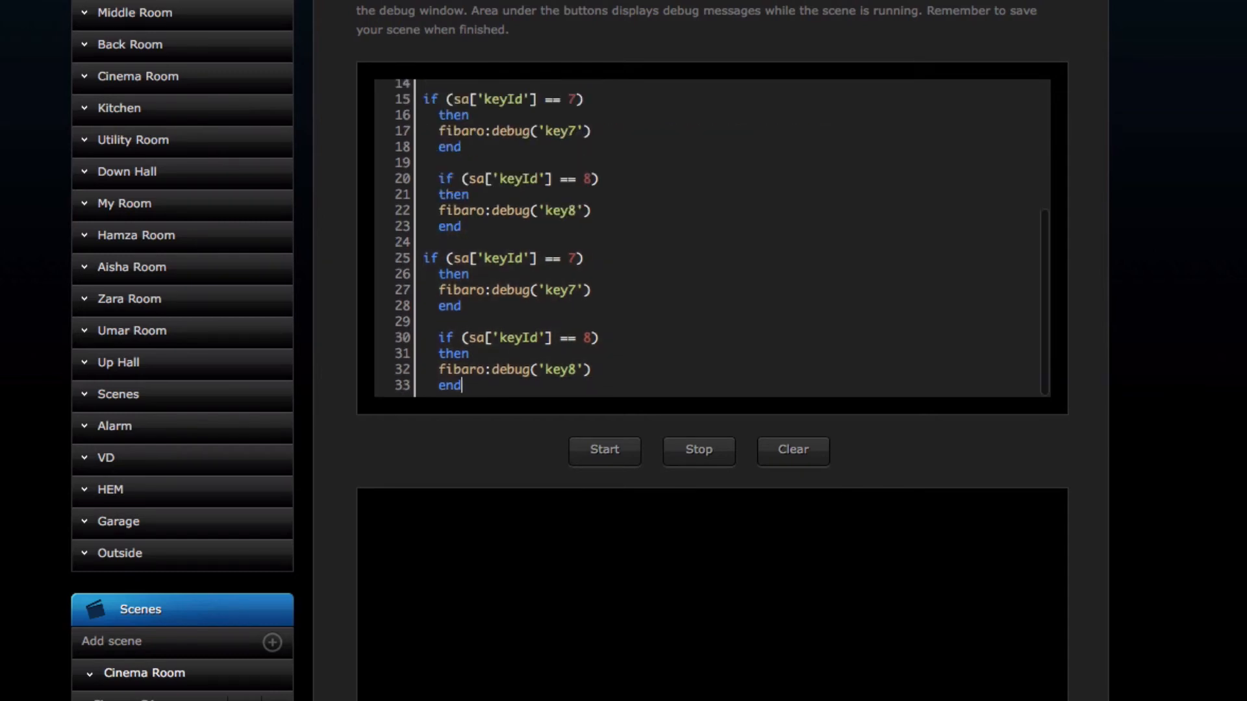
Step: Renumber the duplicated handlers' keyIds and debug labels to key9, key10, key11 and key12
scroll(down, 3)
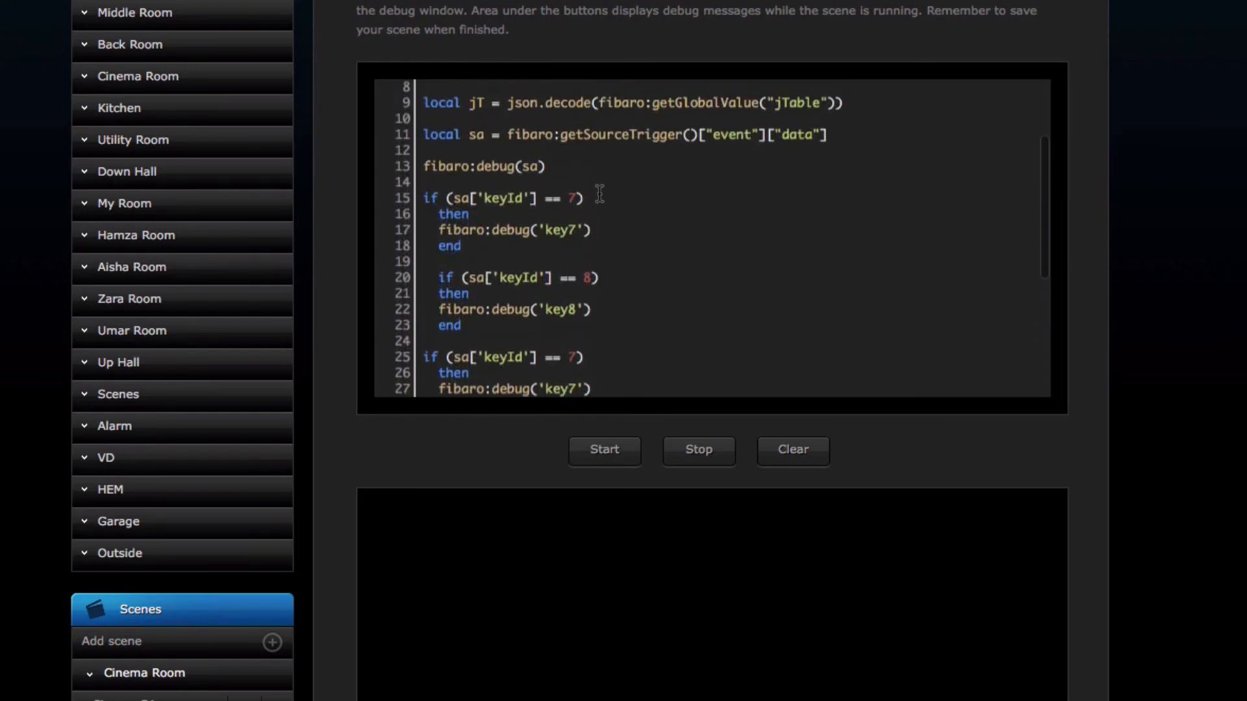
scroll(down, 3)
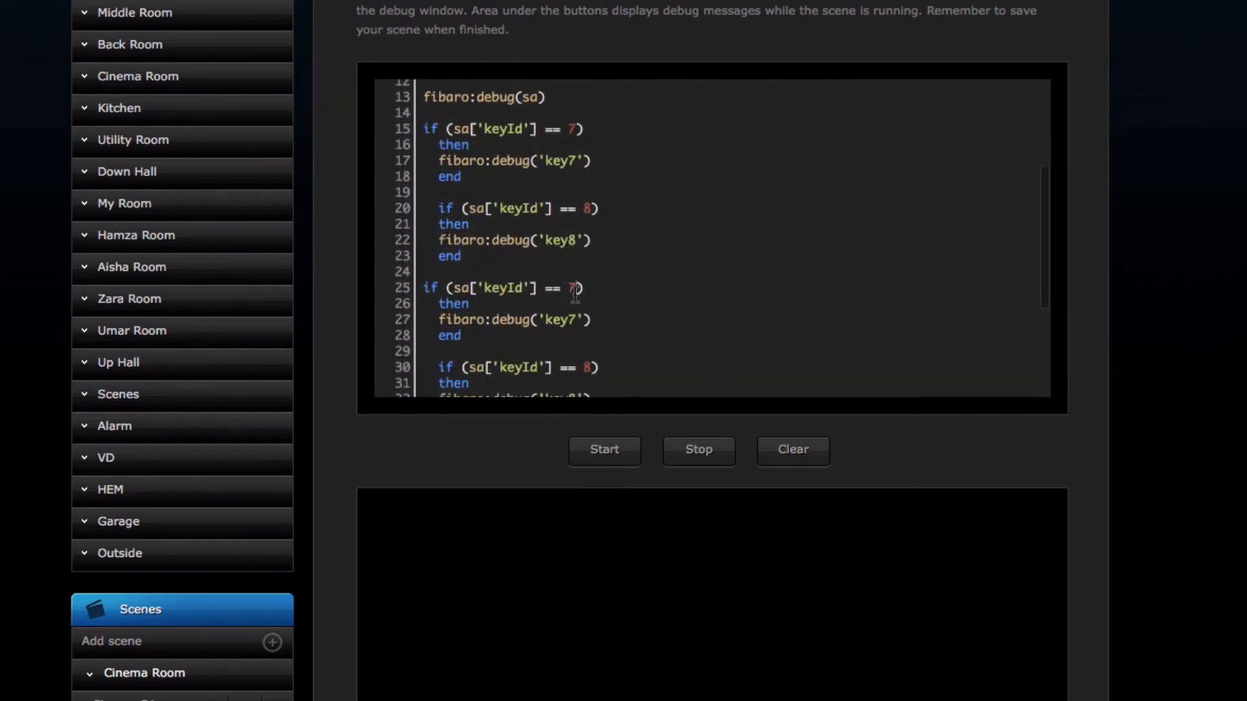
text(9)
click(711, 368)
text(10)
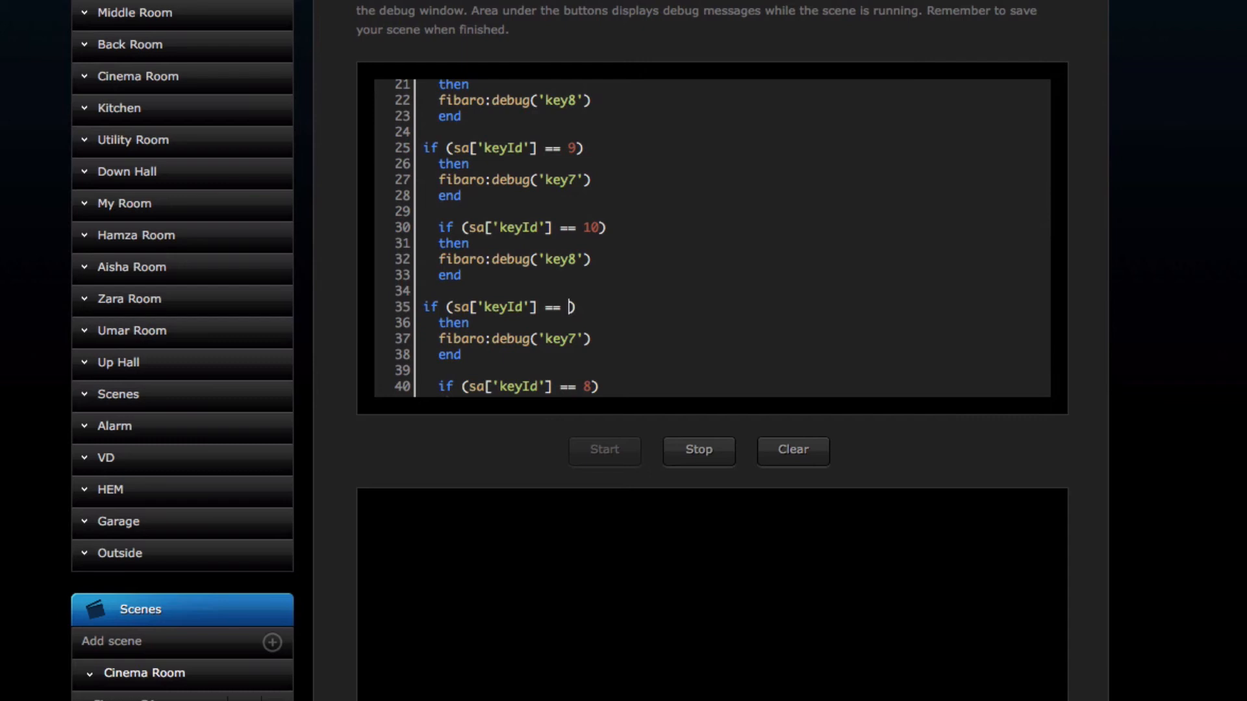
text(11)
click(513, 385)
text(12)
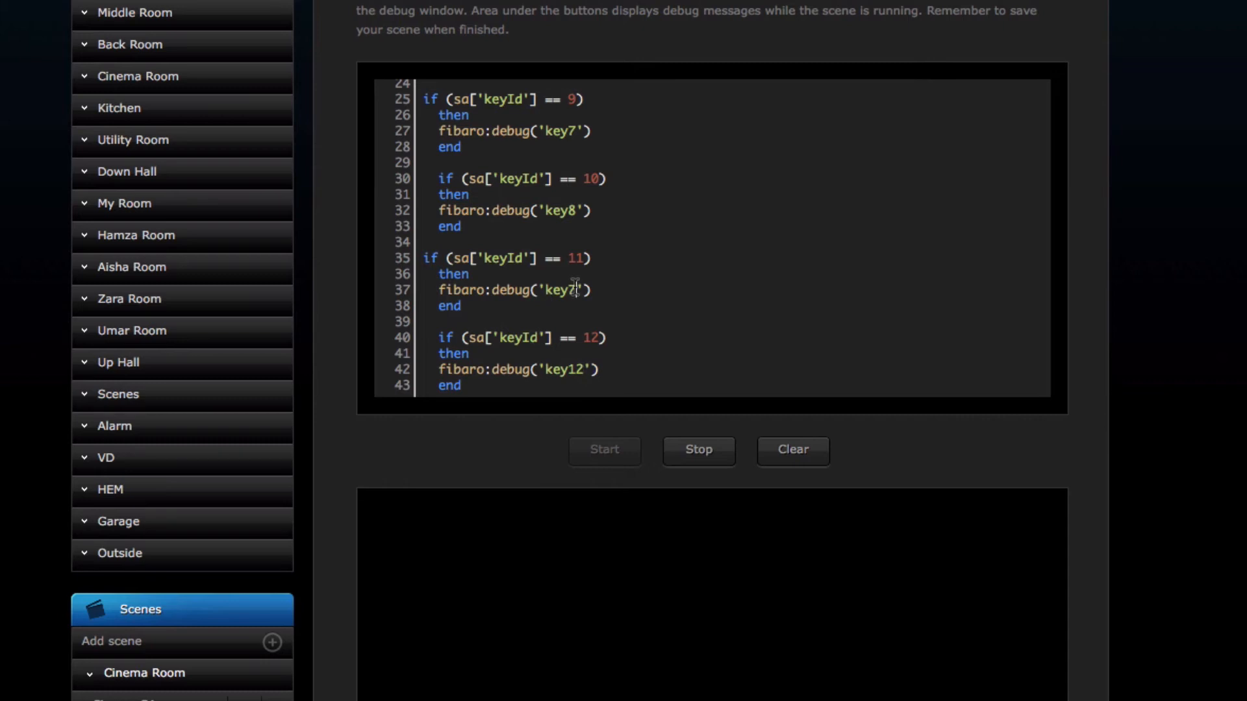
text(key11)
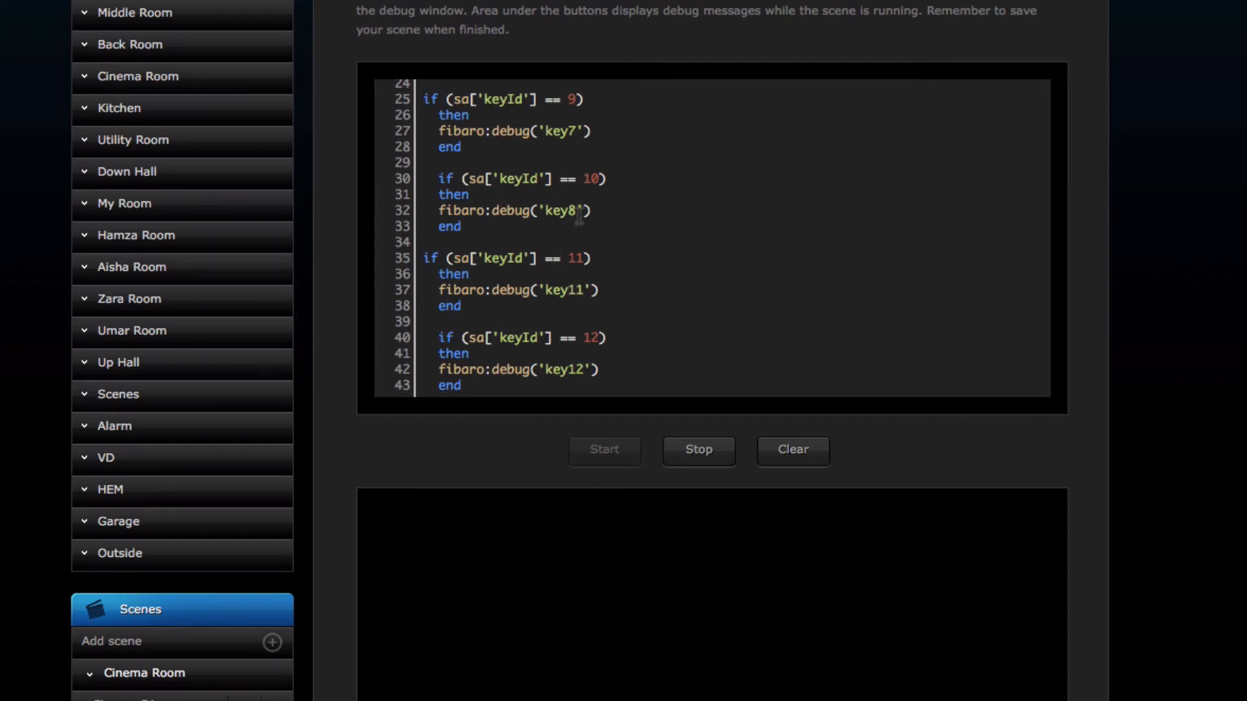
key(Backspace)
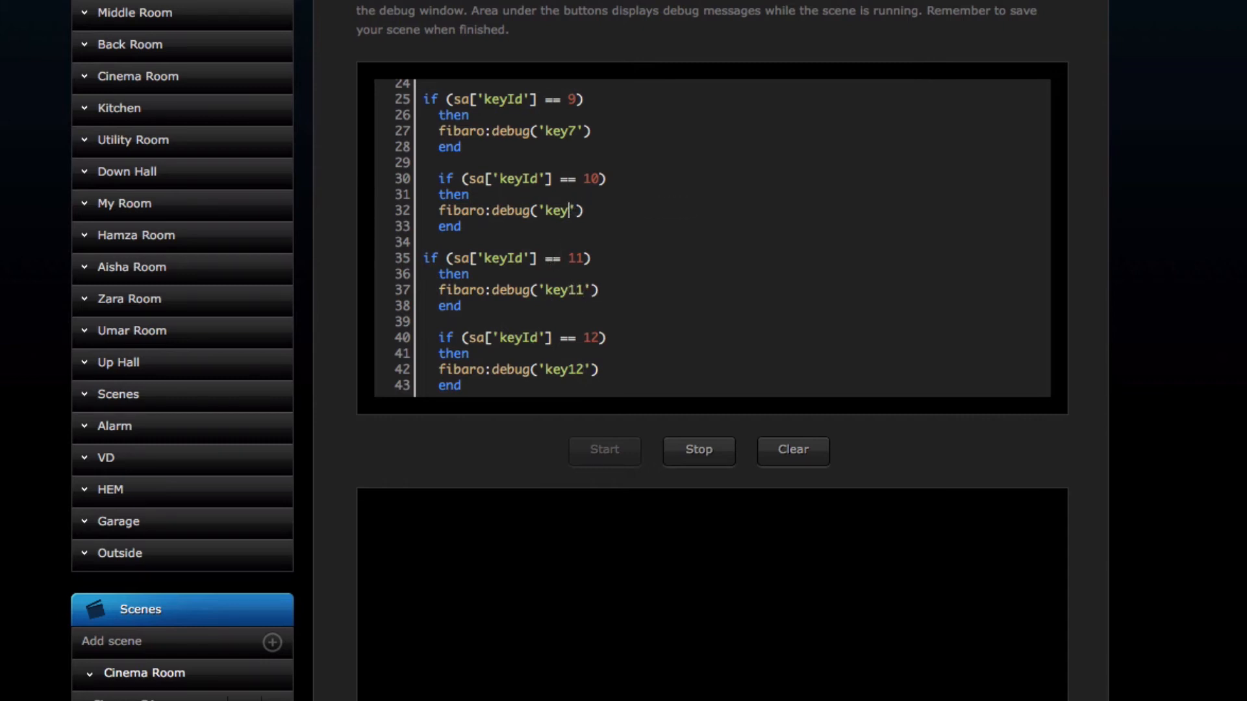
text(10)
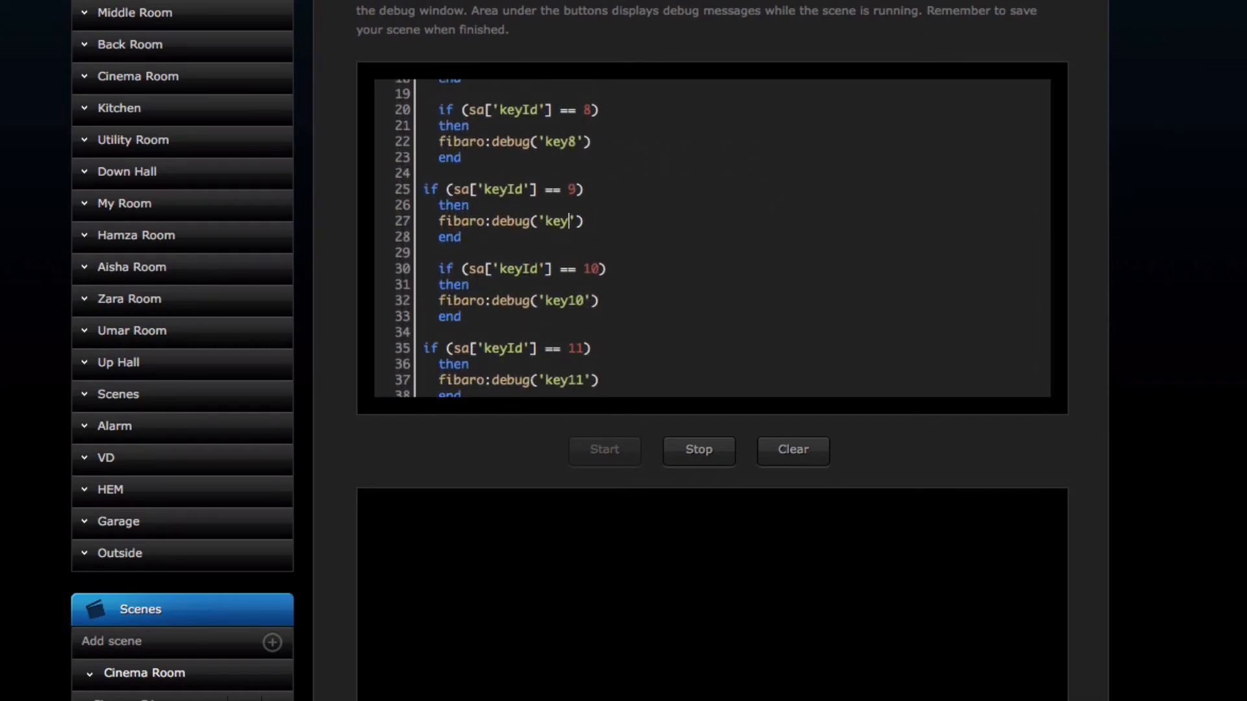
text(9)
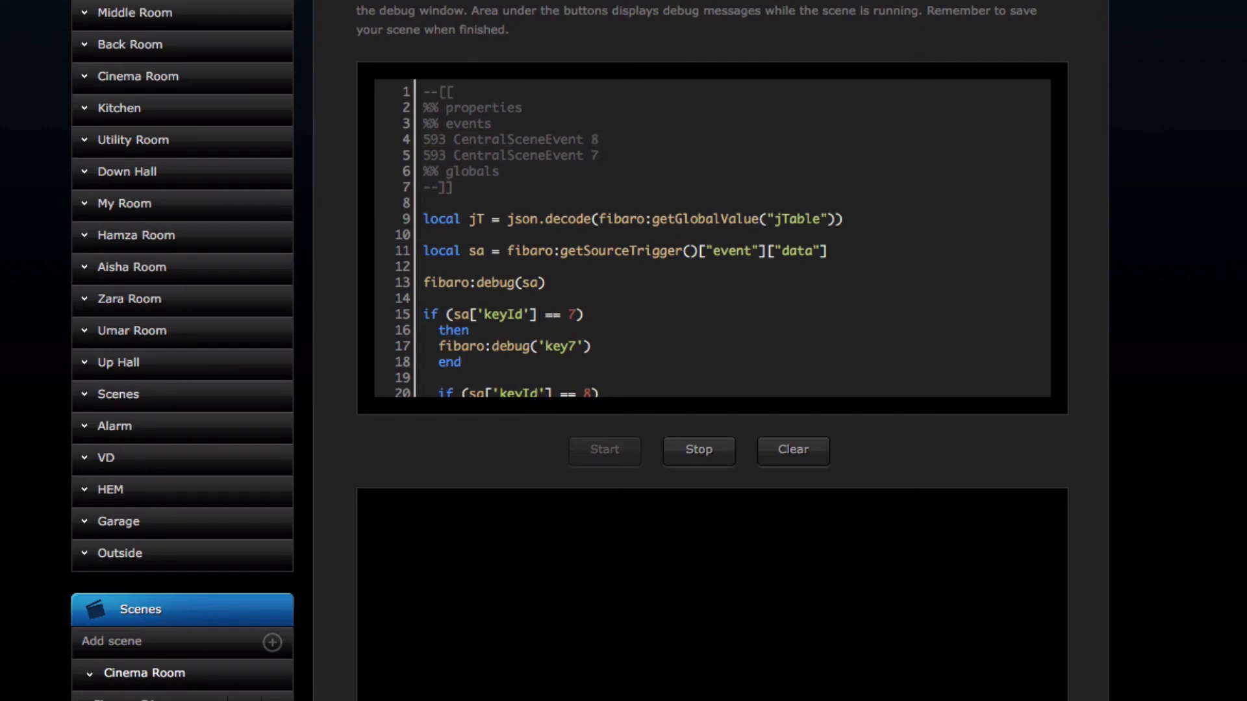
Step: List device 593 CentralSceneEvent triggers numbered 7 through 12 in the %% events header
text(593 CentralSceneEvent 8)
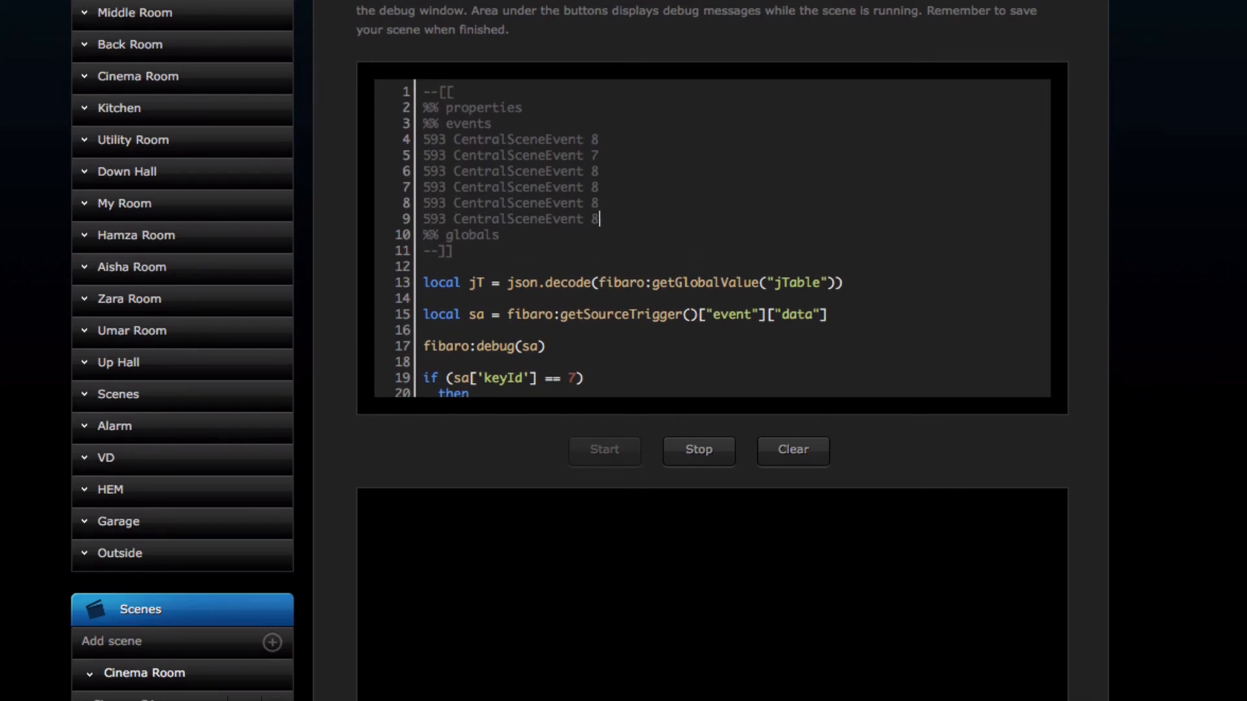
click(597, 139)
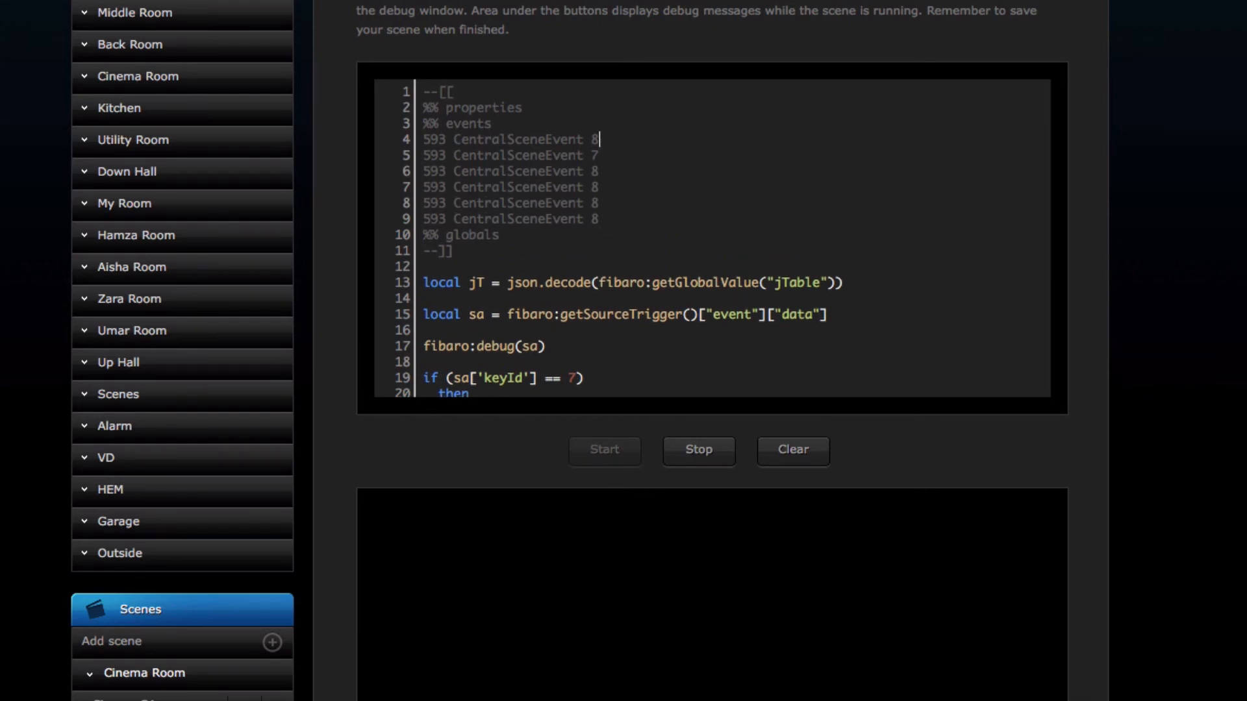
text(7)
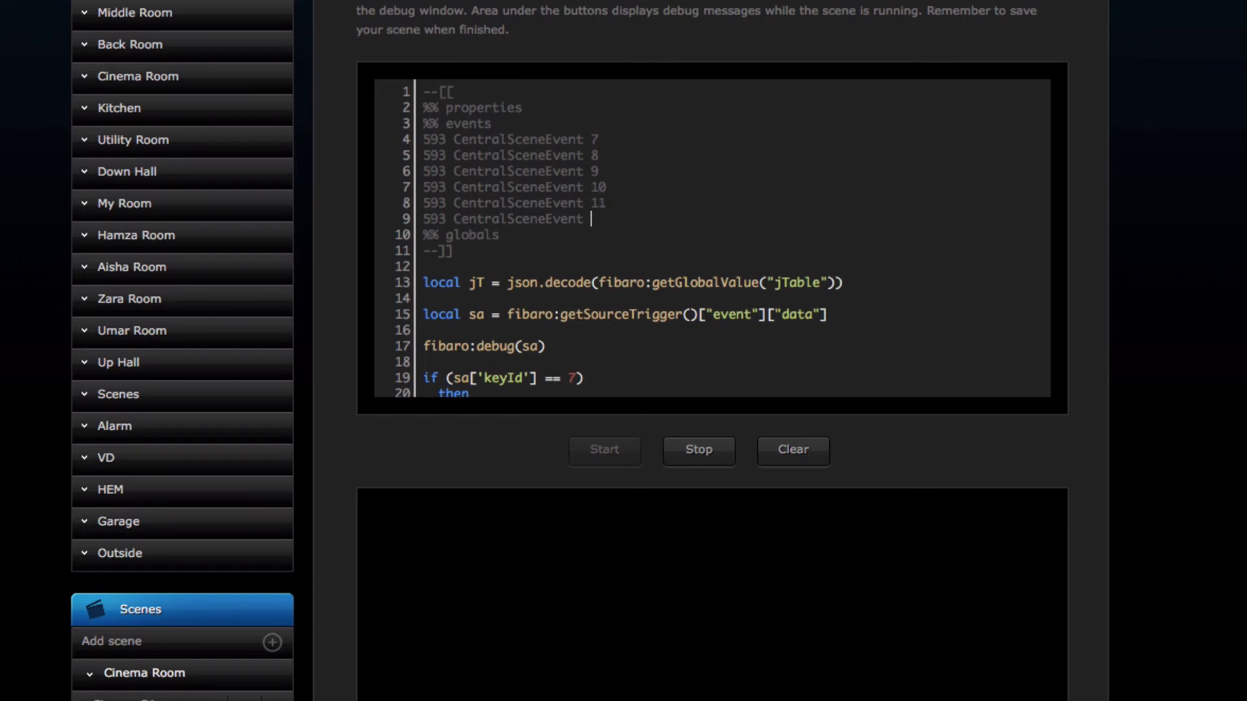
text(12)
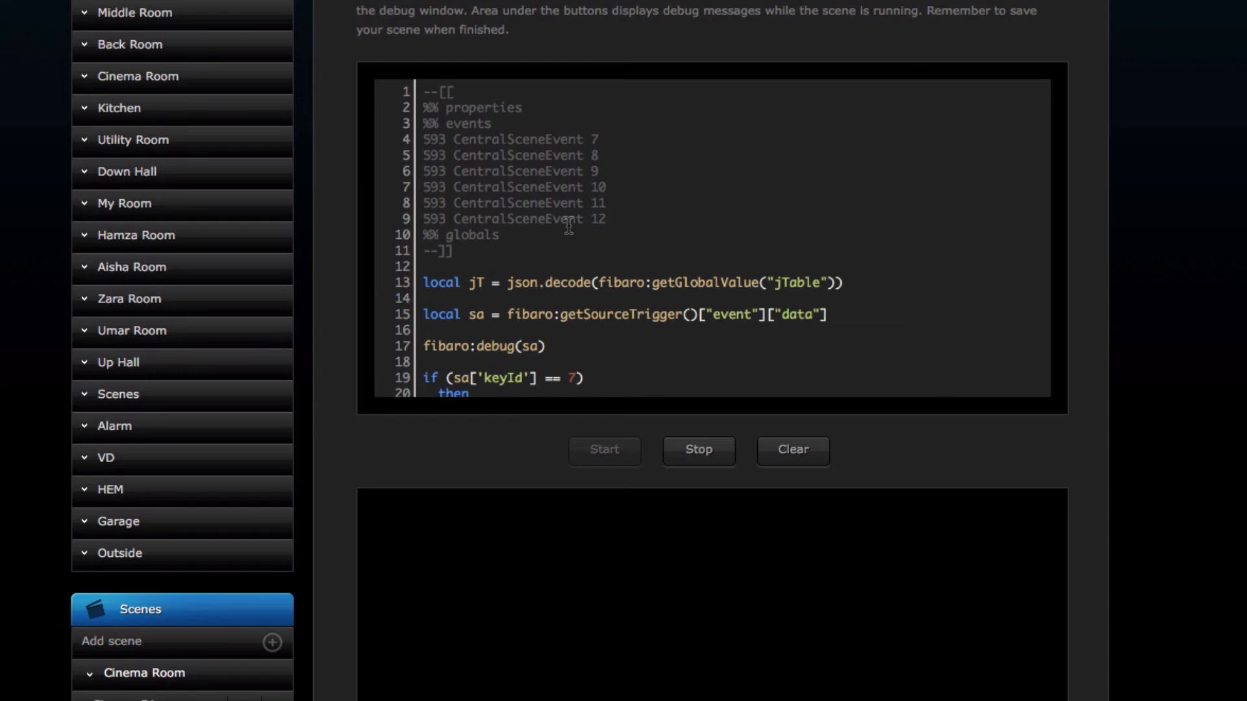
mouse_move(514, 264)
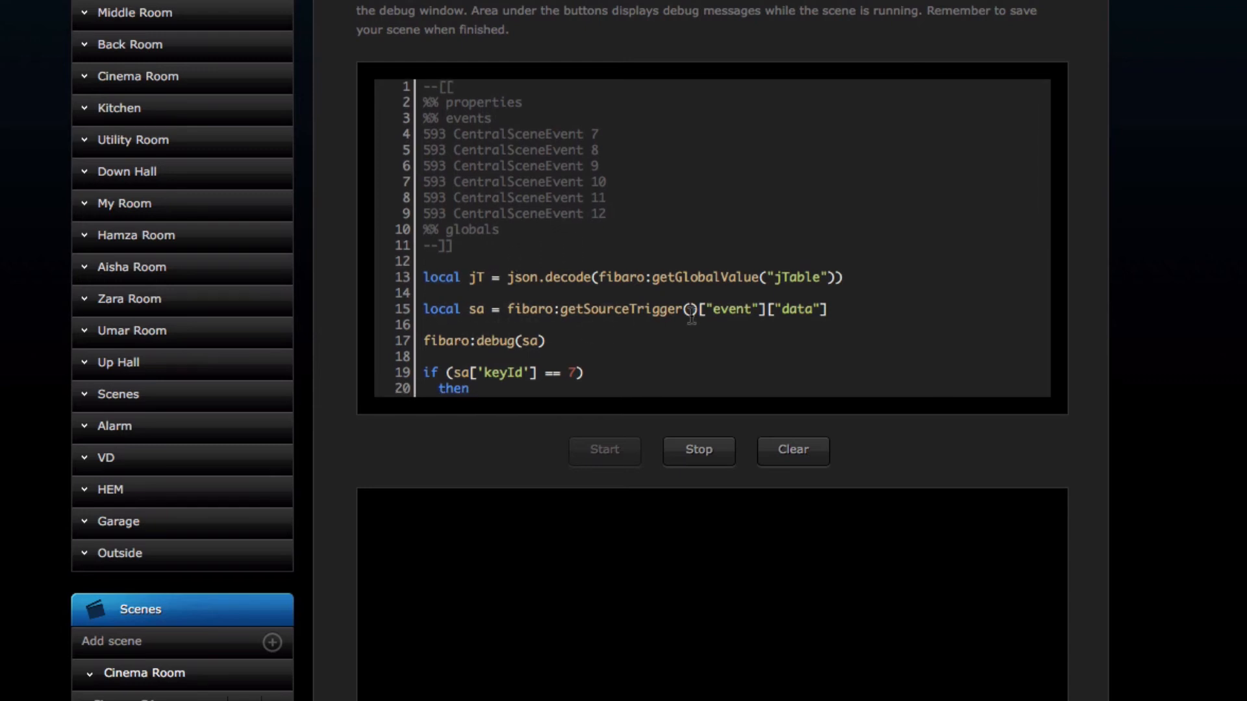
Step: Retype 7 in the keyId condition and add a blank line after fibaro:debug('key7')
text(fibaro:debug('key7'))
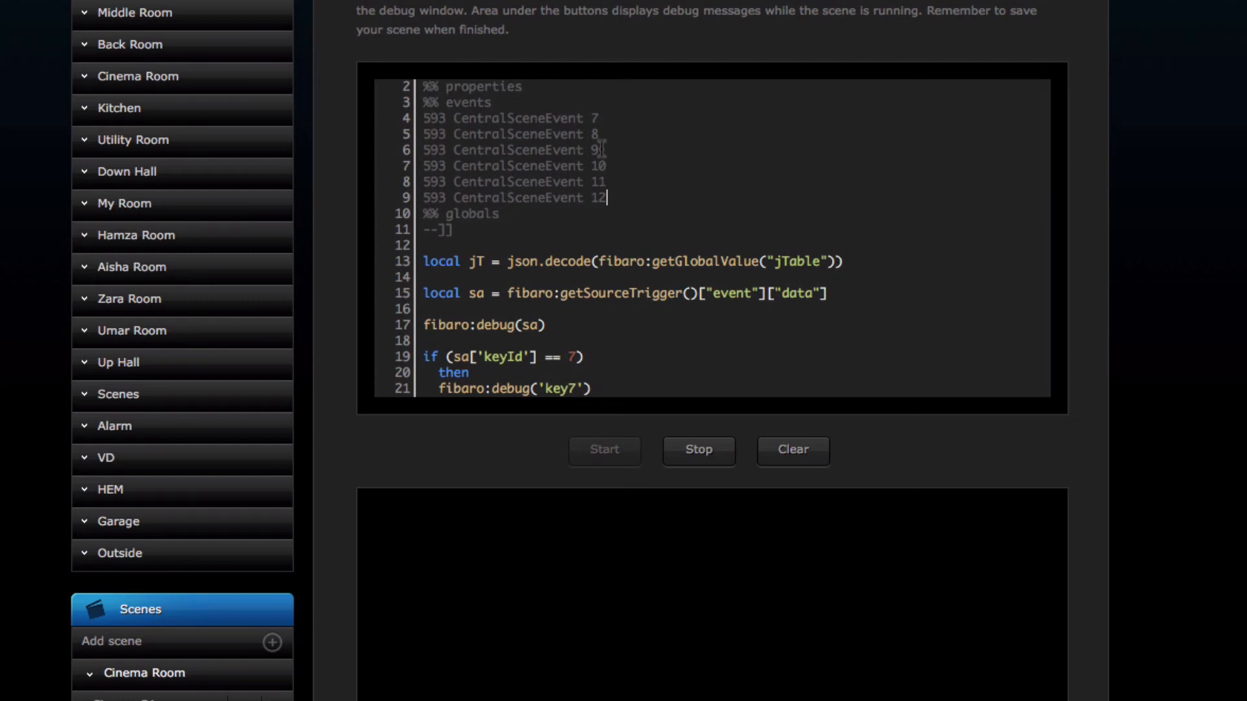
scroll(down, 3)
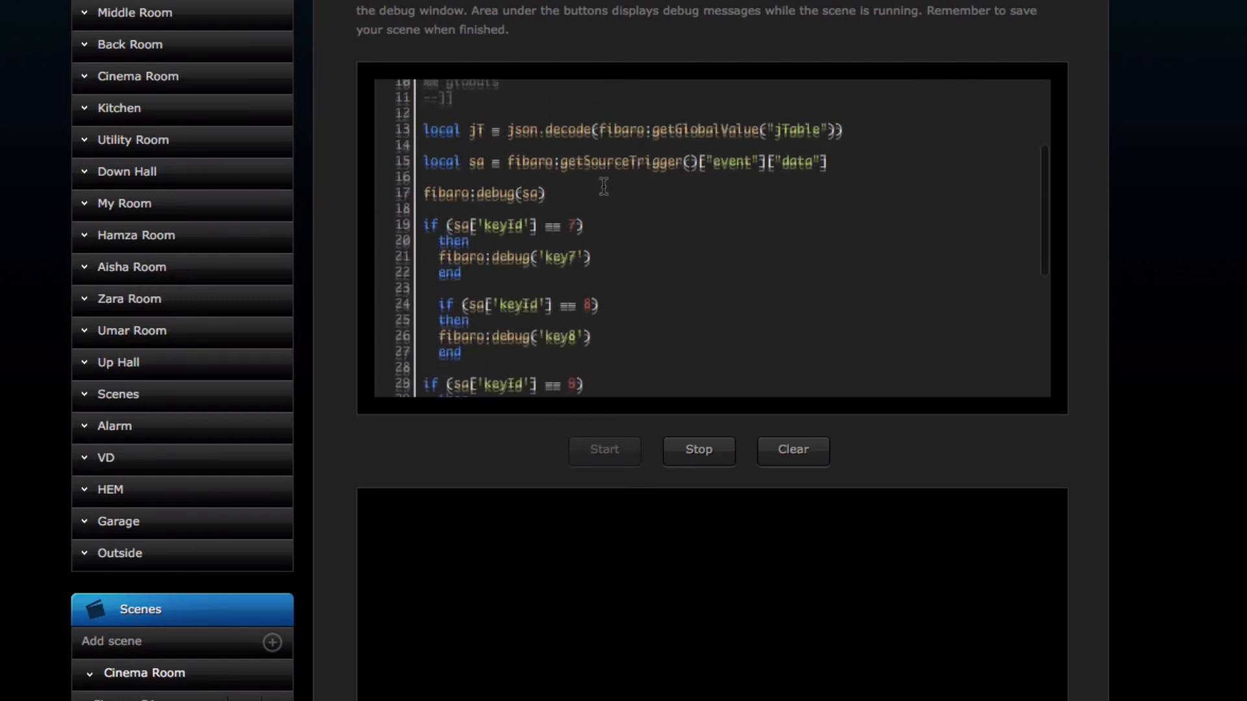
scroll(down, 3)
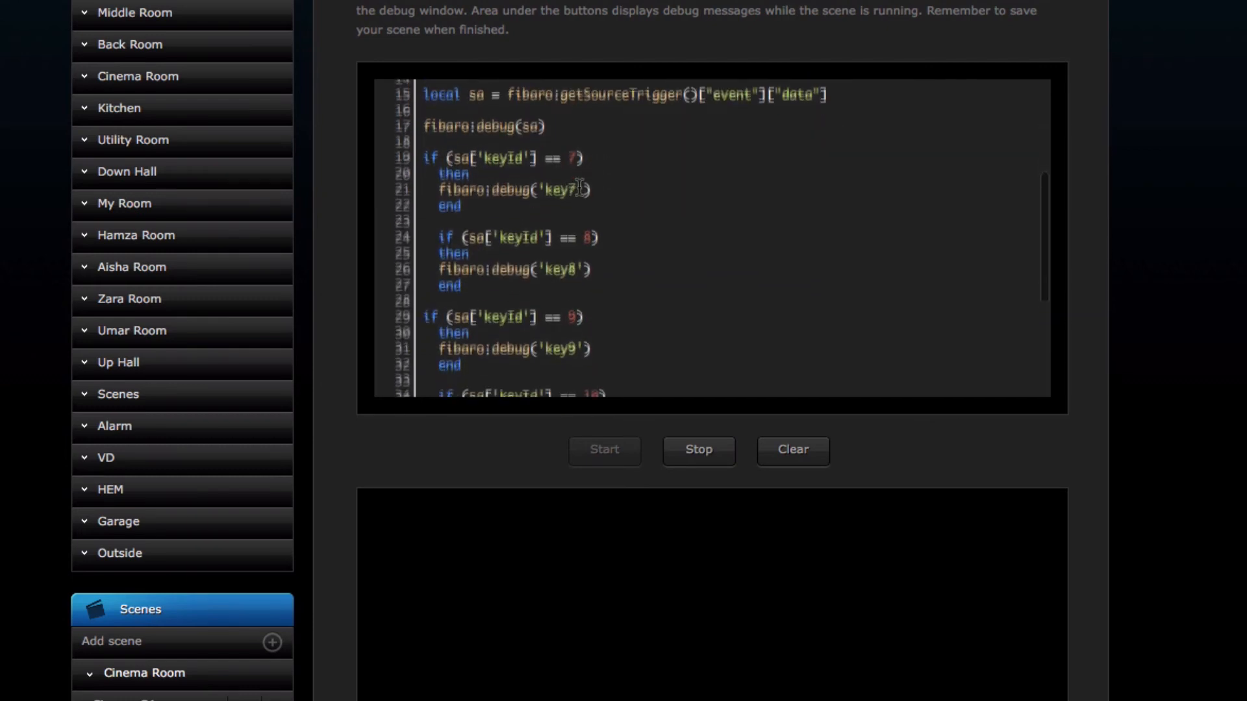
scroll(down, 3)
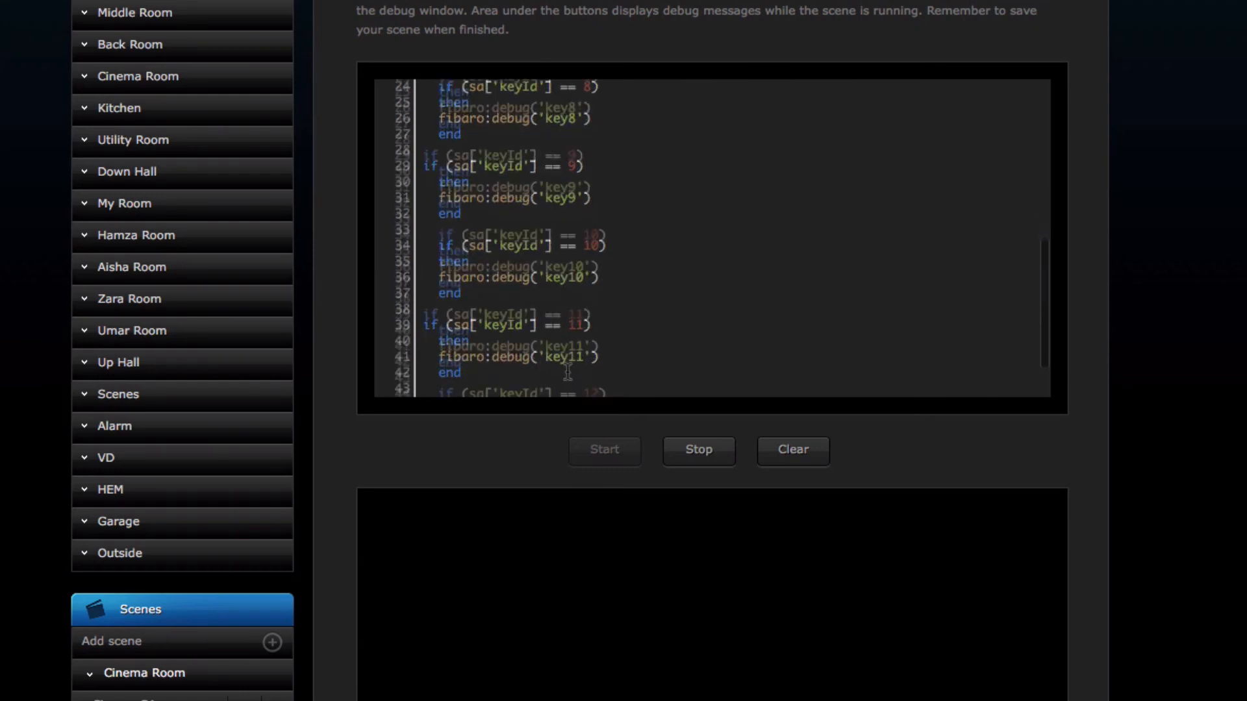
scroll(down, 3)
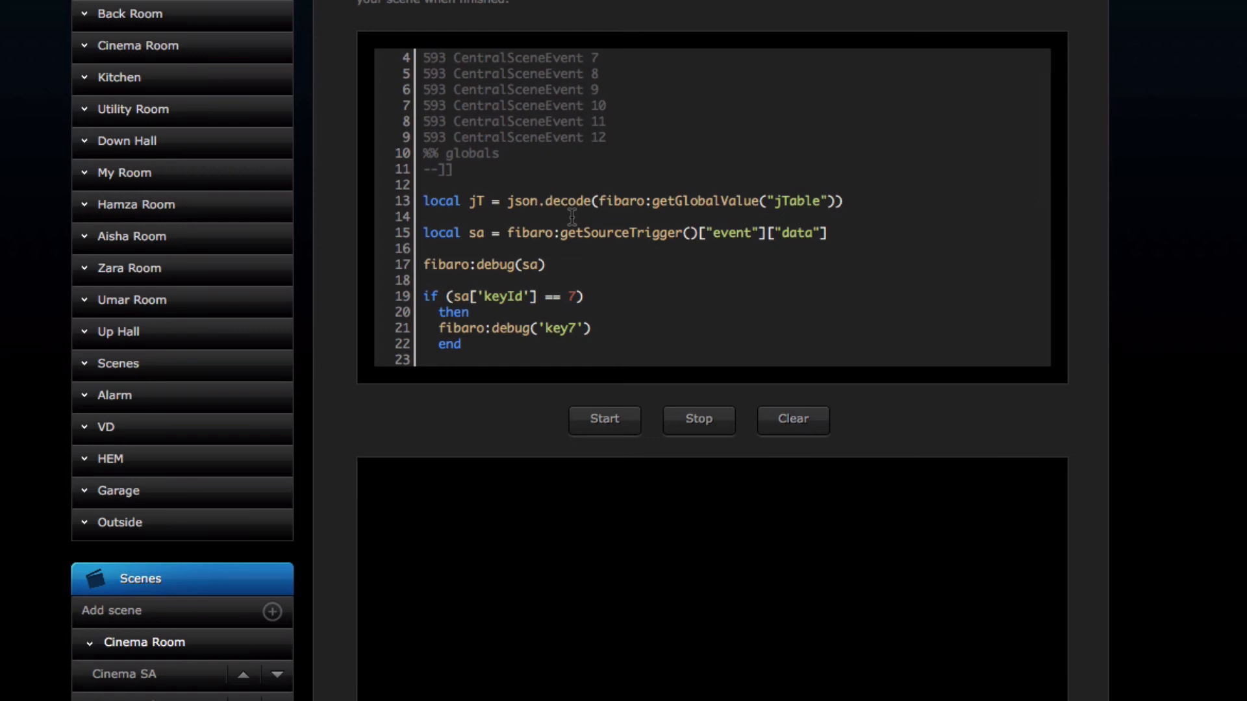
scroll(down, 3)
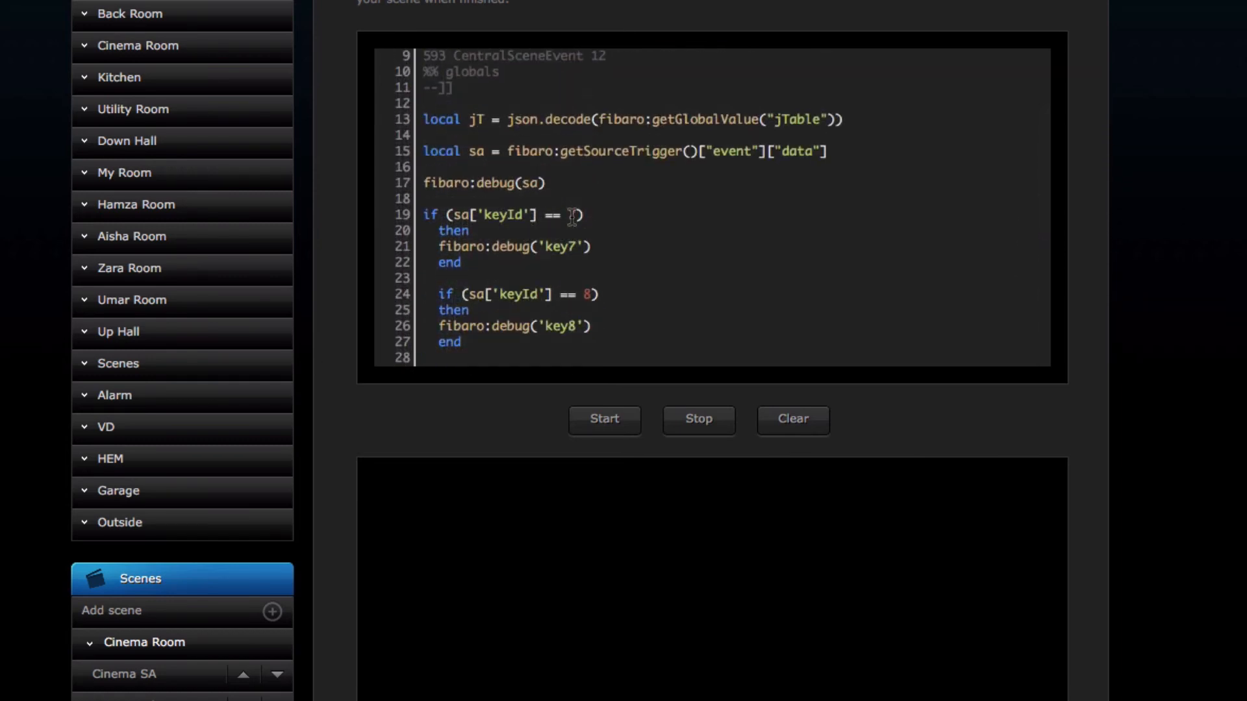
text(7)
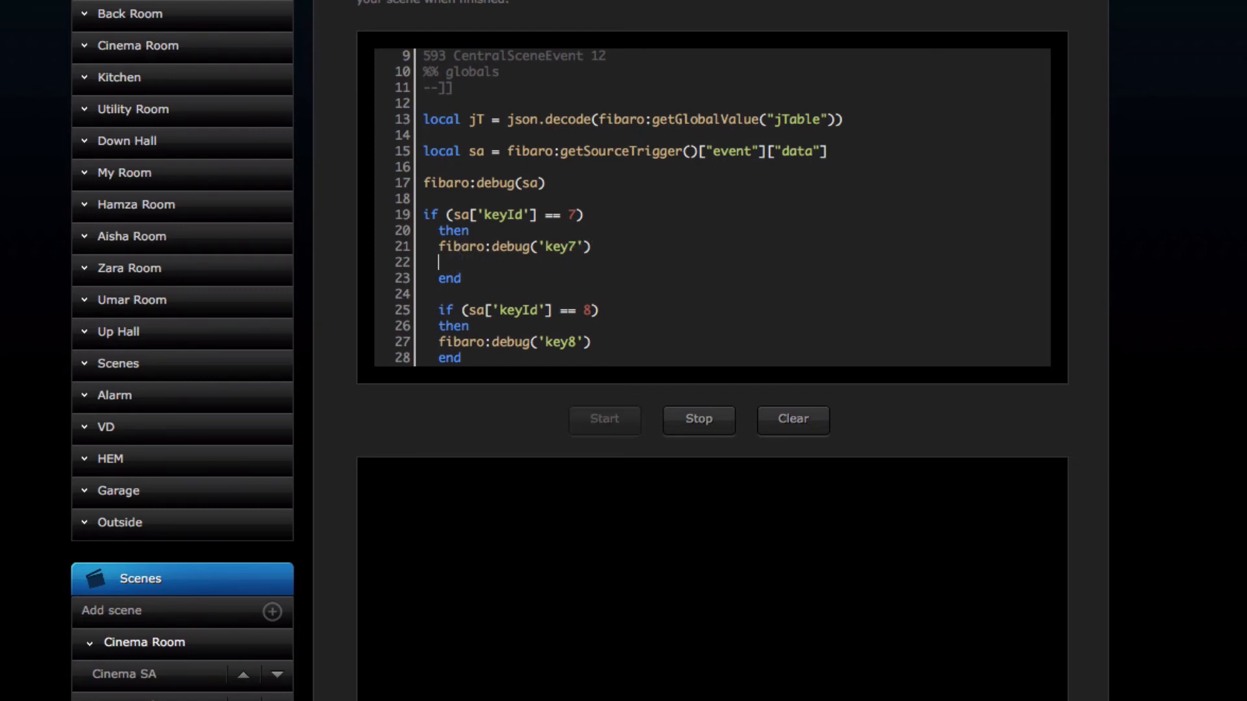
Step: Add fibaro:call(22, "turnOn") to key 7 and show the Cinema Dimmer page beside the editor
click(136, 45)
text(fibaro:call(22, "turnOn"))
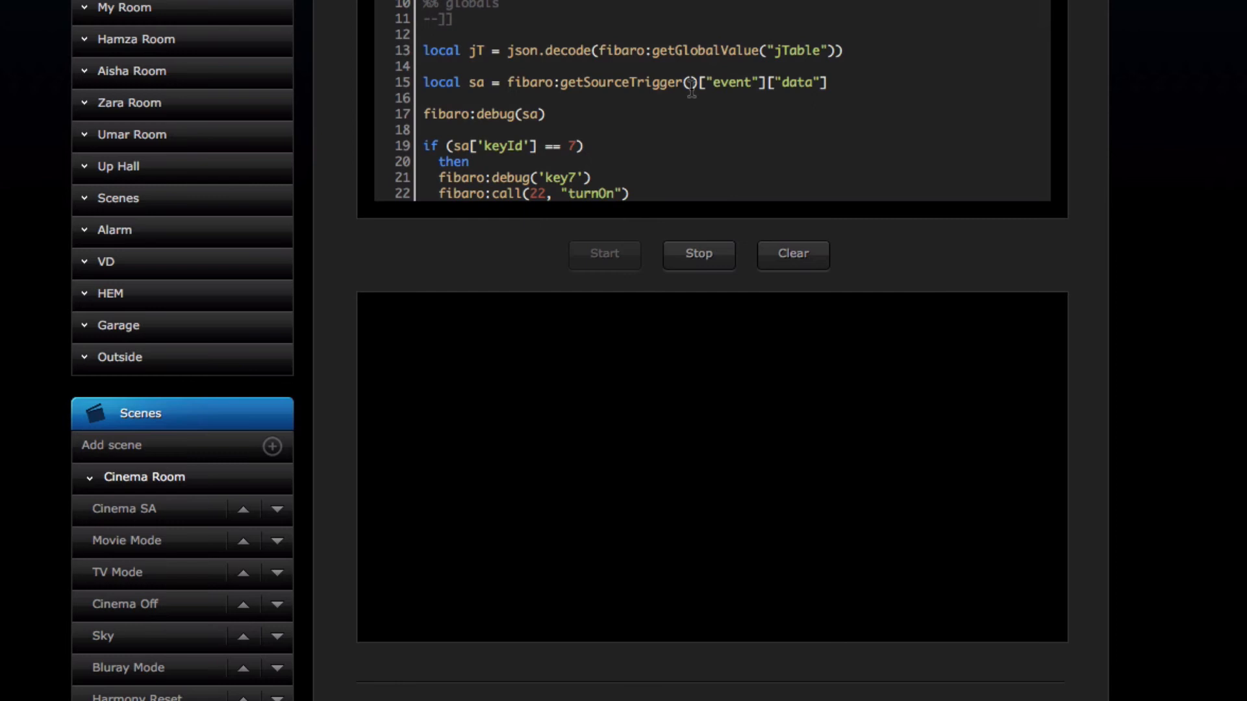
scroll(down, 3)
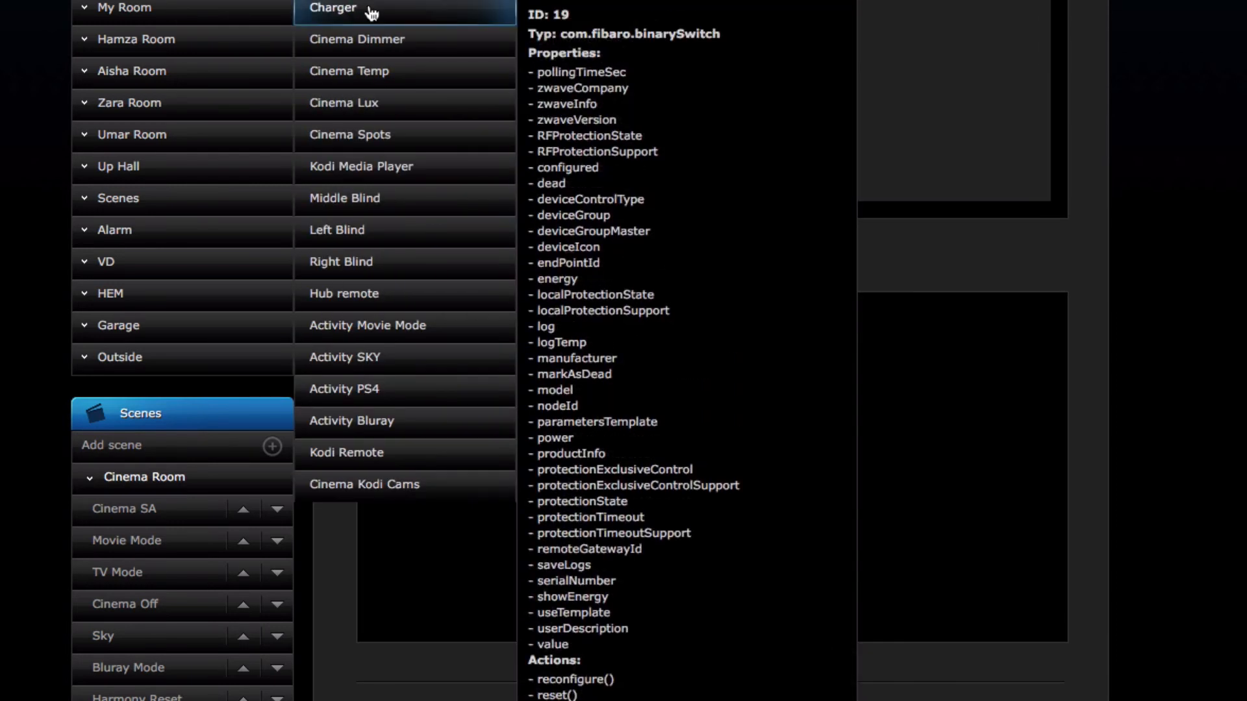
scroll(down, 3)
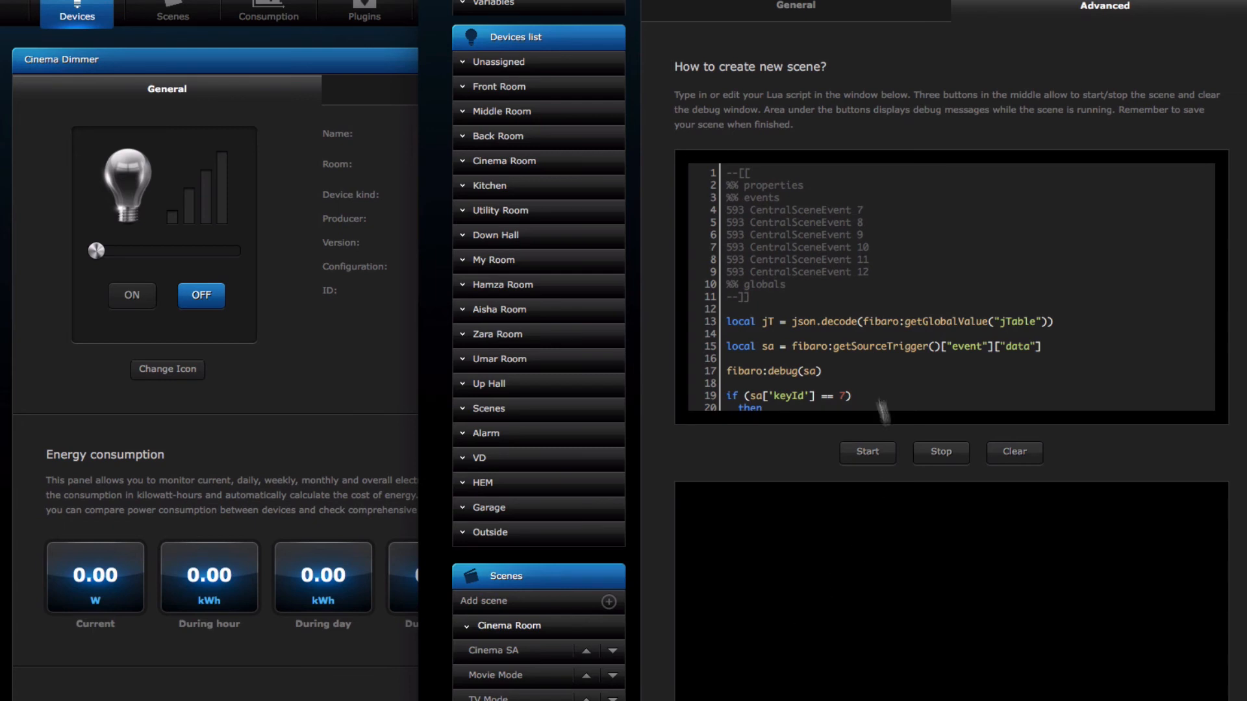
mouse_move(806, 575)
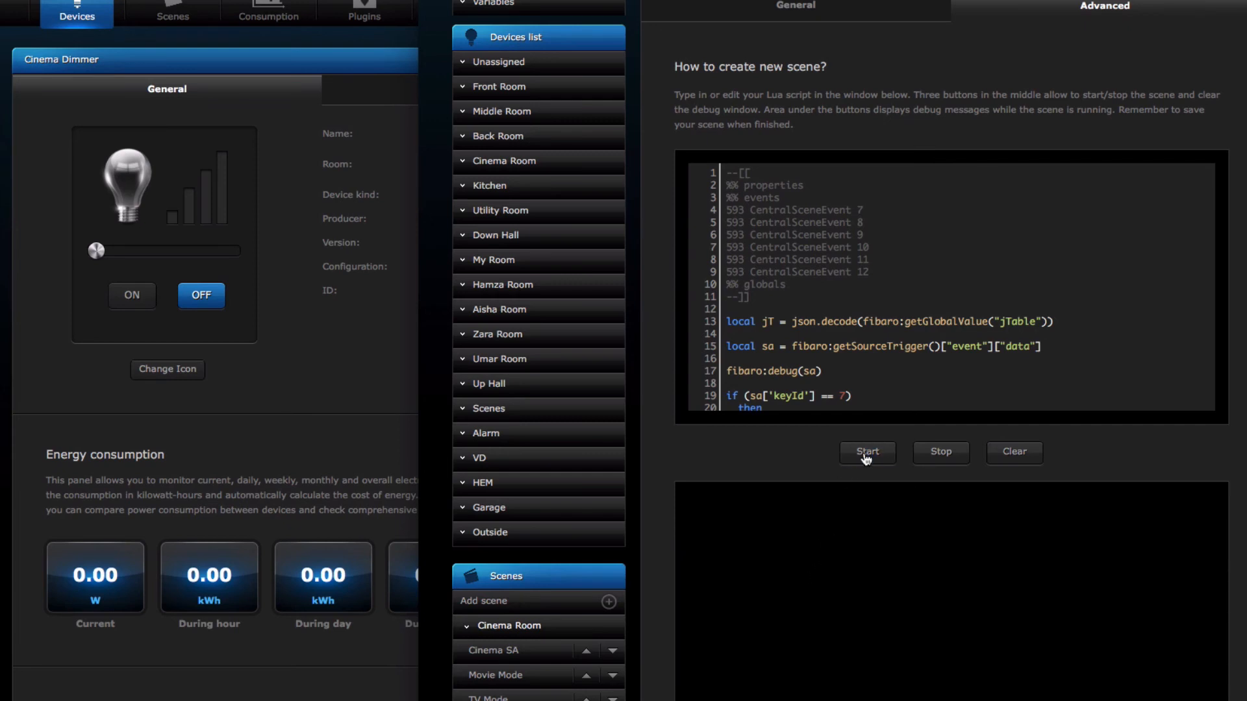
Step: Run the scene once, getting the line 15 nil 'event' error in the debug output
click(867, 452)
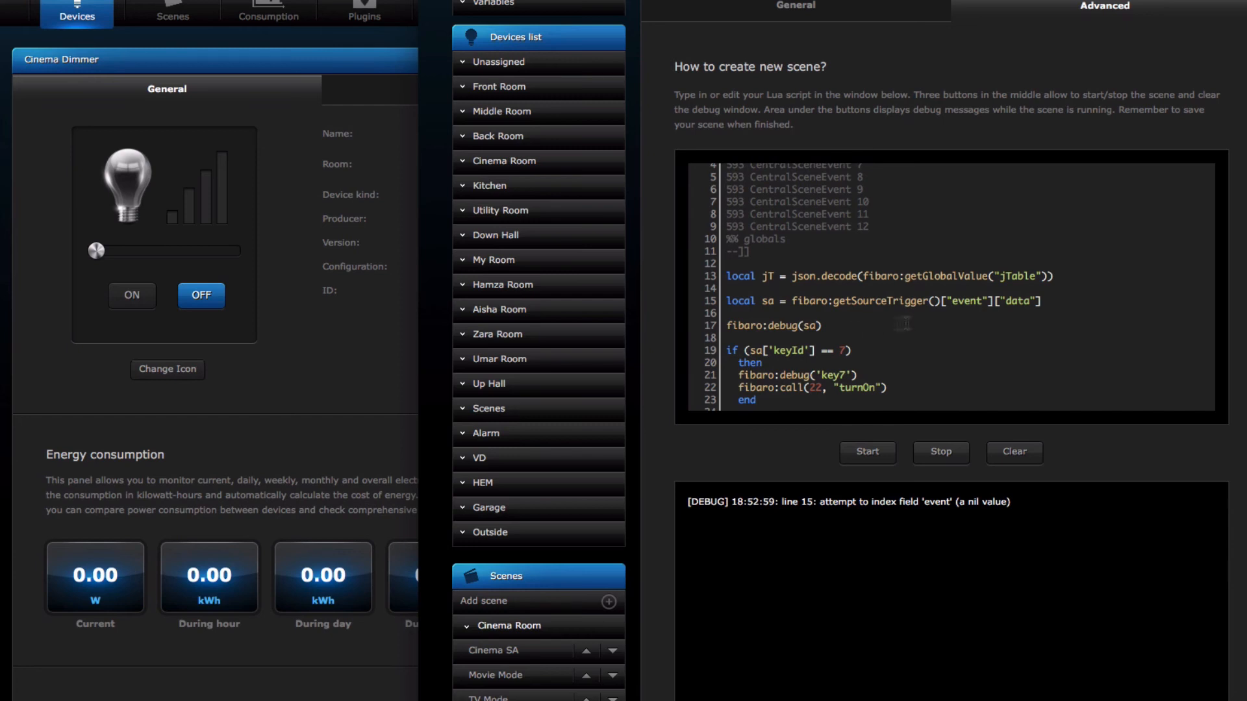
mouse_move(861, 486)
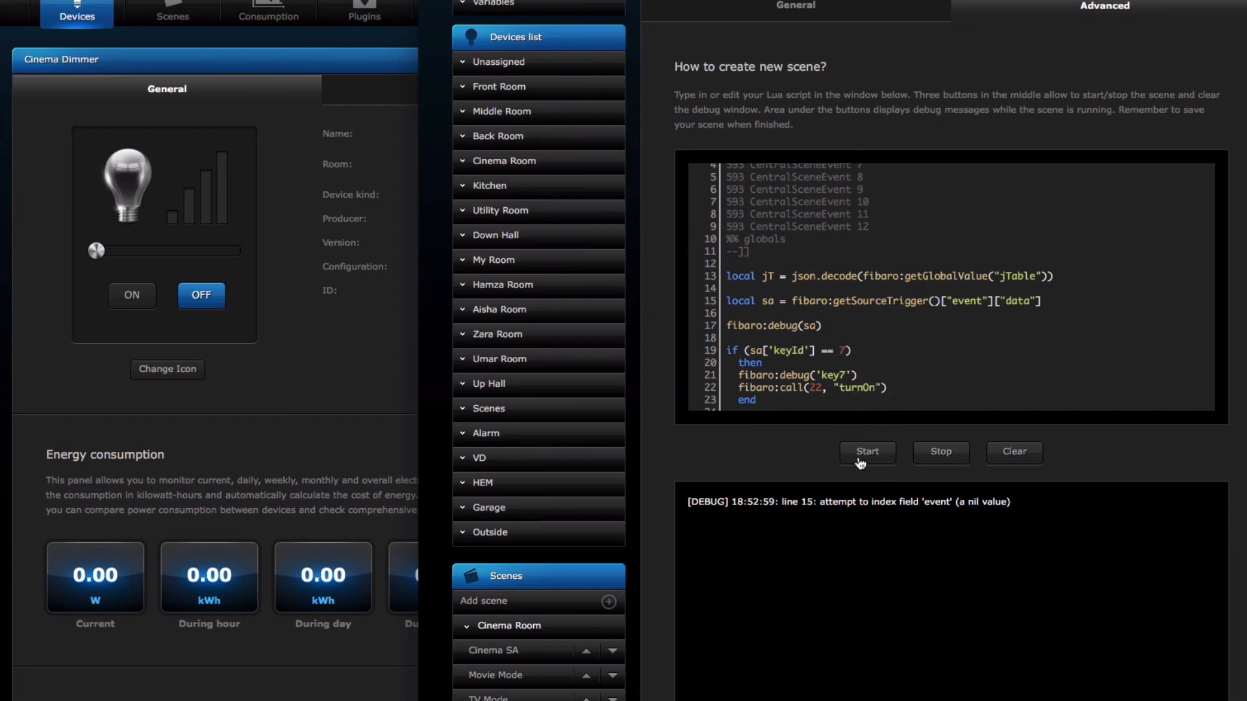
mouse_move(809, 519)
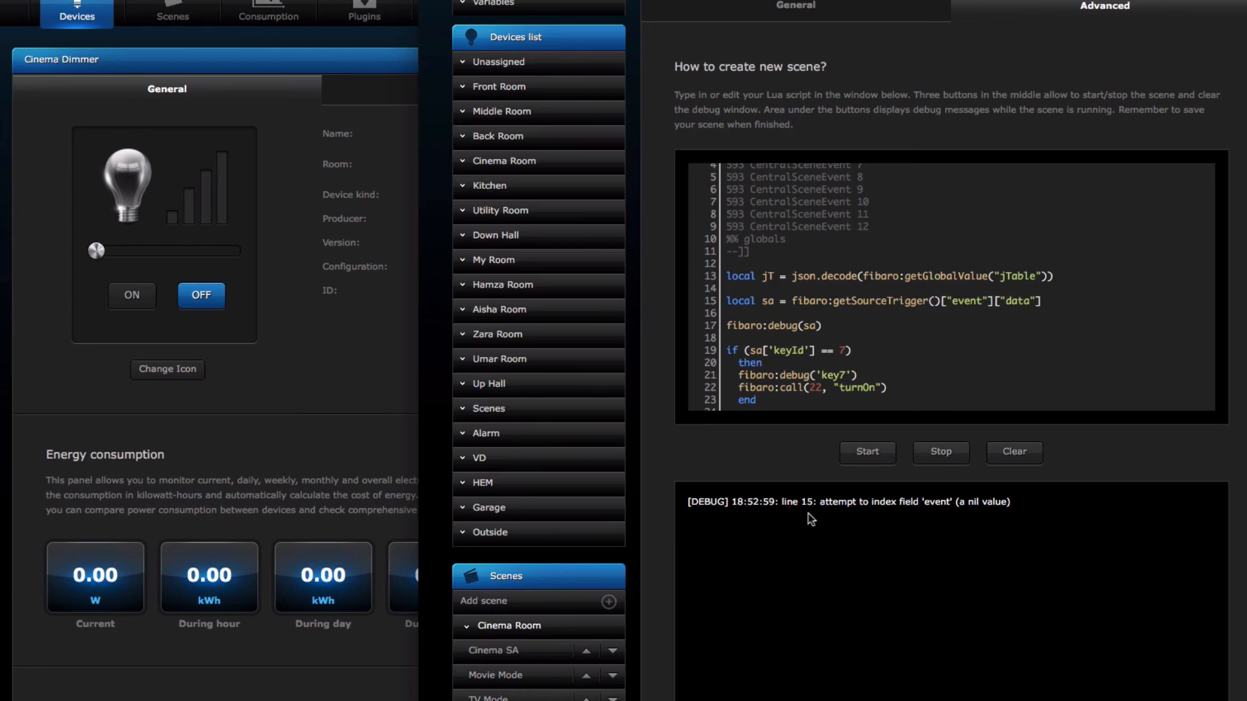
mouse_move(857, 493)
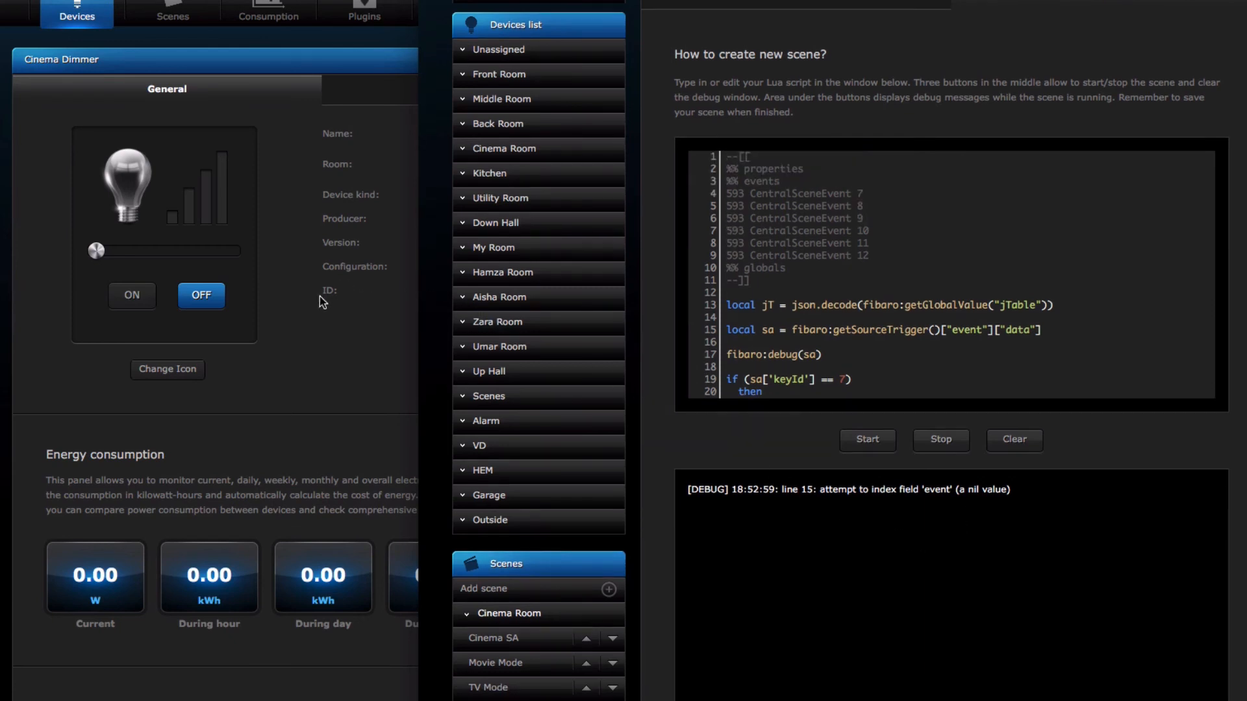
mouse_move(330, 311)
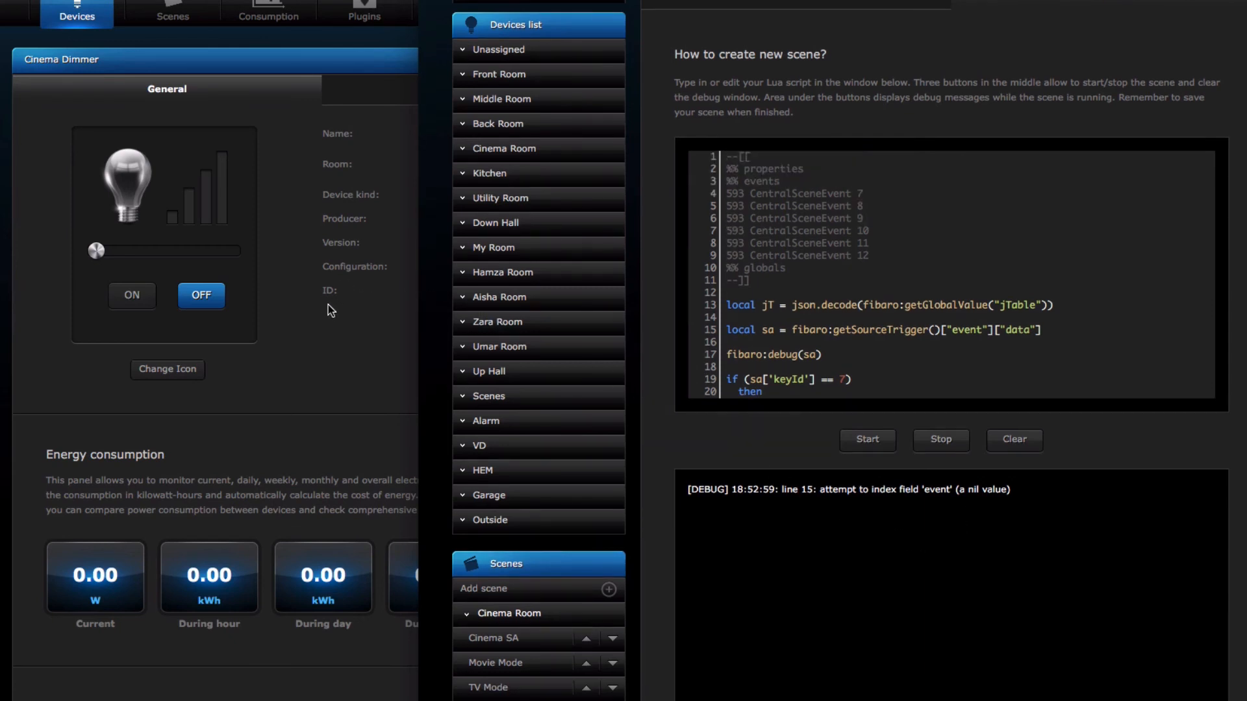
mouse_move(231, 142)
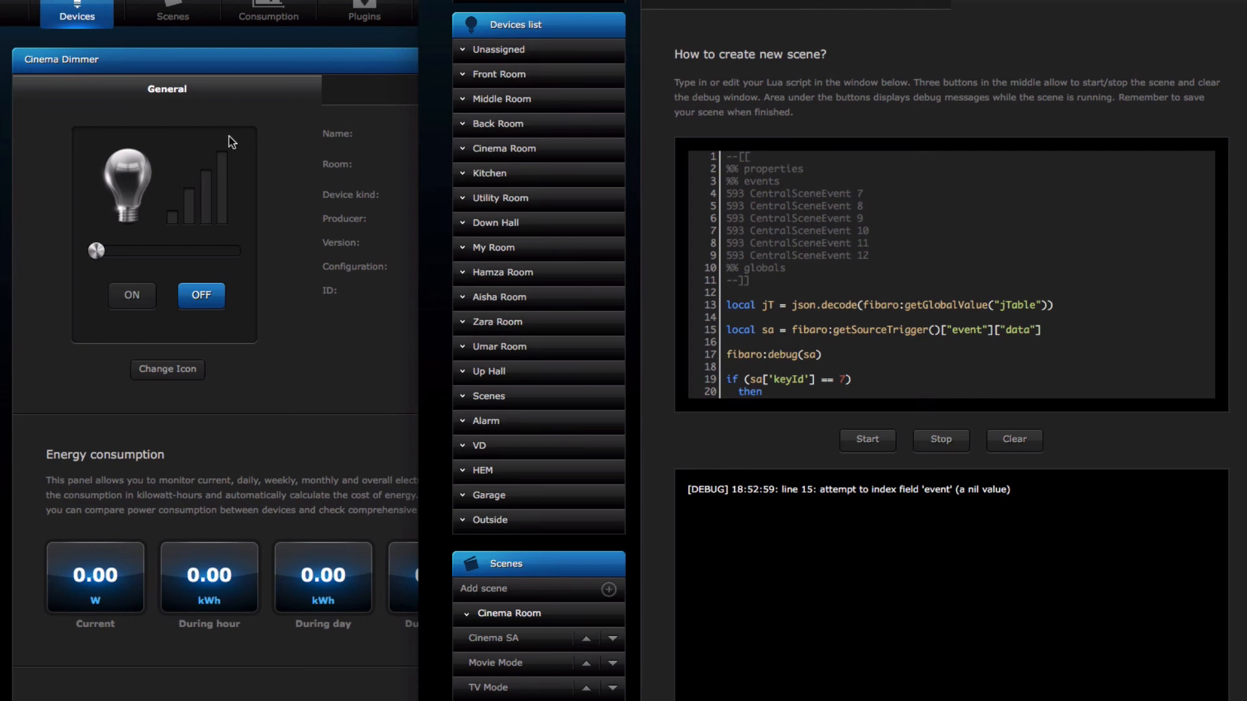
Step: Switch the Cinema Dimmer on, comment out fibaro:debug(sa) on line 17, and clear the debug window
click(133, 295)
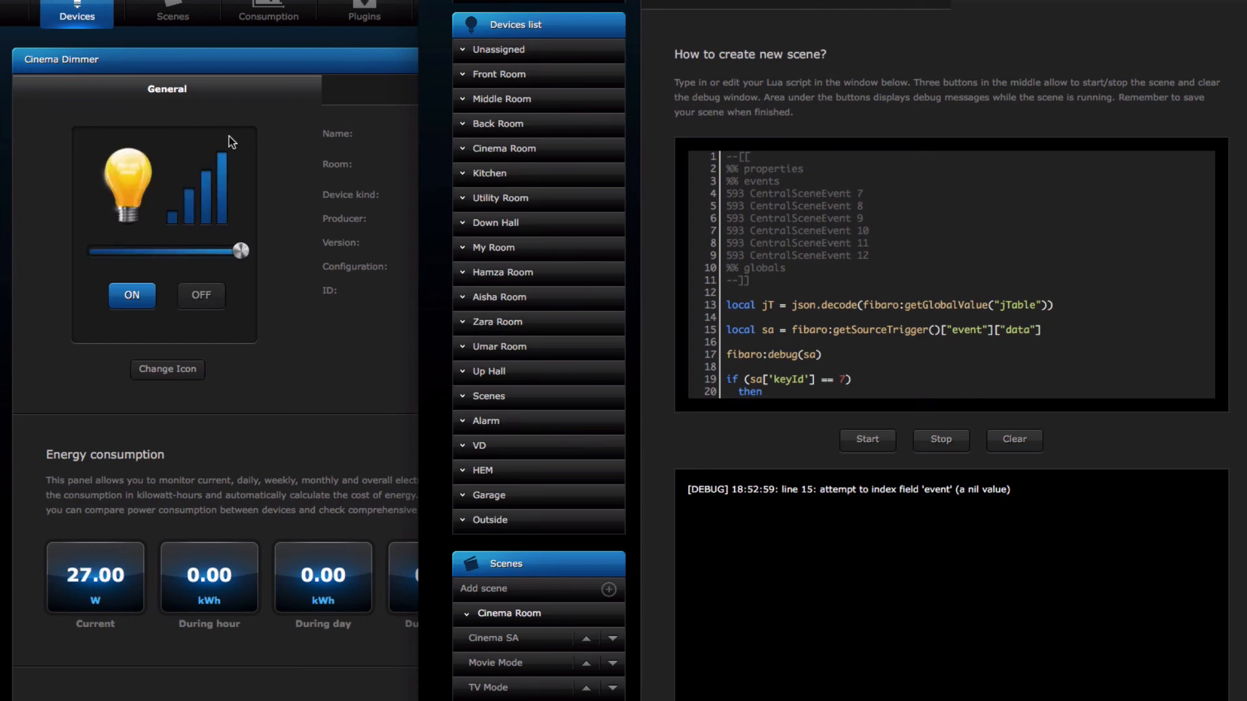
click(867, 439)
text(--)
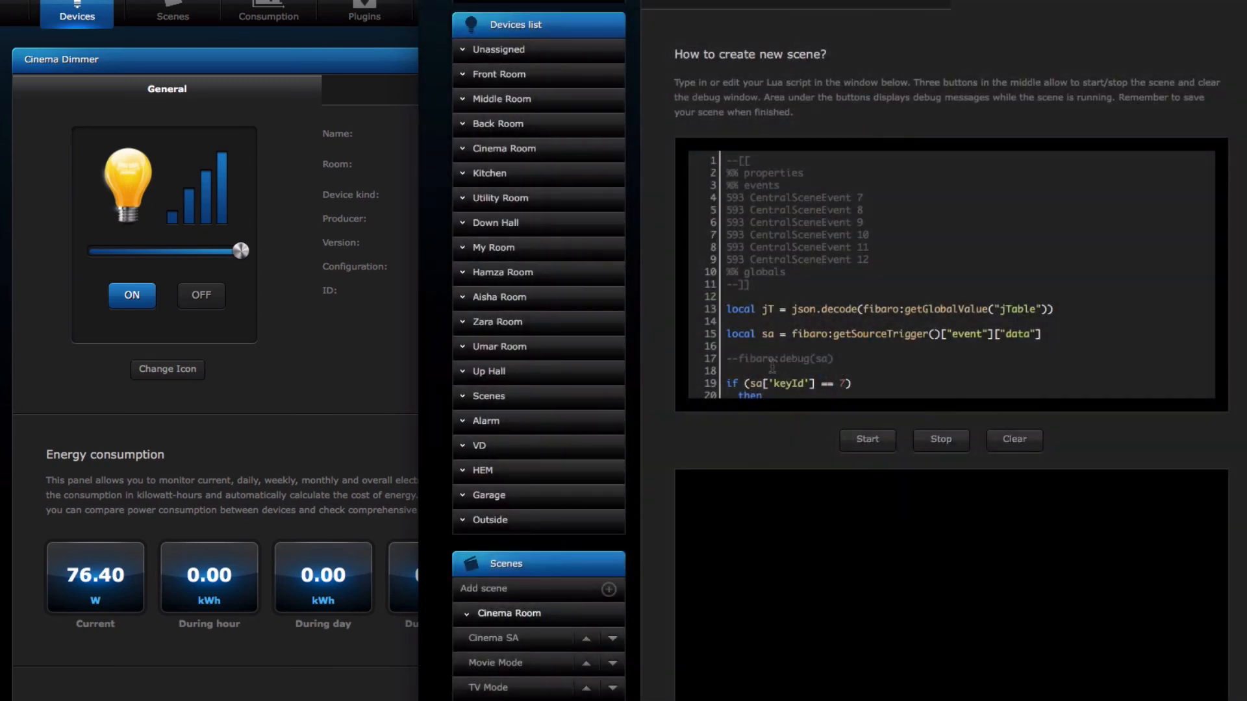
mouse_move(979, 274)
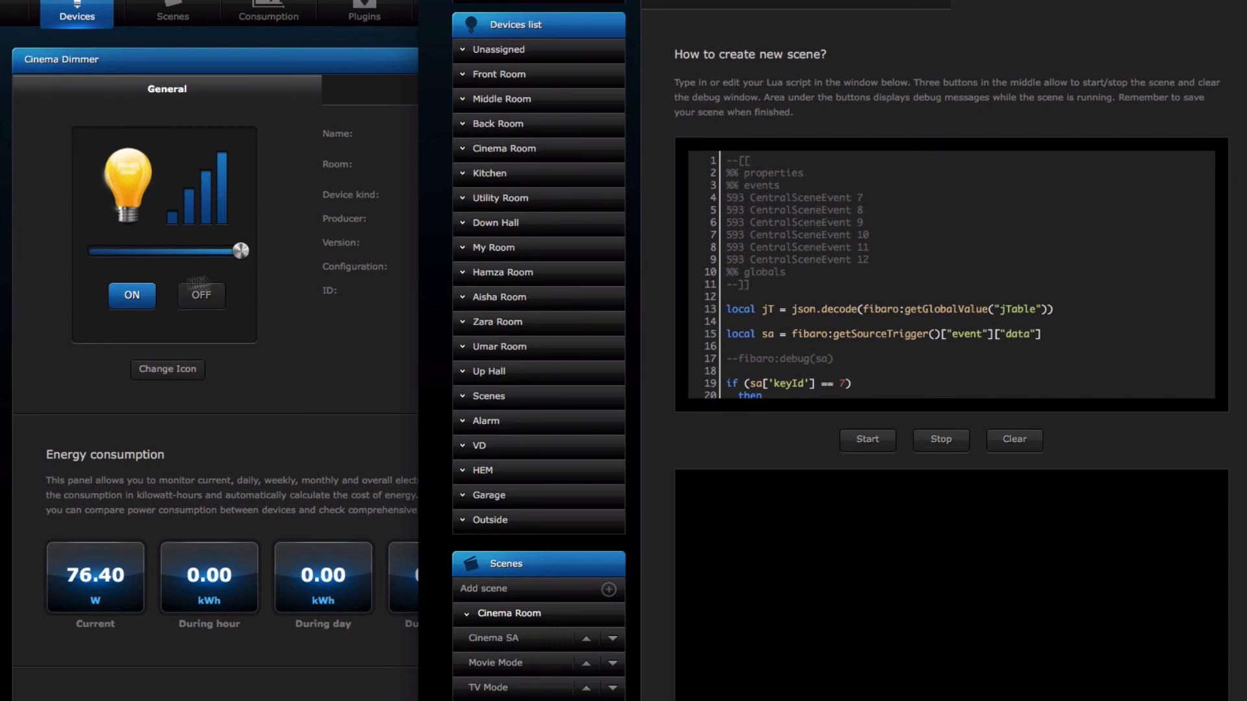
click(489, 173)
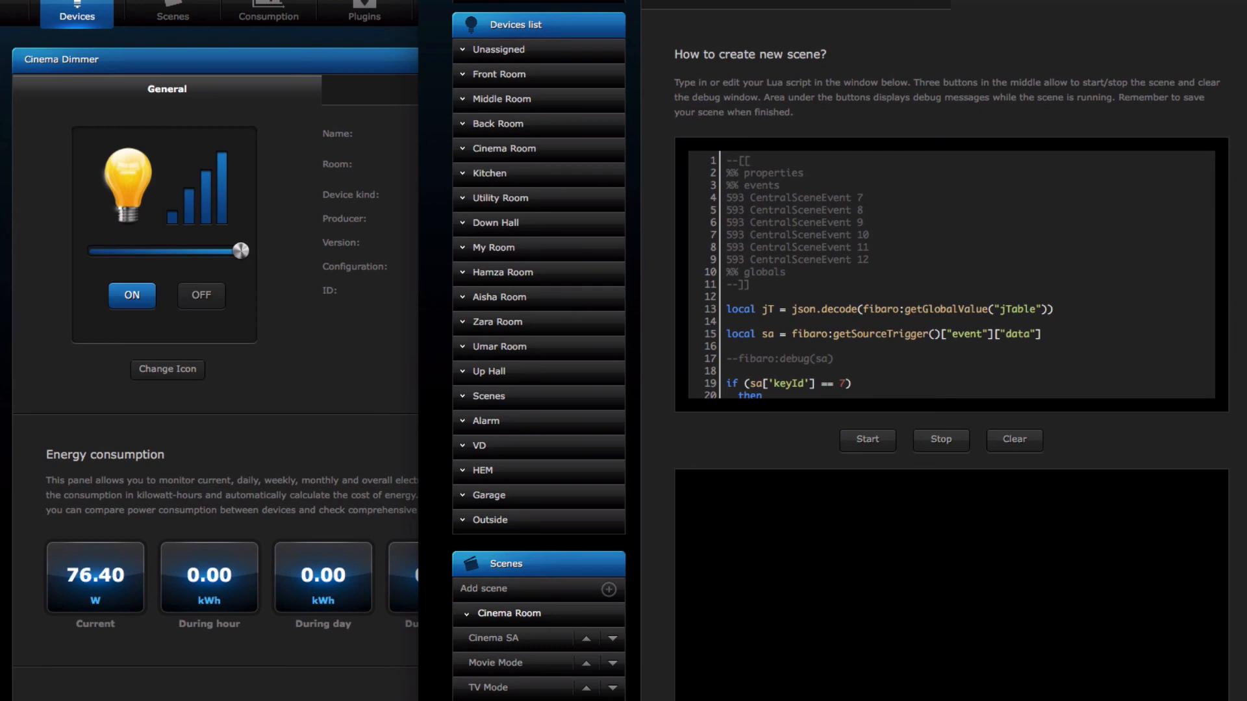
Step: Press fob keys 7–12 so the debug log shows key7 then key8 and the dimmer switches off
click(866, 439)
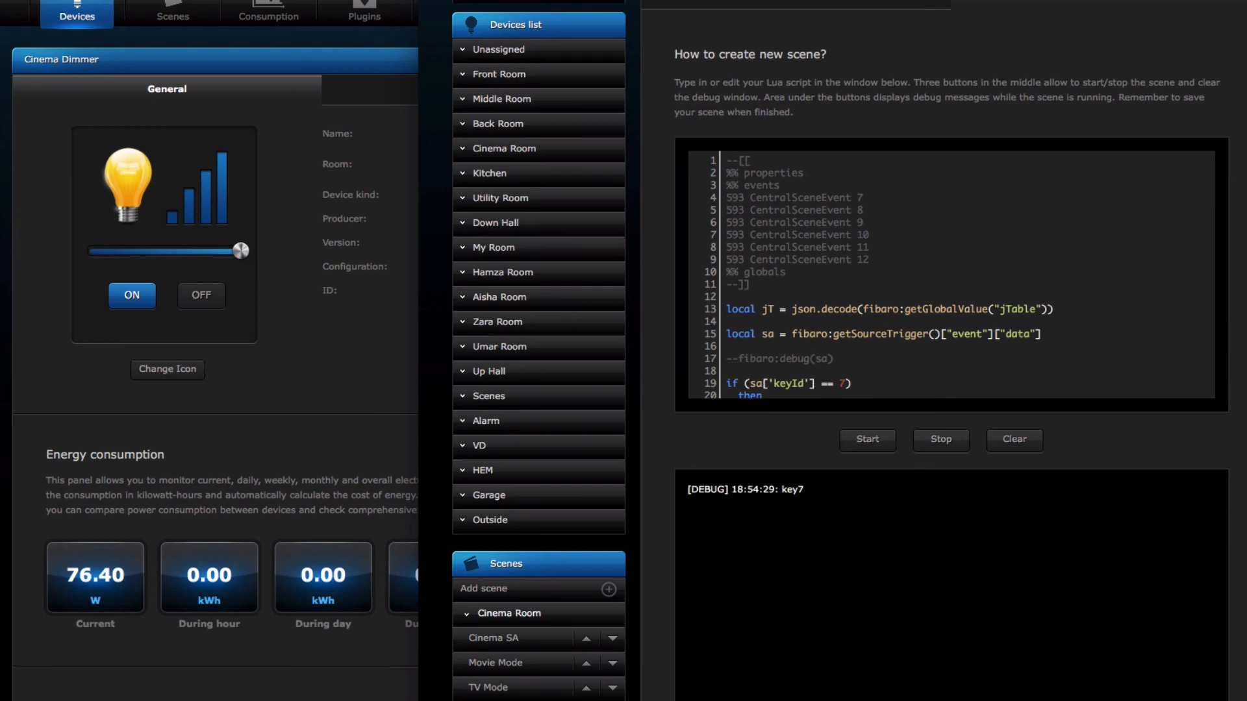
mouse_move(803, 499)
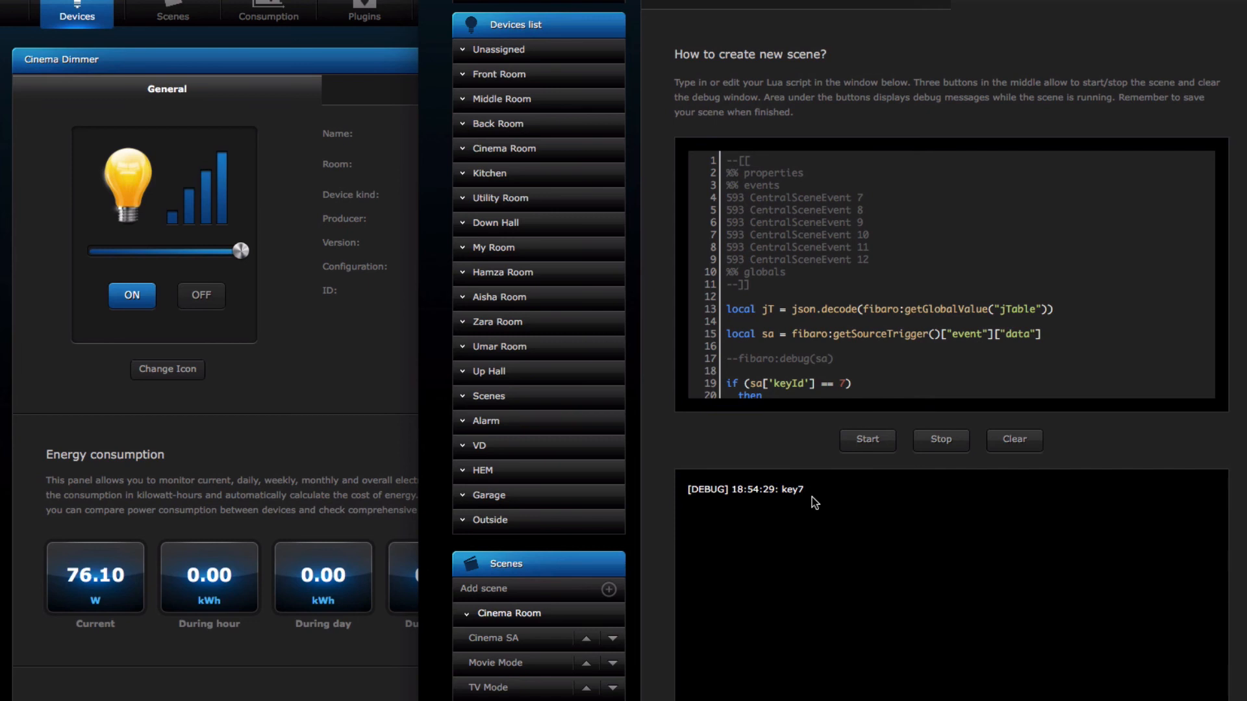
click(200, 296)
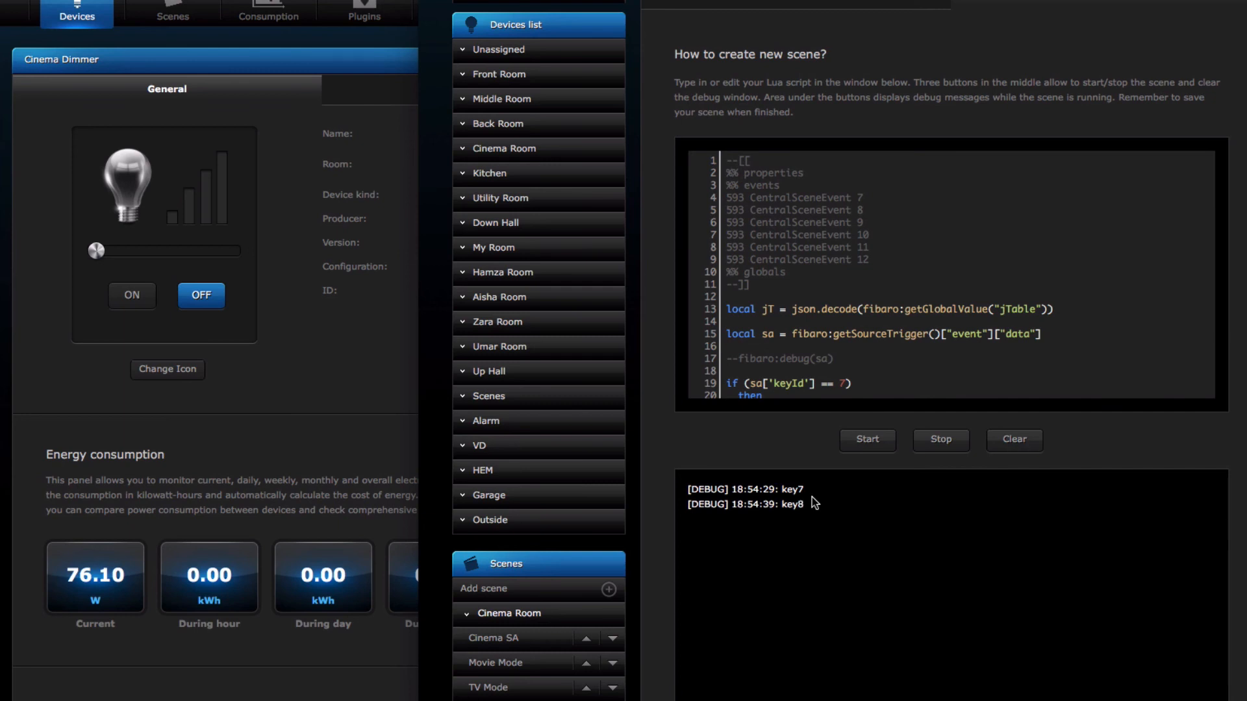
mouse_move(894, 565)
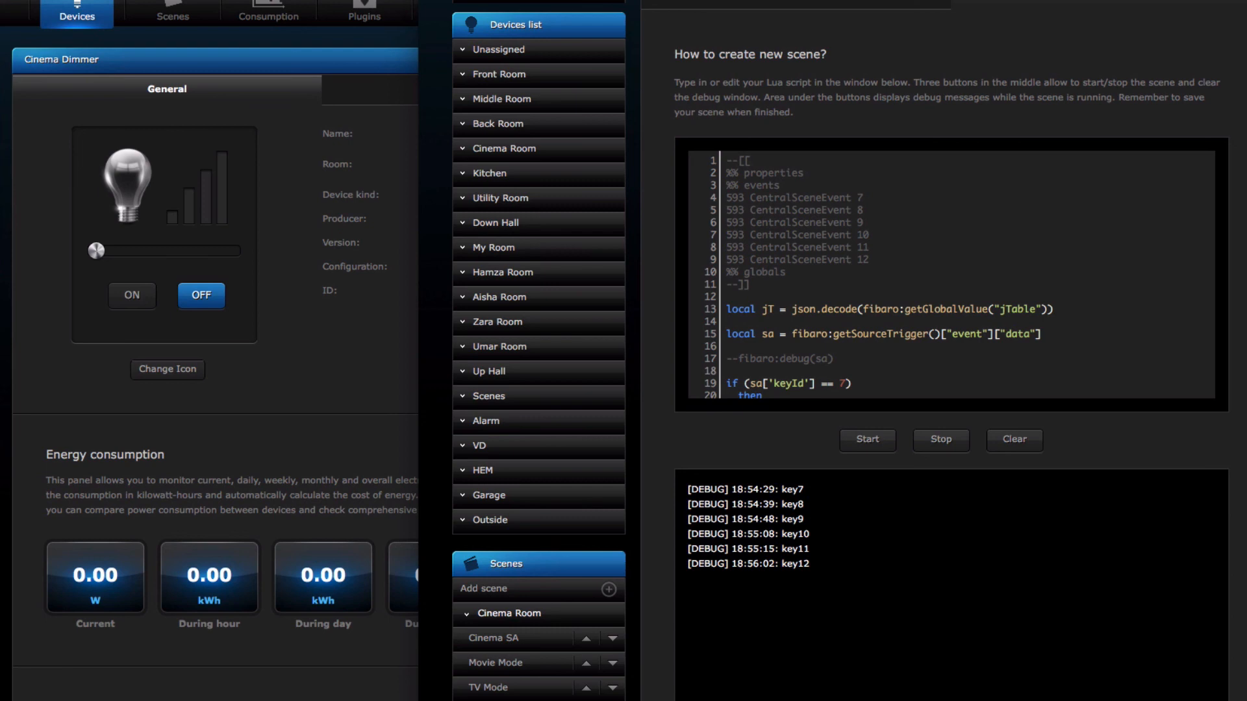
mouse_move(791, 7)
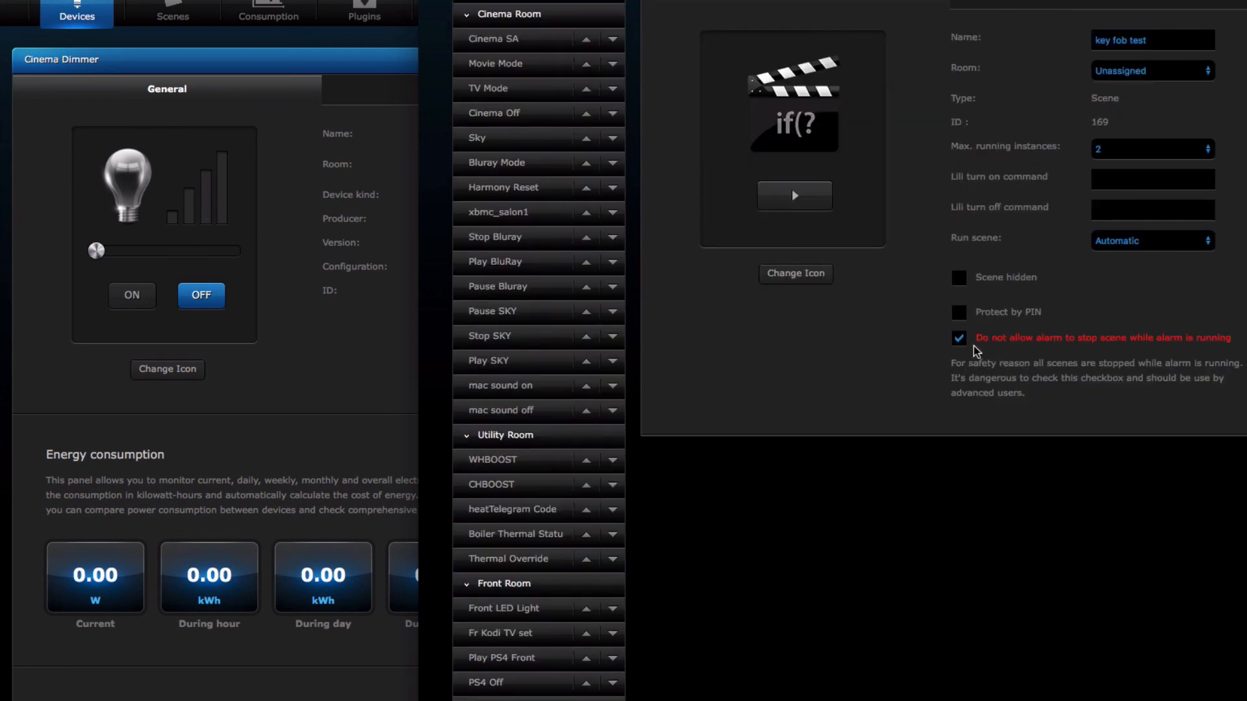
mouse_move(1086, 352)
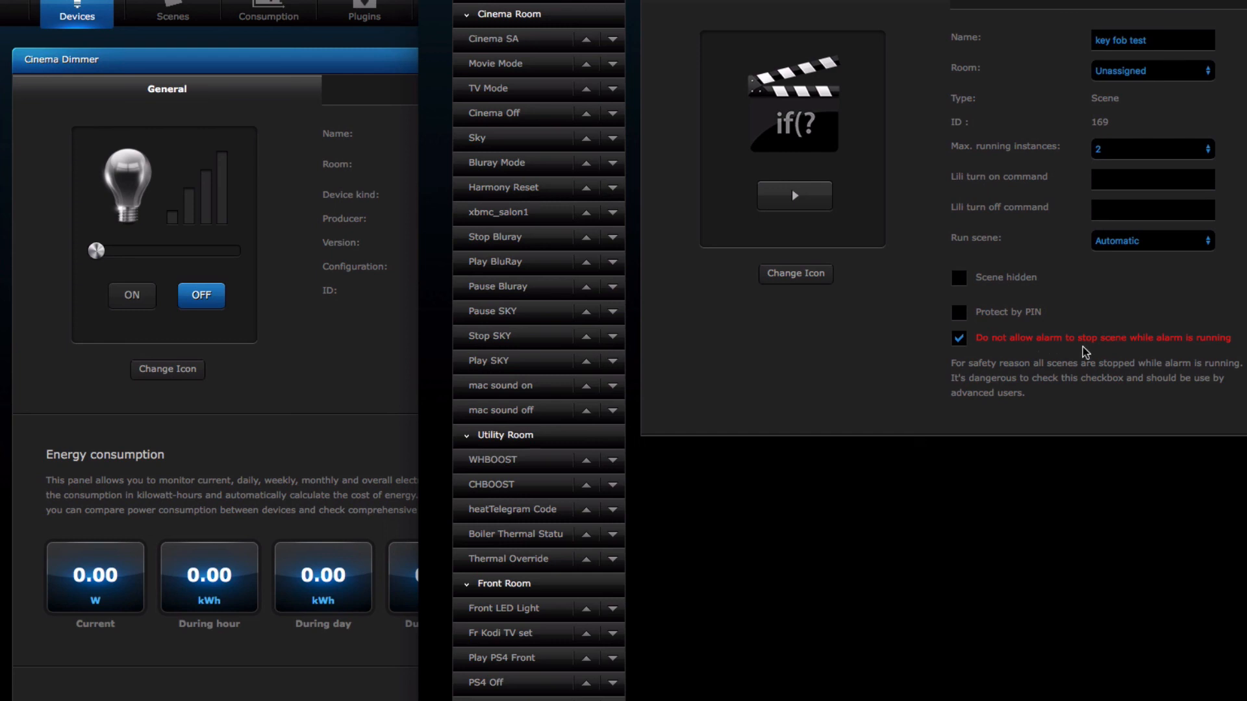
mouse_move(1165, 359)
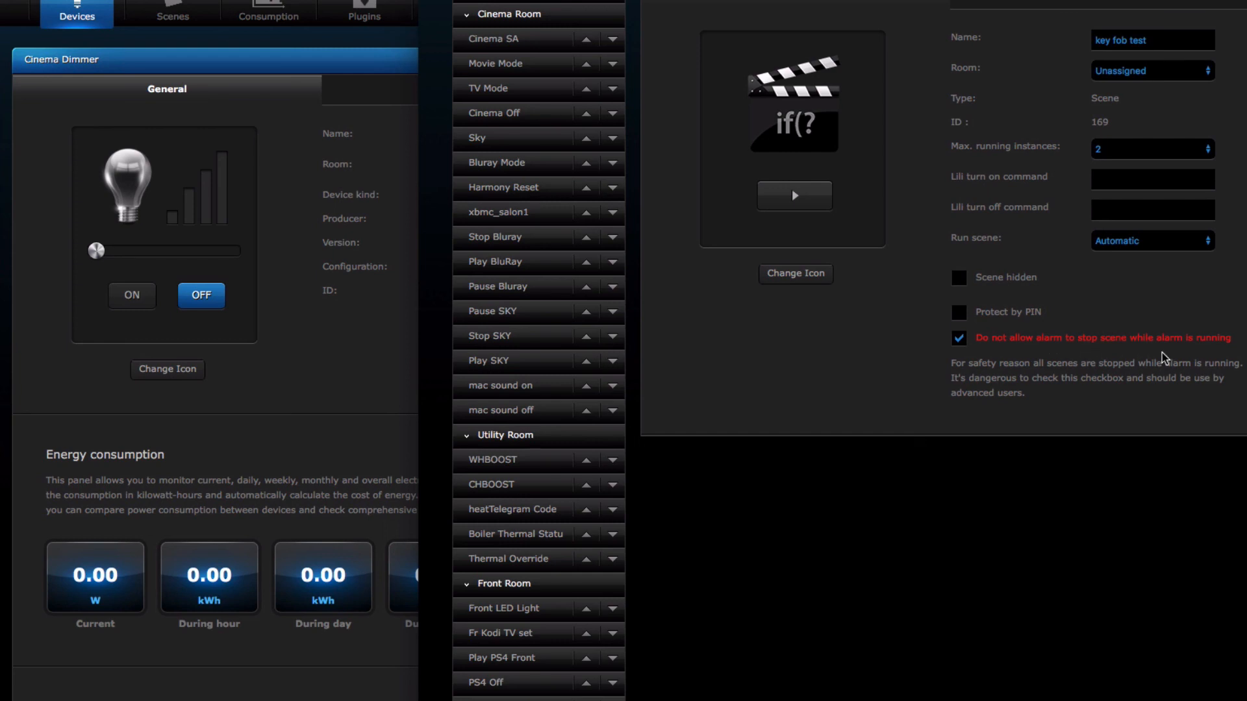
mouse_move(1068, 8)
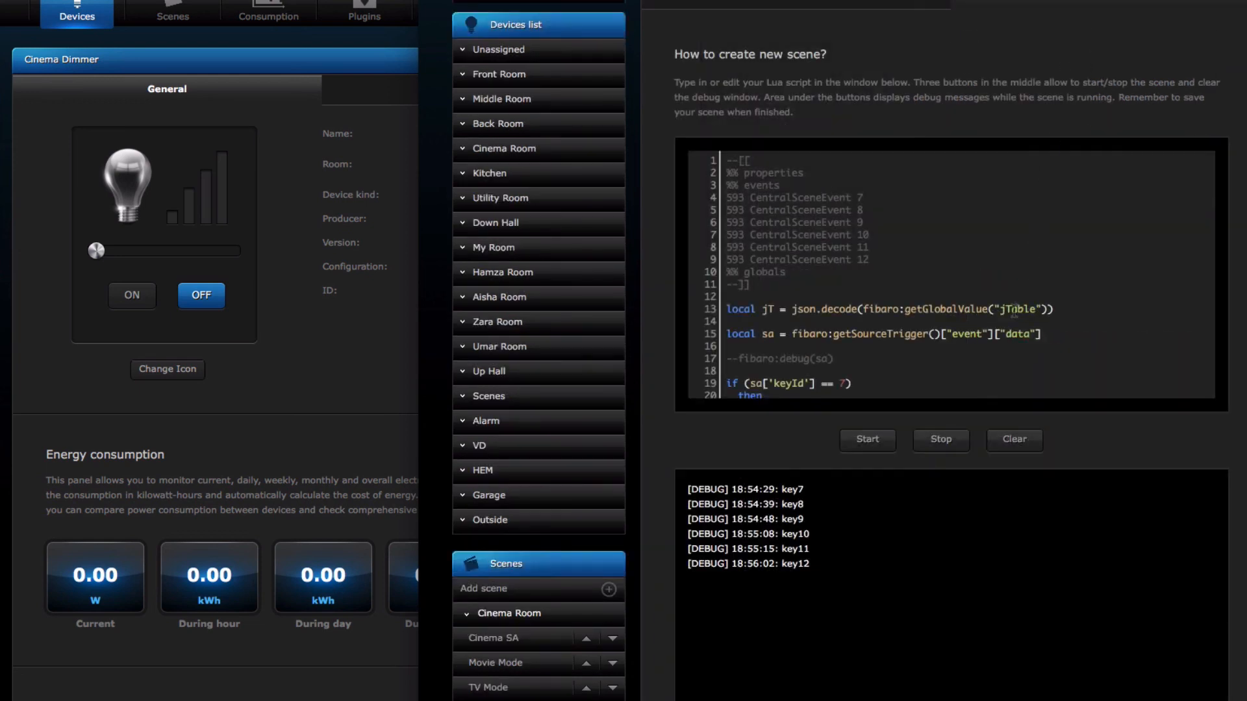
scroll(down, 3)
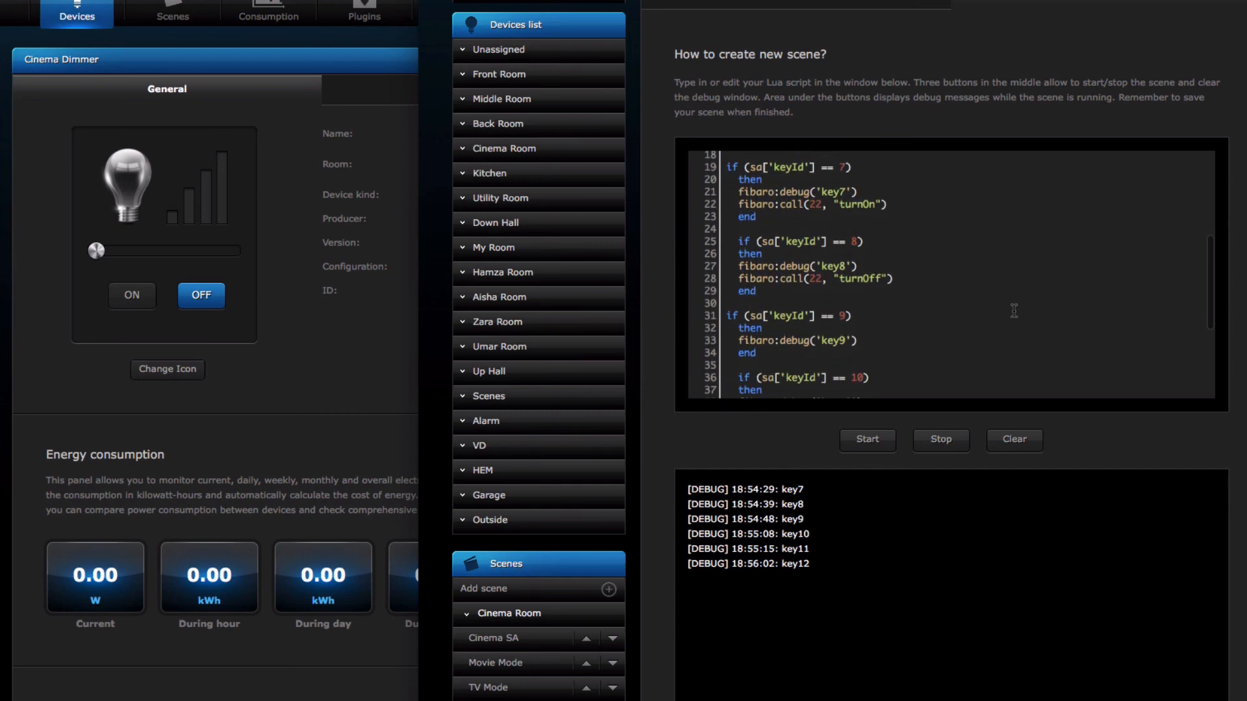